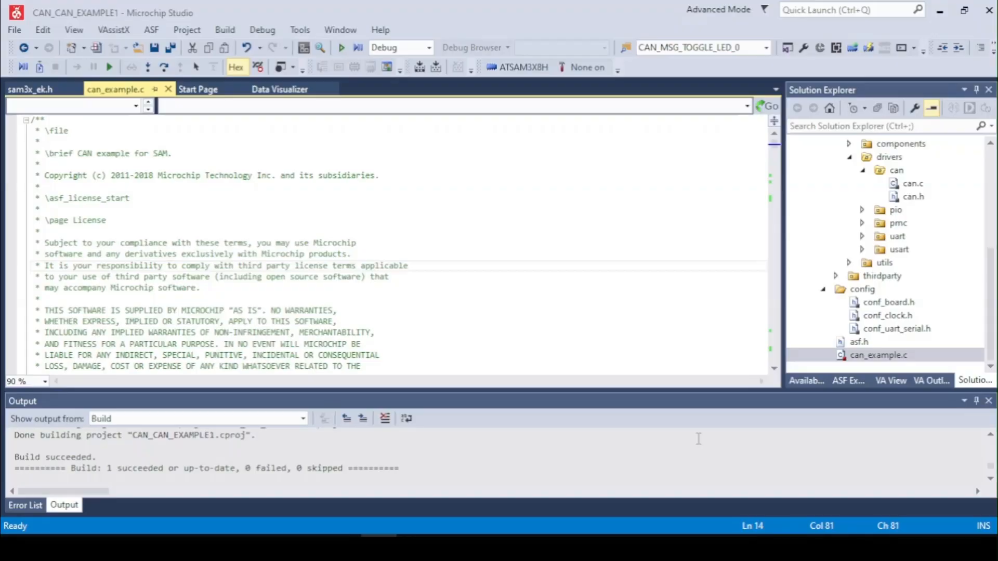
pyautogui.moveTo(218, 183)
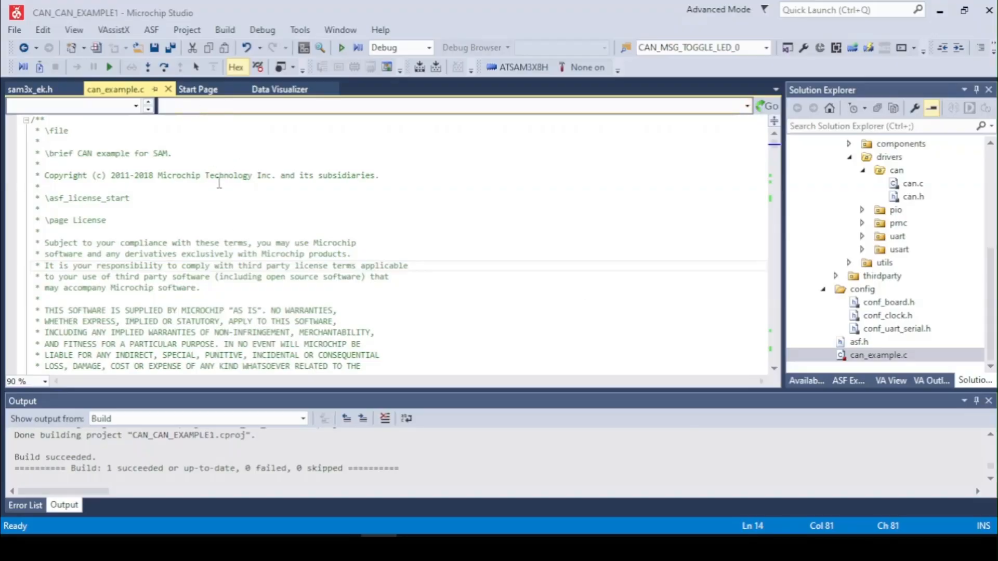
# Scroll through the license and mainpage comments describing the four CAN tests and usage
pyautogui.scroll(-3)
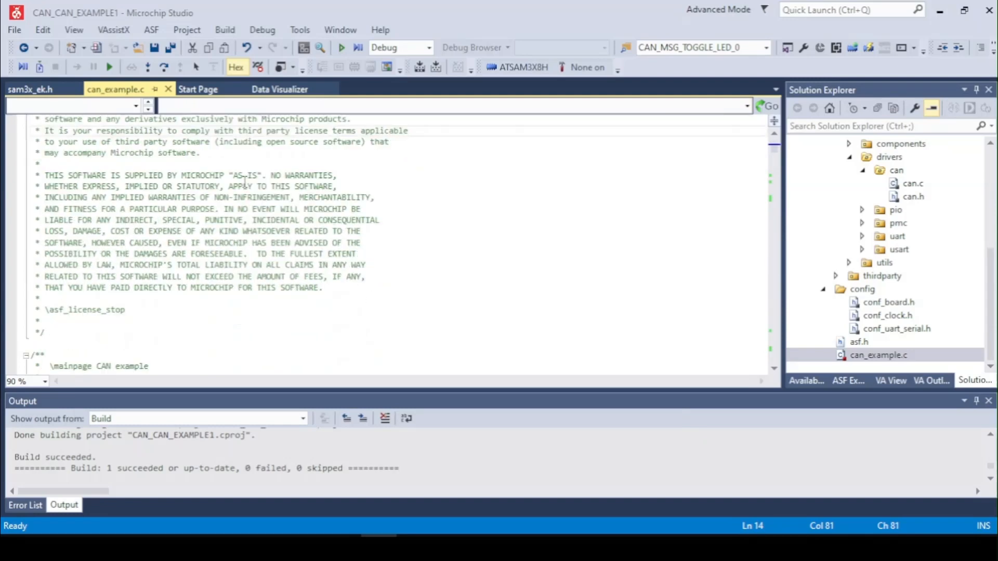
pyautogui.scroll(-3)
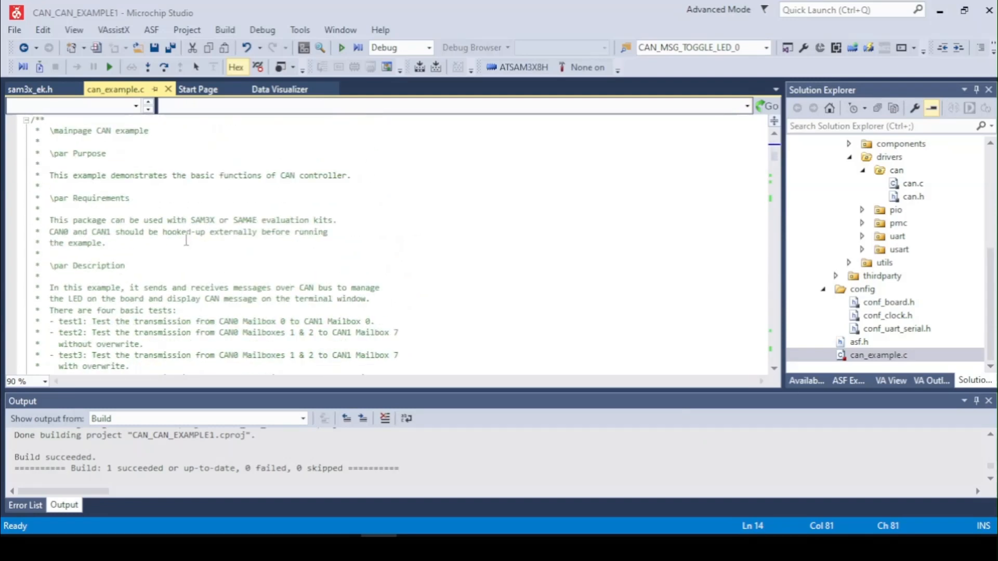
pyautogui.scroll(-3)
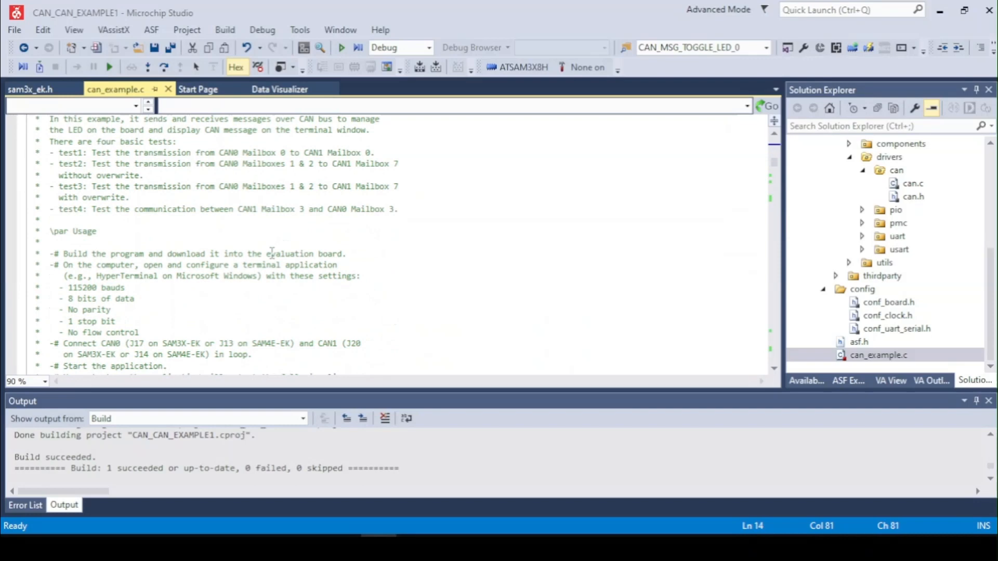
pyautogui.scroll(-3)
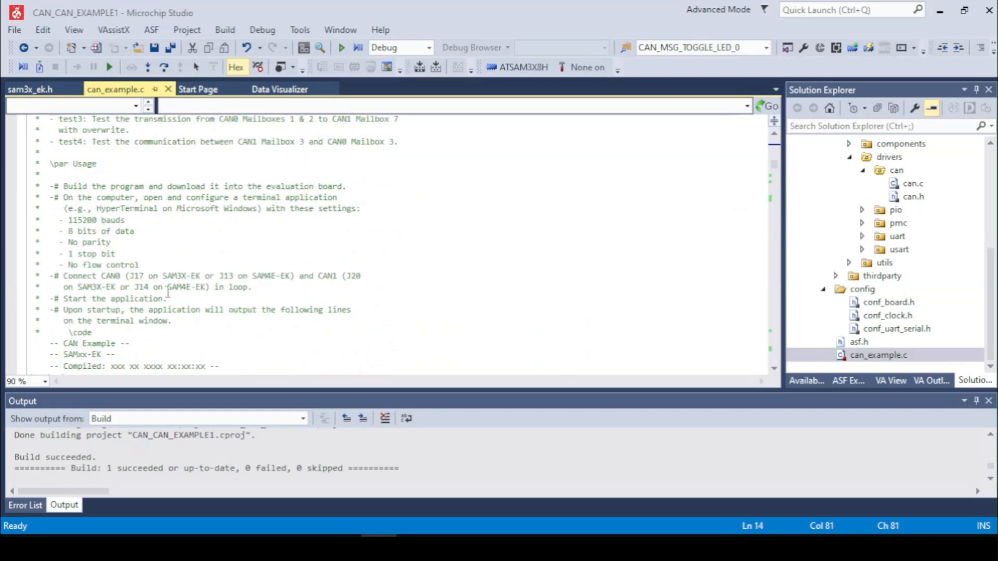
pyautogui.scroll(-3)
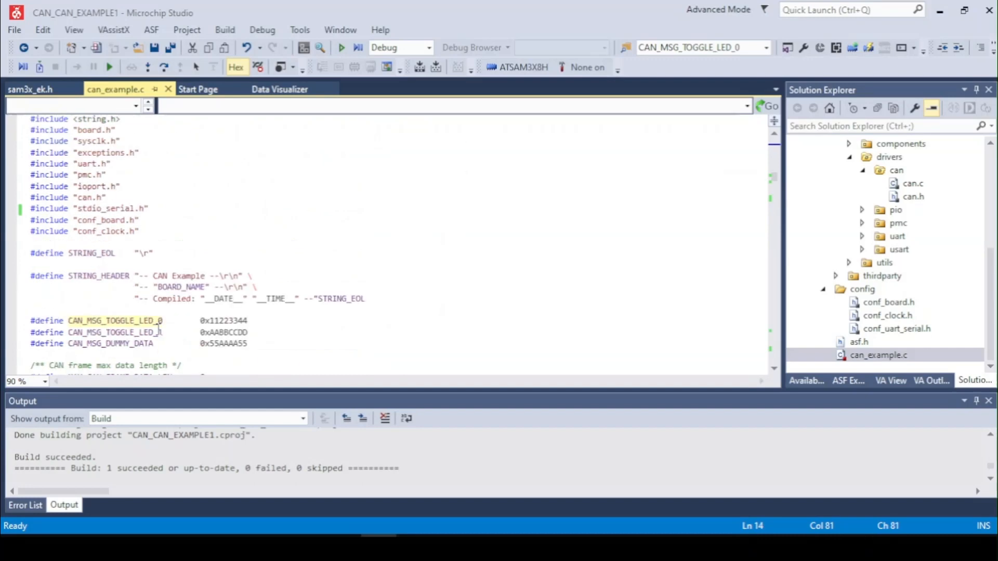
# Point out the CAN_MSG_TOGGLE_LED_0, CAN_MSG_TOGGLE_LED_1 and CAN_MSG_DUMMY_DATA defines
pyautogui.scroll(-3)
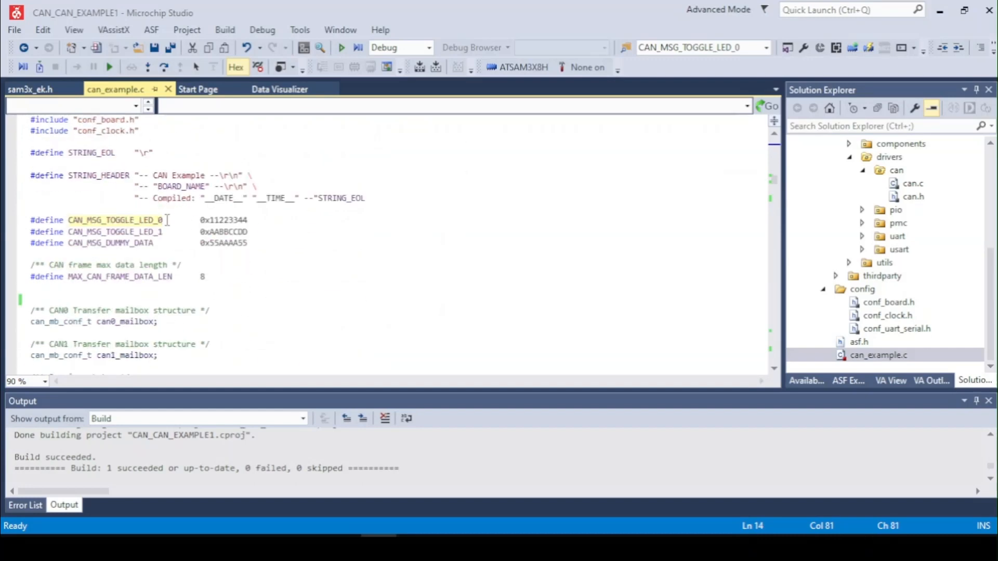
pyautogui.click(251, 220)
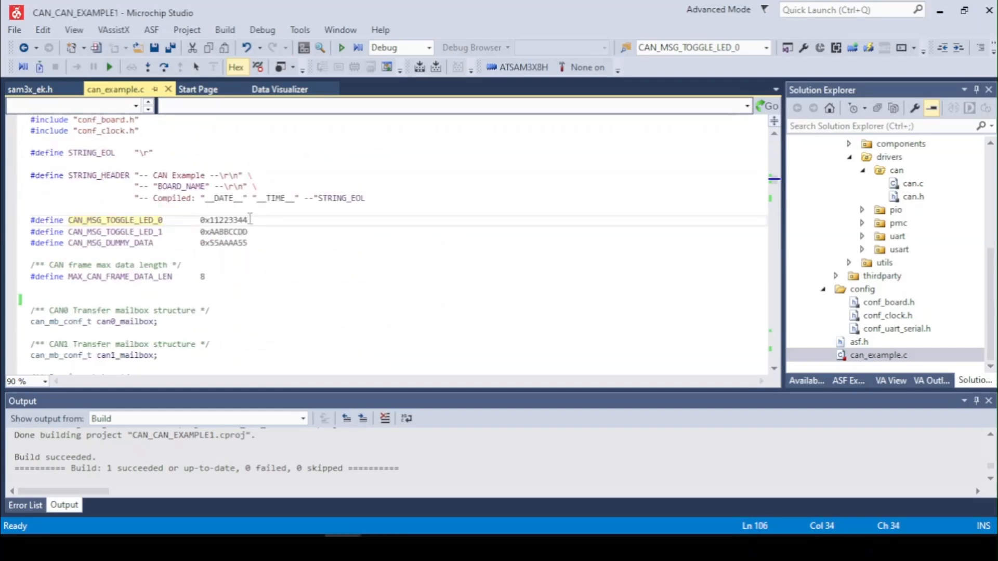
pyautogui.click(248, 232)
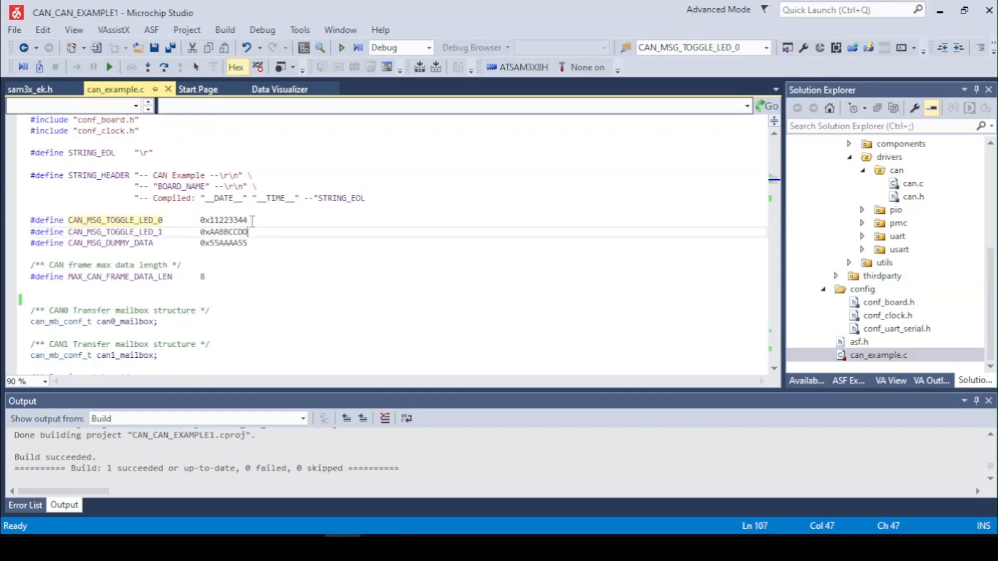
pyautogui.click(268, 248)
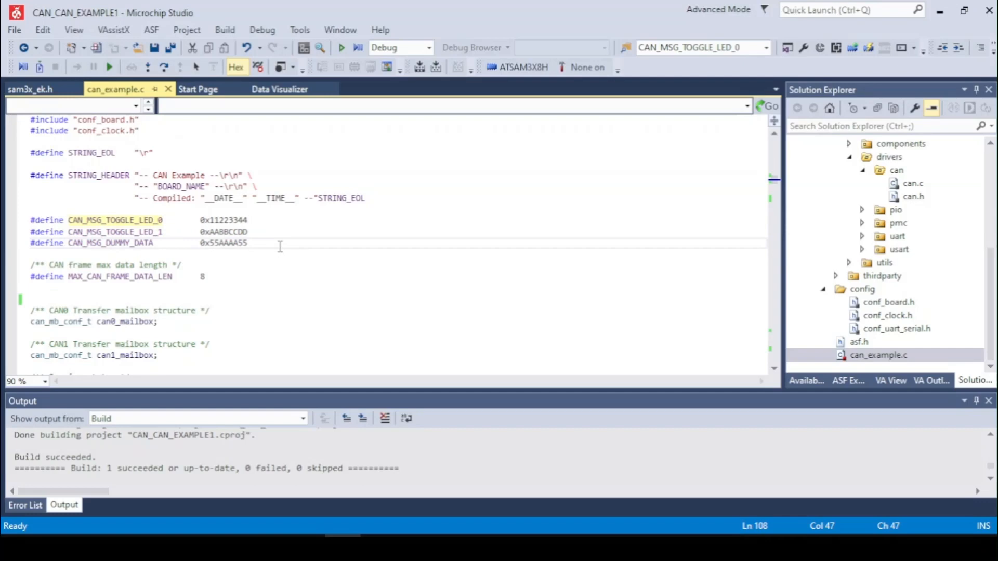
# Scroll through the mailbox structure declarations down to g_ul_recv_status
pyautogui.scroll(-3)
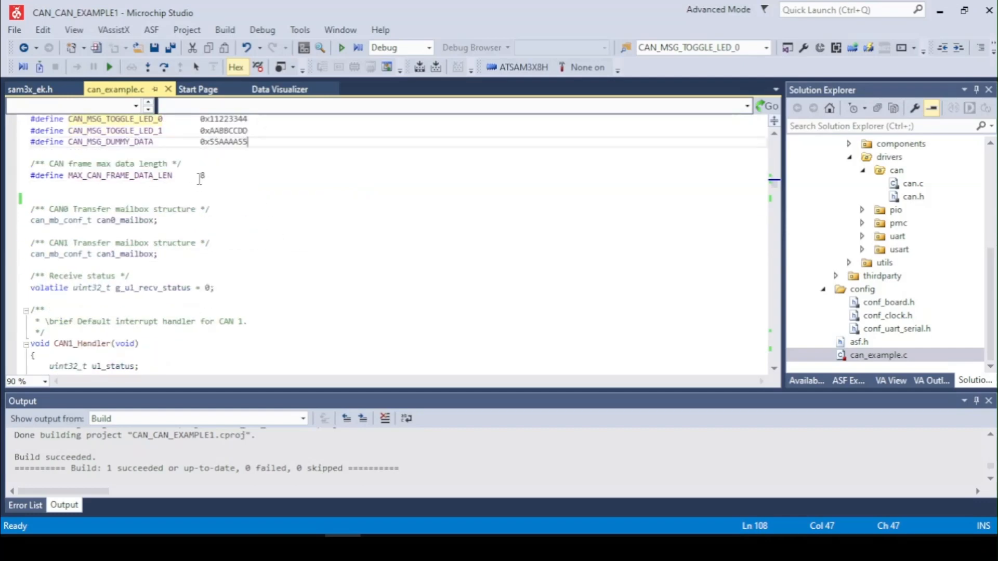
pyautogui.scroll(-3)
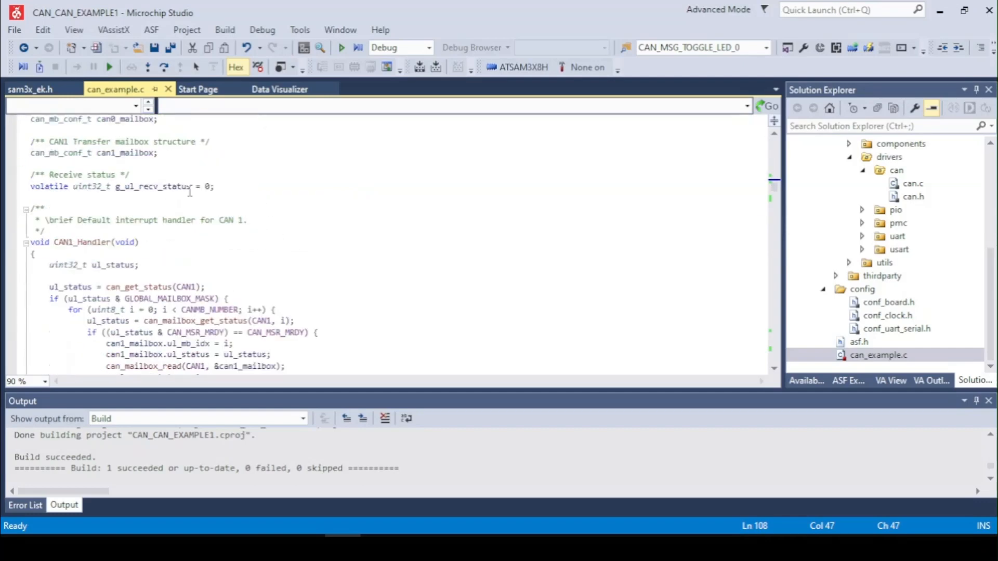
pyautogui.scroll(3)
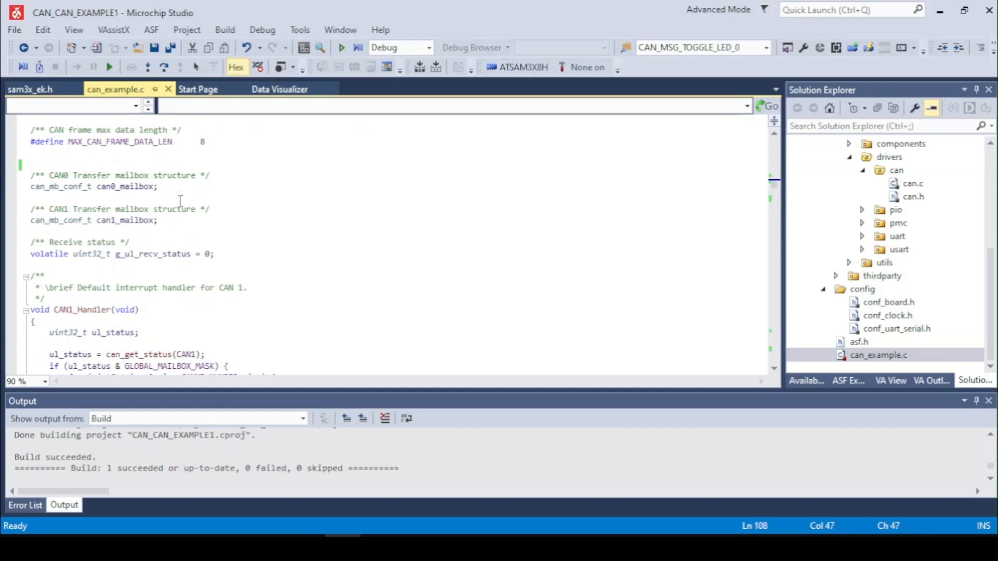
pyautogui.moveTo(191, 187)
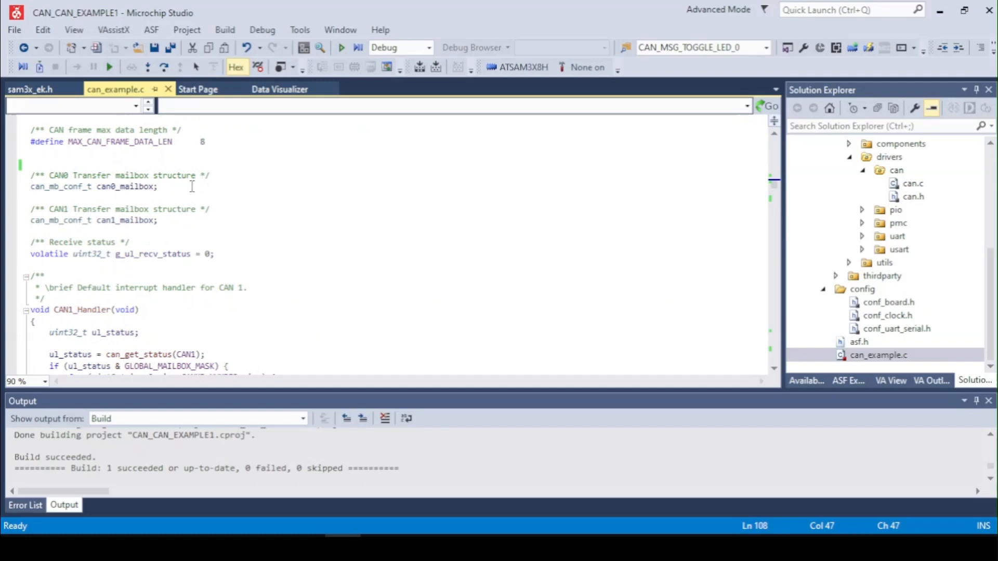
pyautogui.scroll(-3)
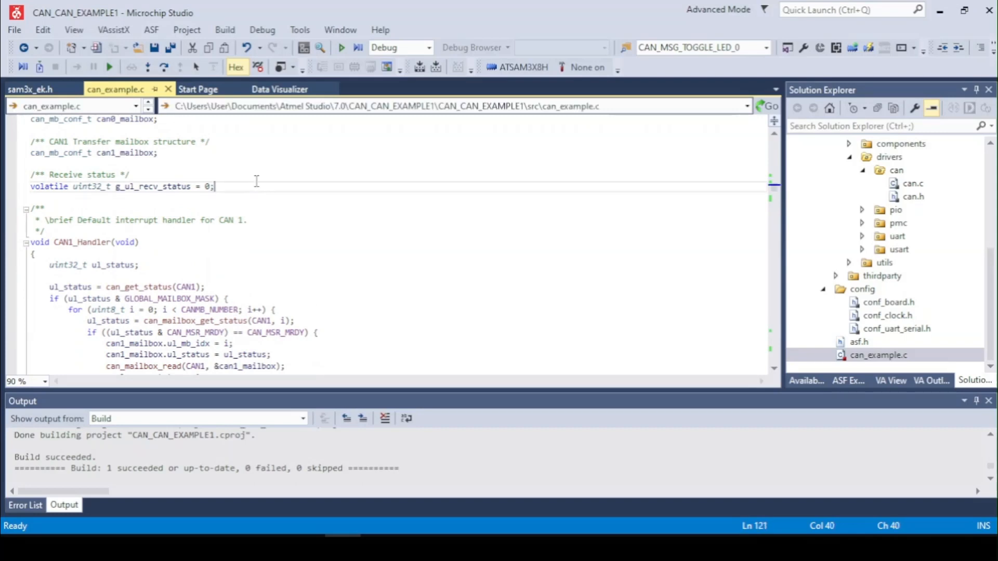
# Scroll through CAN1_Handler into the decode_can_msg function
pyautogui.scroll(-3)
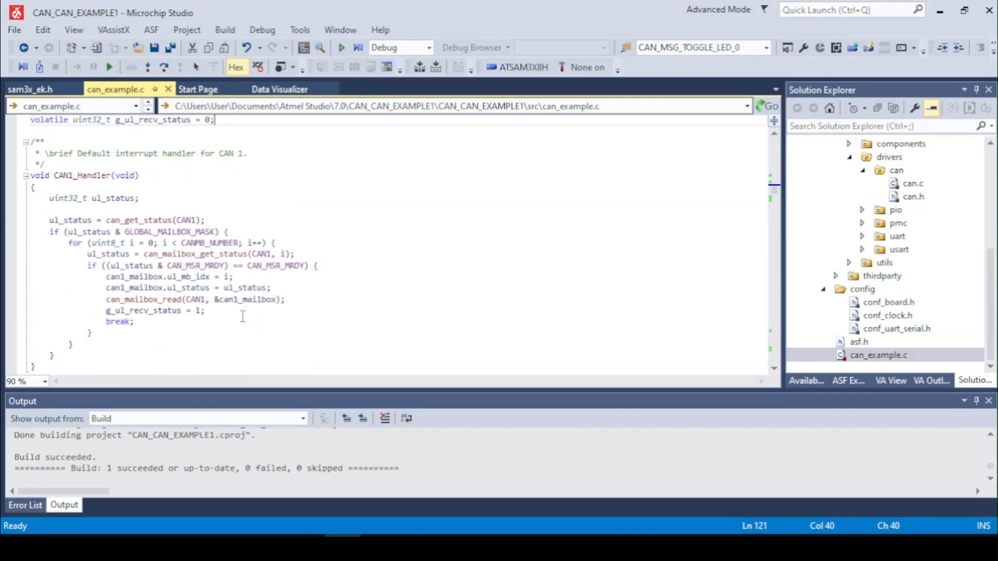
pyautogui.scroll(-3)
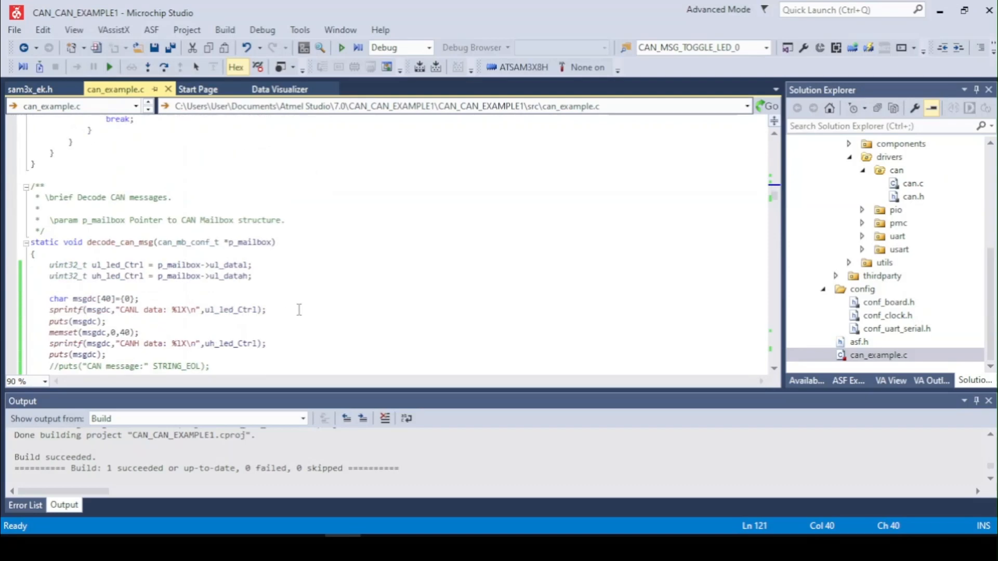
pyautogui.scroll(-3)
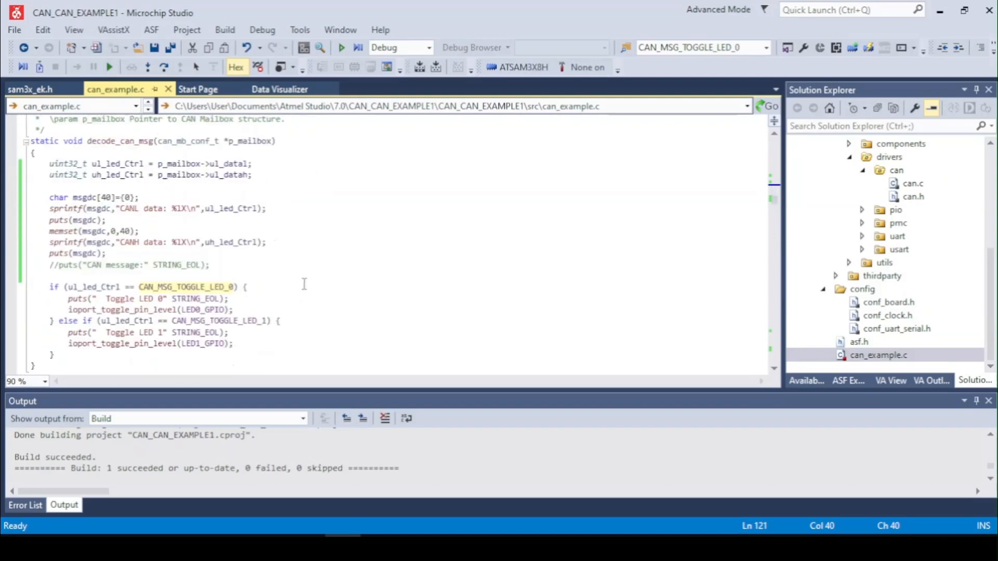
pyautogui.moveTo(160, 265)
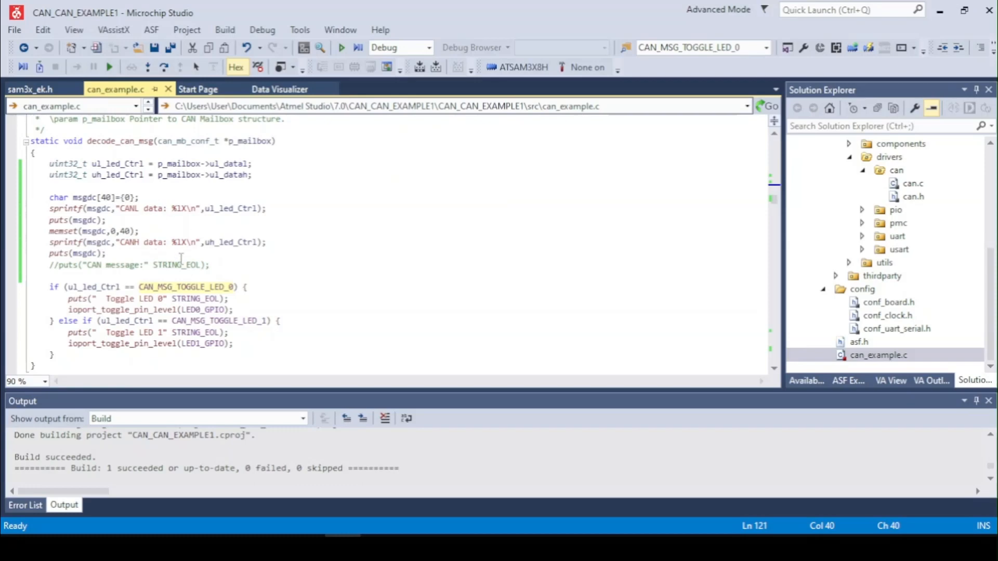
pyautogui.moveTo(307, 191)
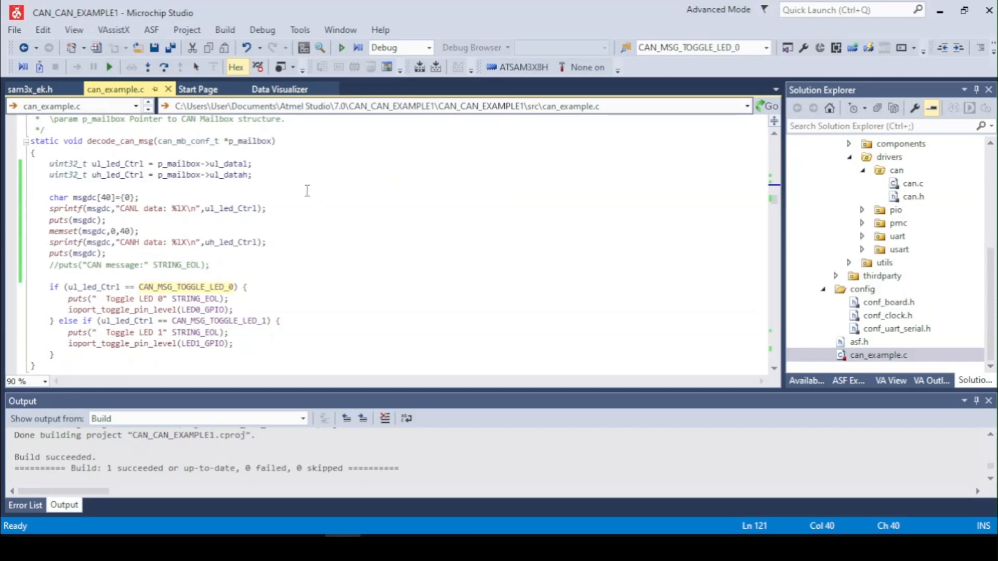
# Point out the CANL and CANH data print lines, then continue to reset_mailbox_conf
pyautogui.click(267, 208)
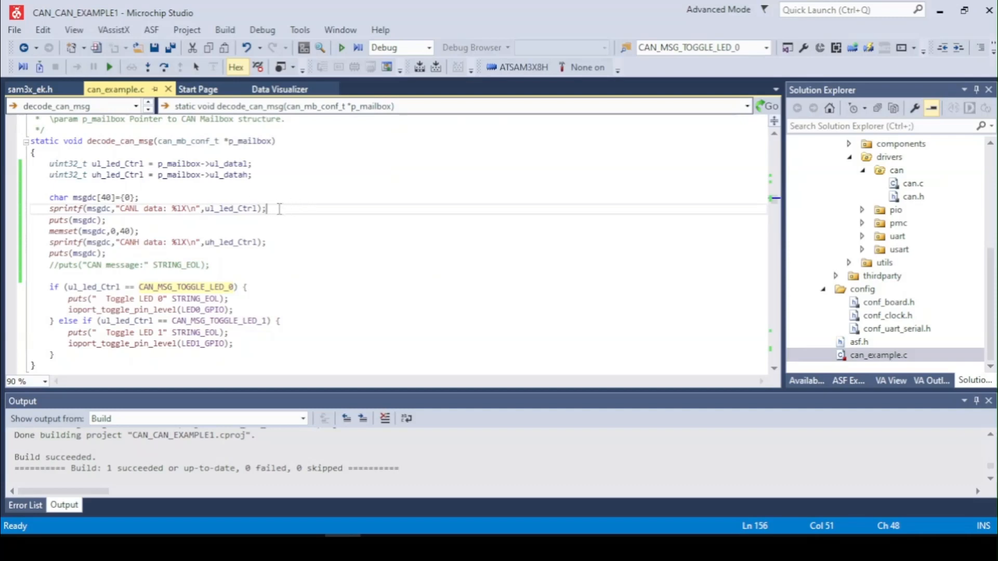
pyautogui.click(311, 242)
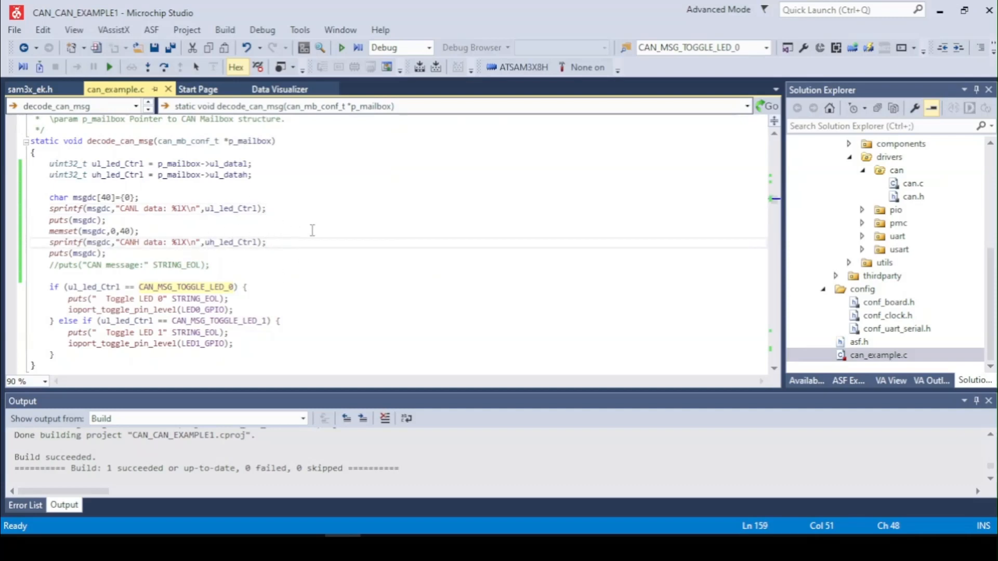
pyautogui.scroll(-3)
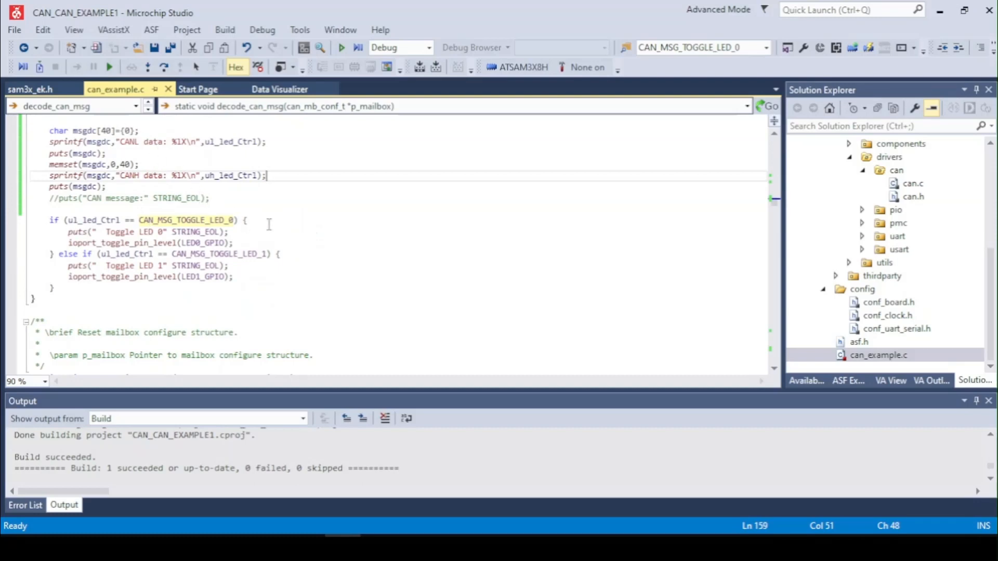
pyautogui.moveTo(165, 260)
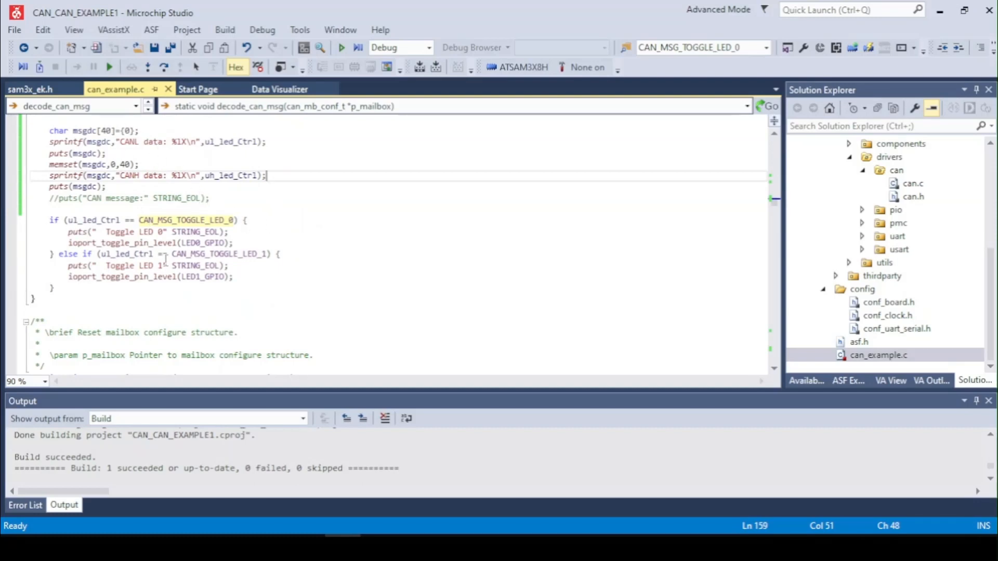
pyautogui.moveTo(266, 238)
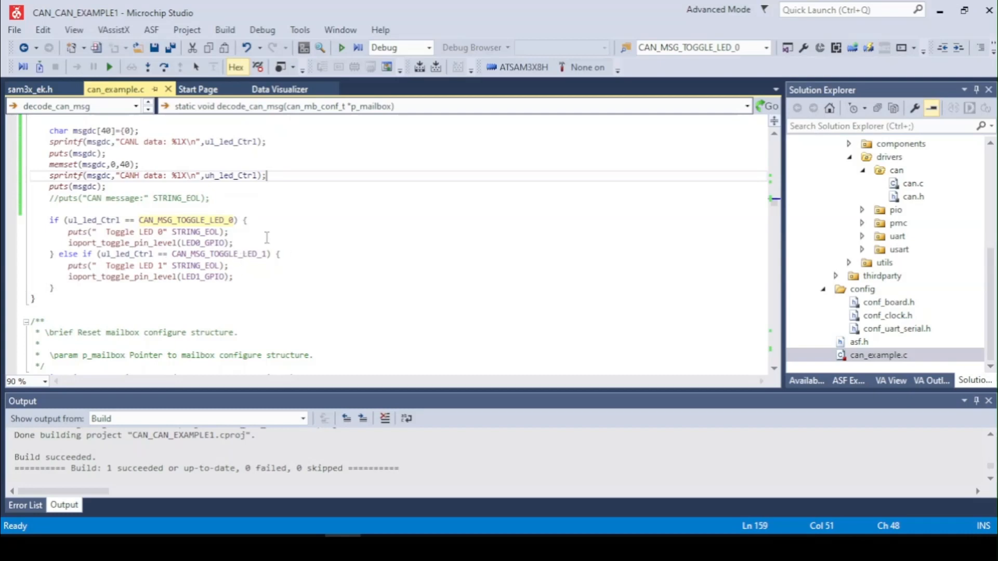
pyautogui.moveTo(256, 222)
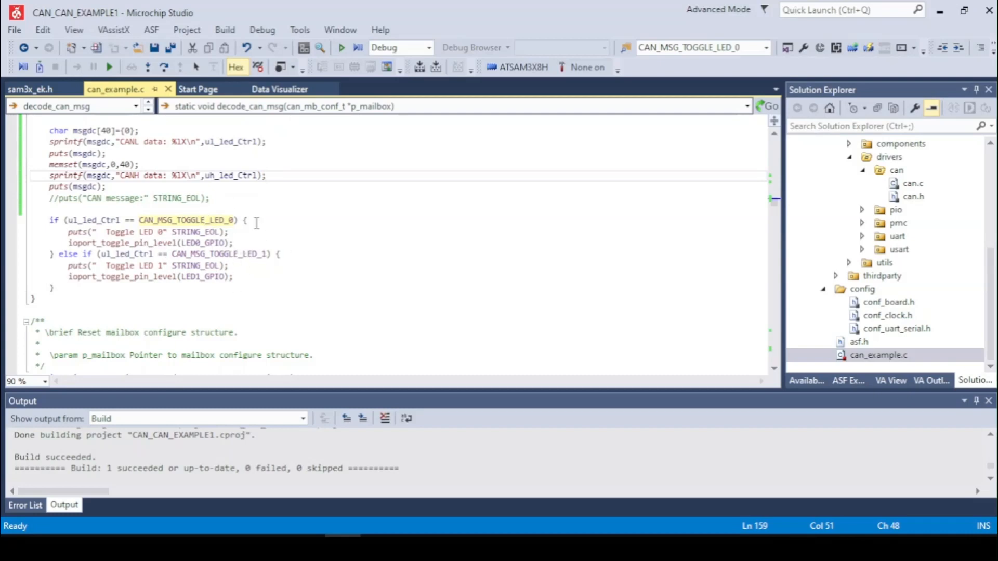
pyautogui.scroll(-3)
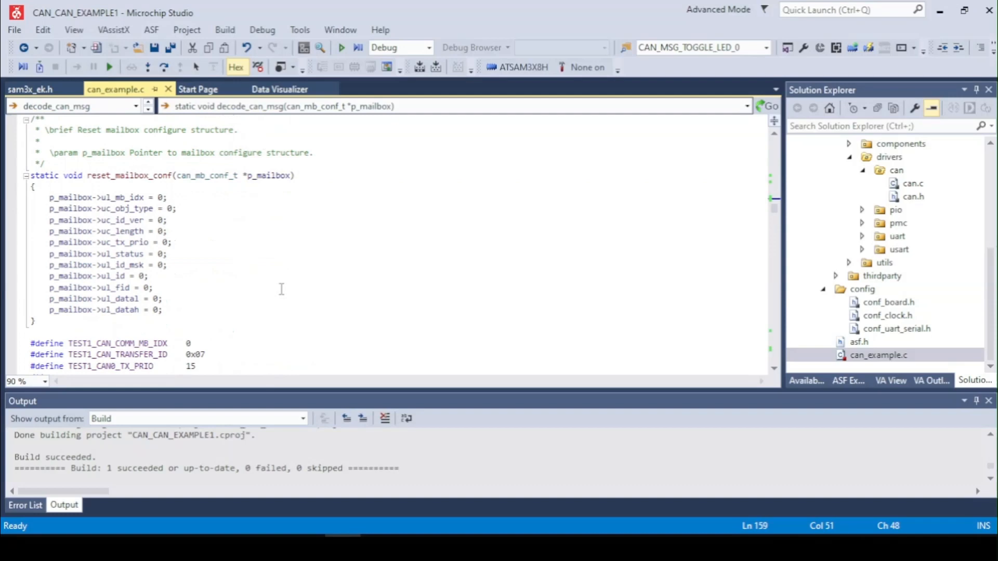
pyautogui.scroll(-3)
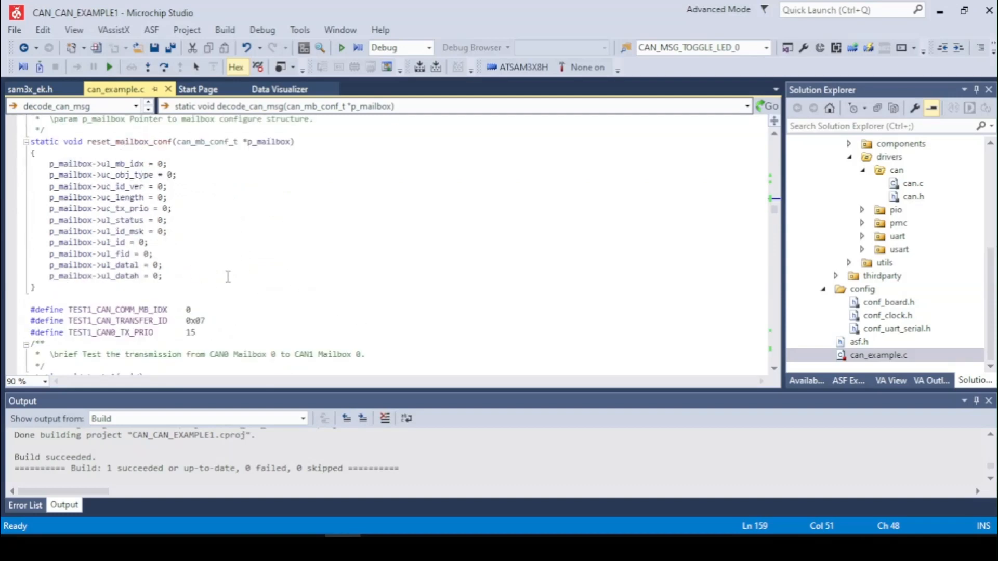
pyautogui.scroll(-3)
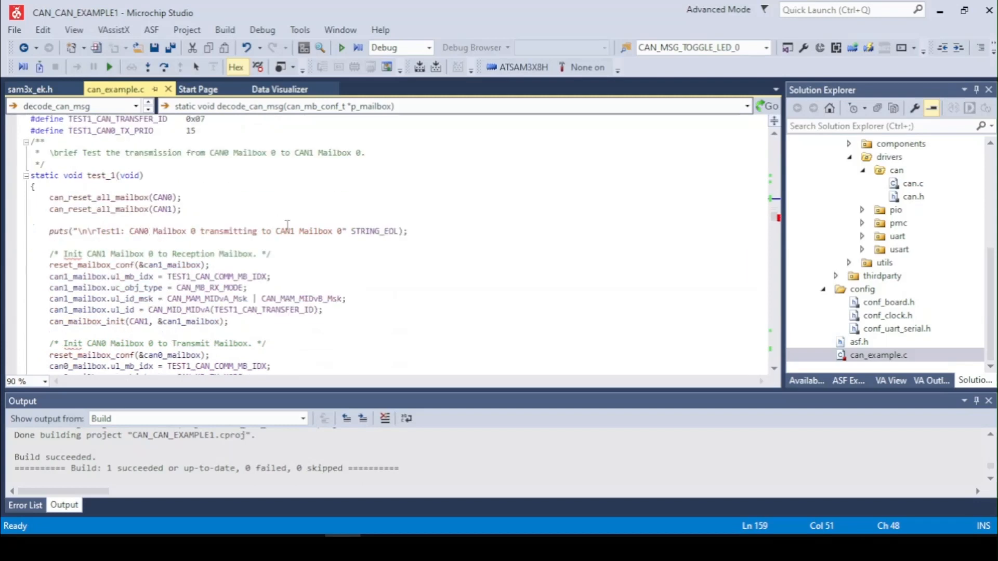
pyautogui.scroll(-3)
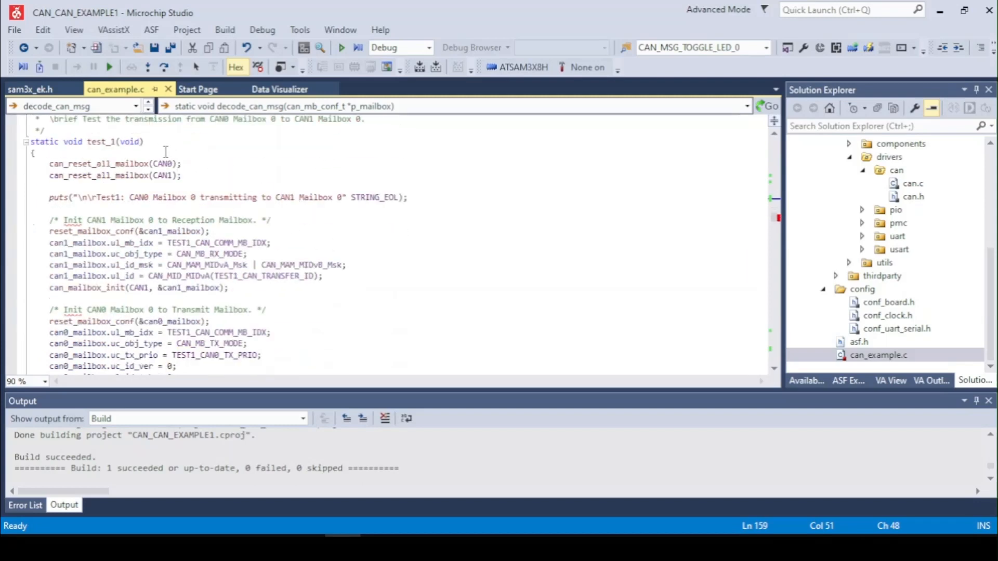
pyautogui.scroll(-3)
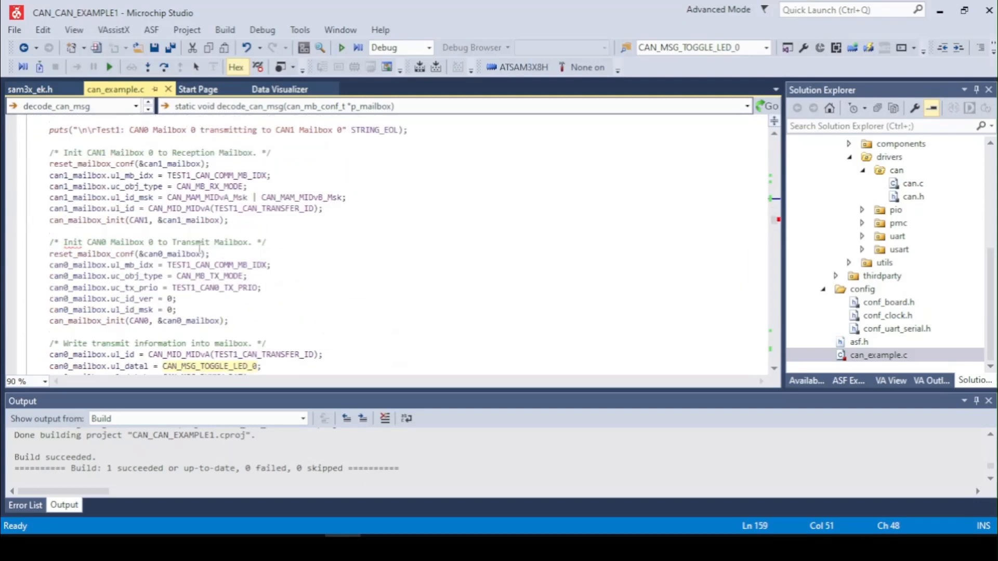
pyautogui.scroll(3)
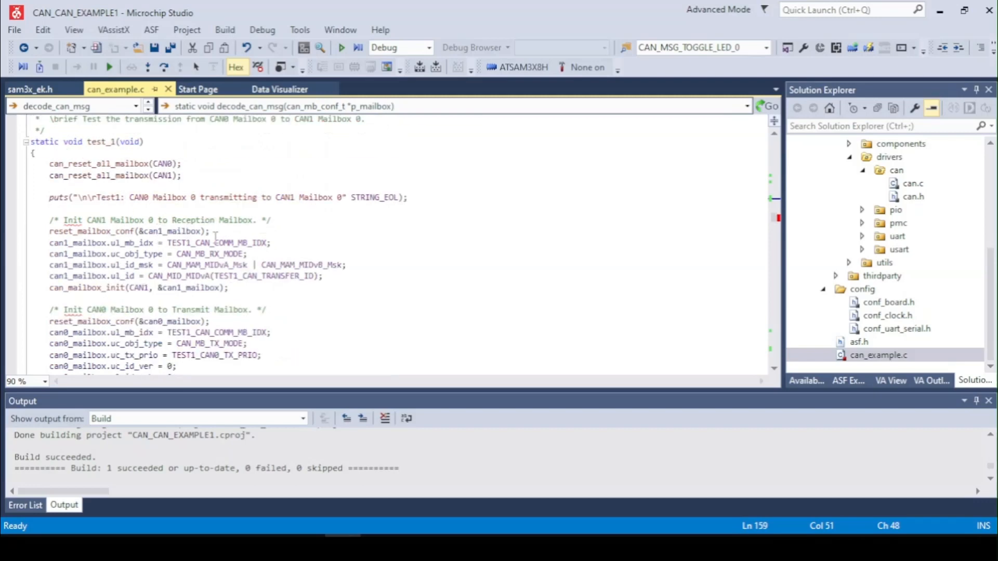
pyautogui.click(190, 254)
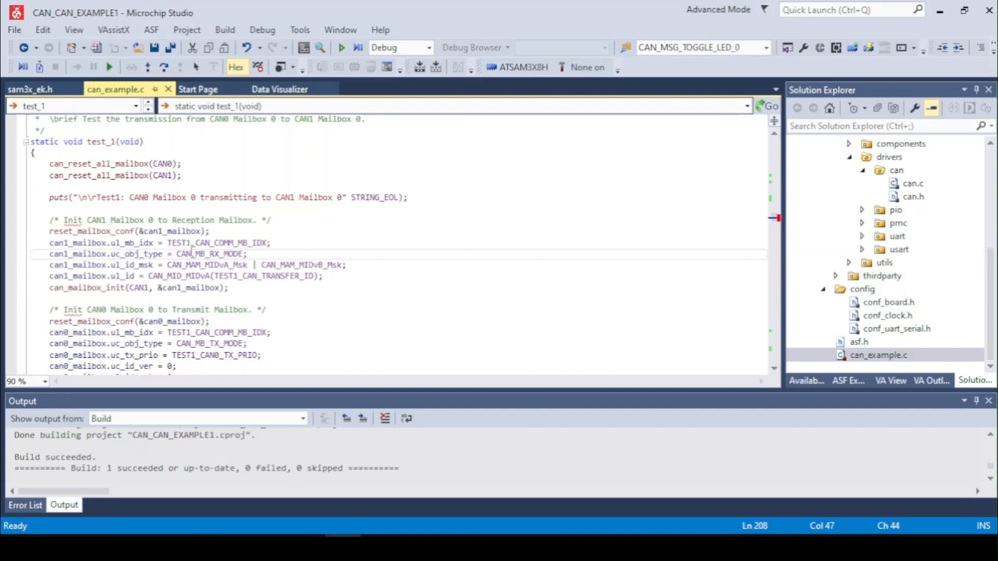
pyautogui.scroll(-3)
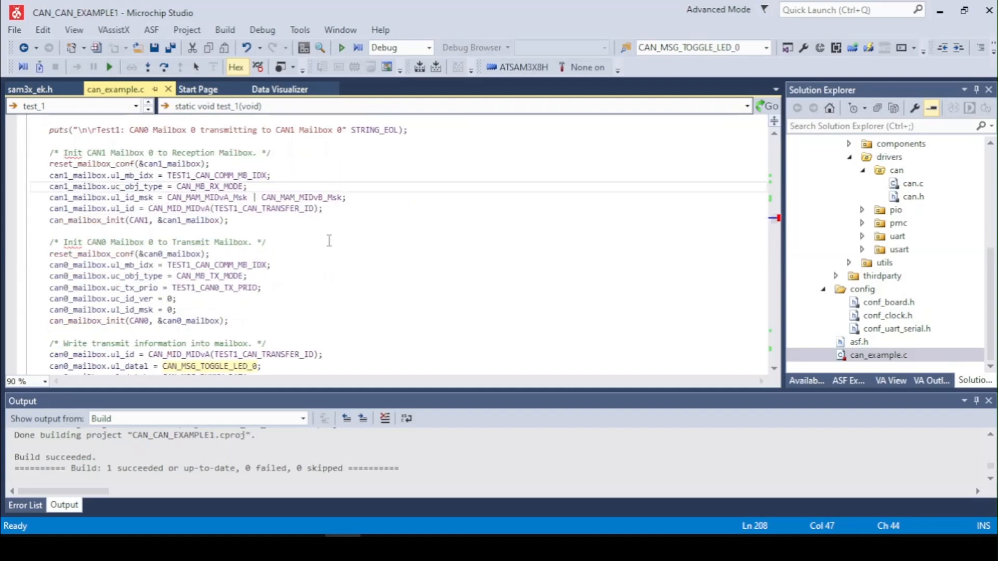
pyautogui.click(346, 198)
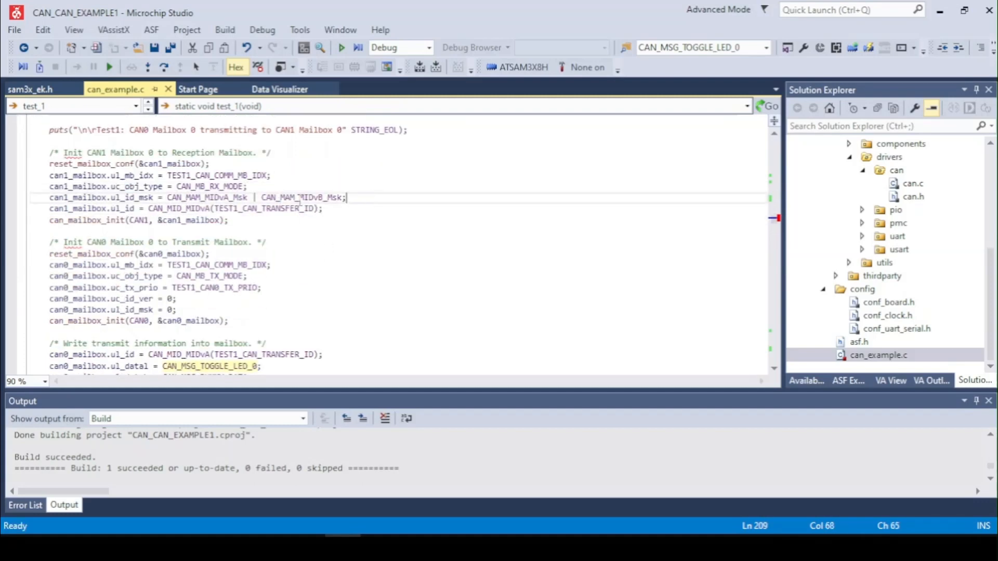
pyautogui.moveTo(404, 195)
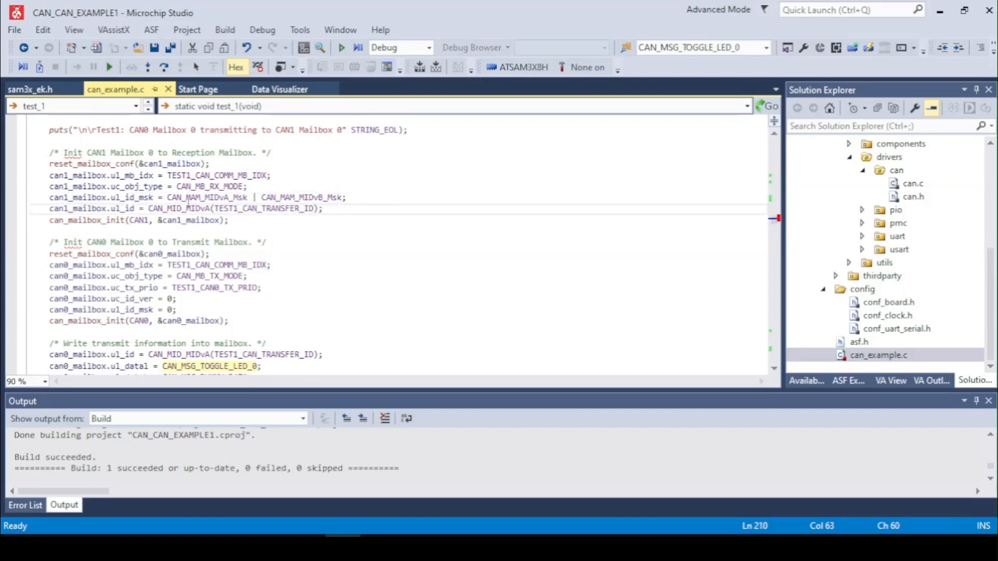
pyautogui.click(264, 208)
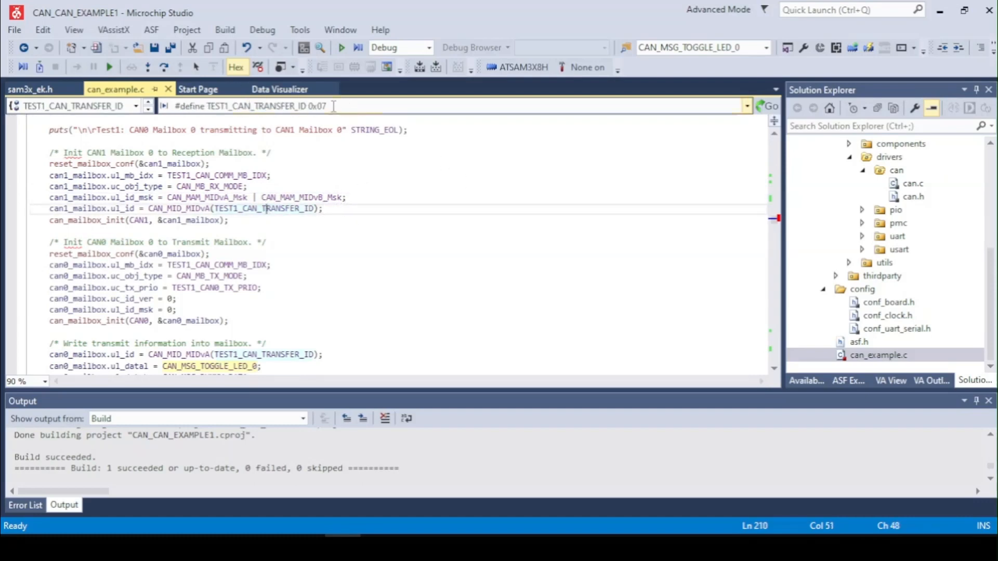
pyautogui.click(228, 221)
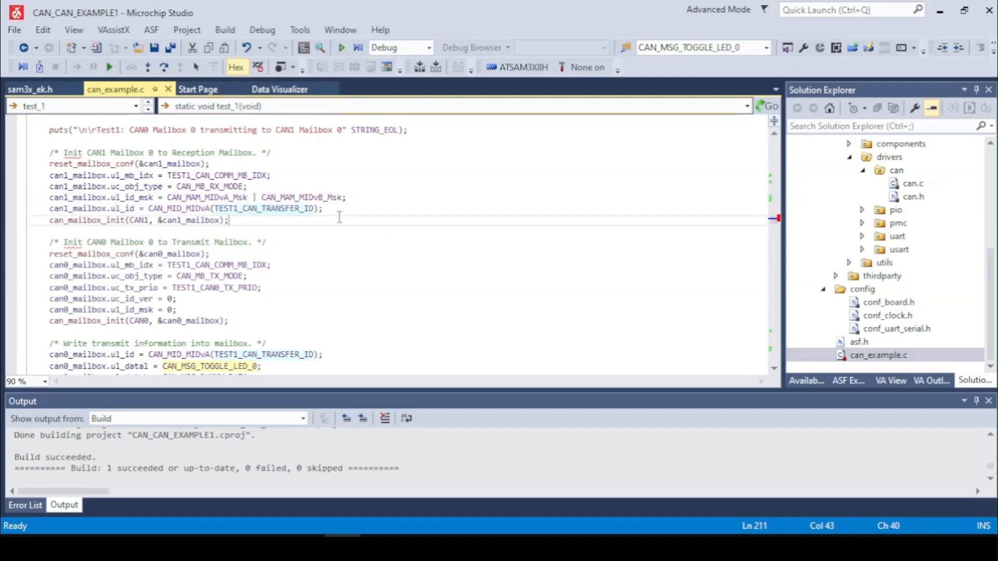
pyautogui.click(322, 208)
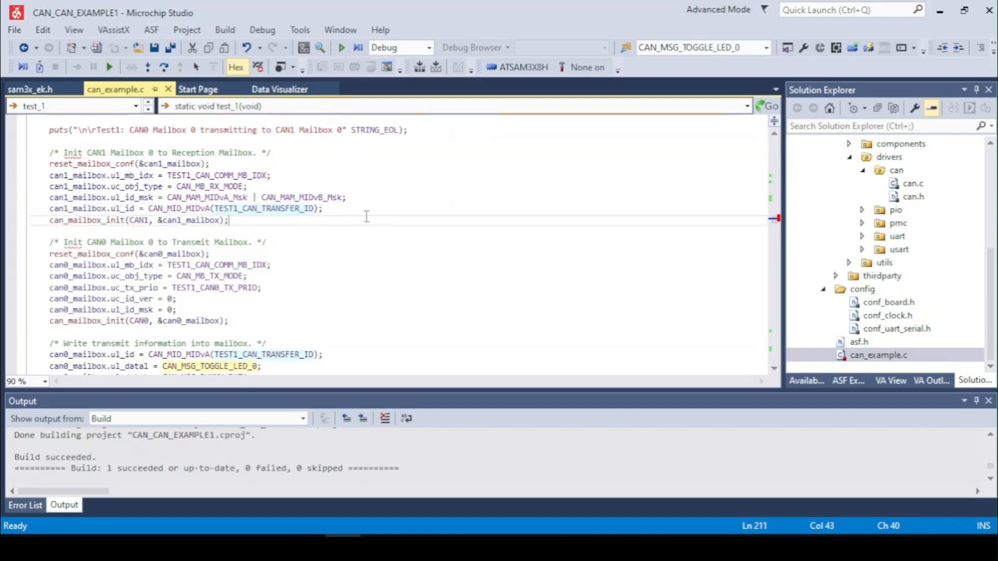
pyautogui.scroll(-3)
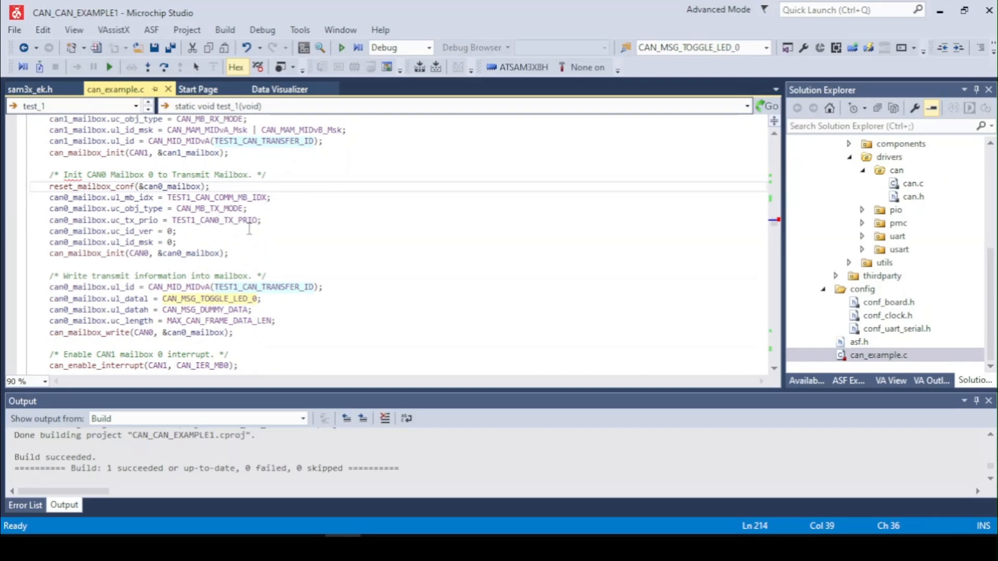
pyautogui.moveTo(209, 205)
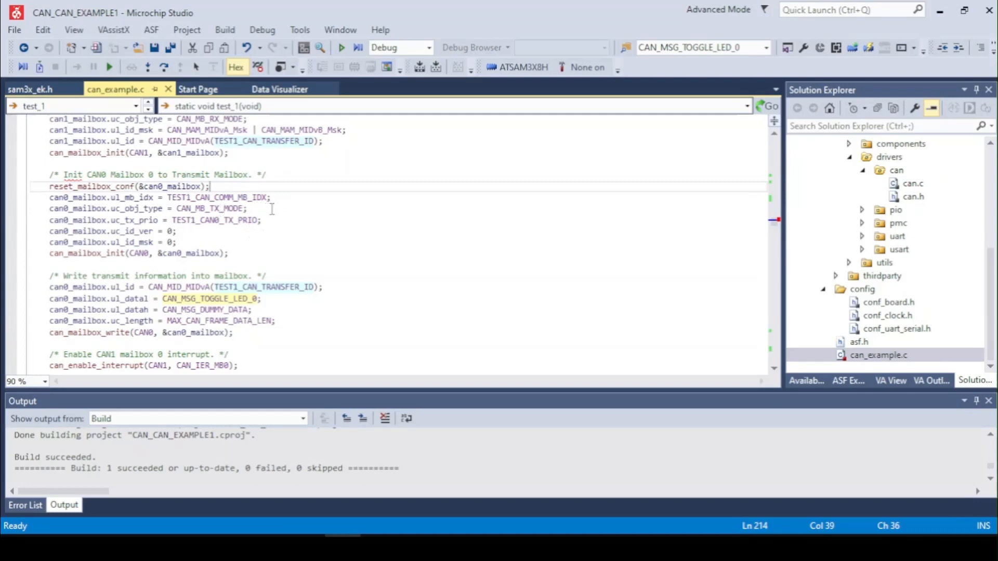
pyautogui.scroll(-3)
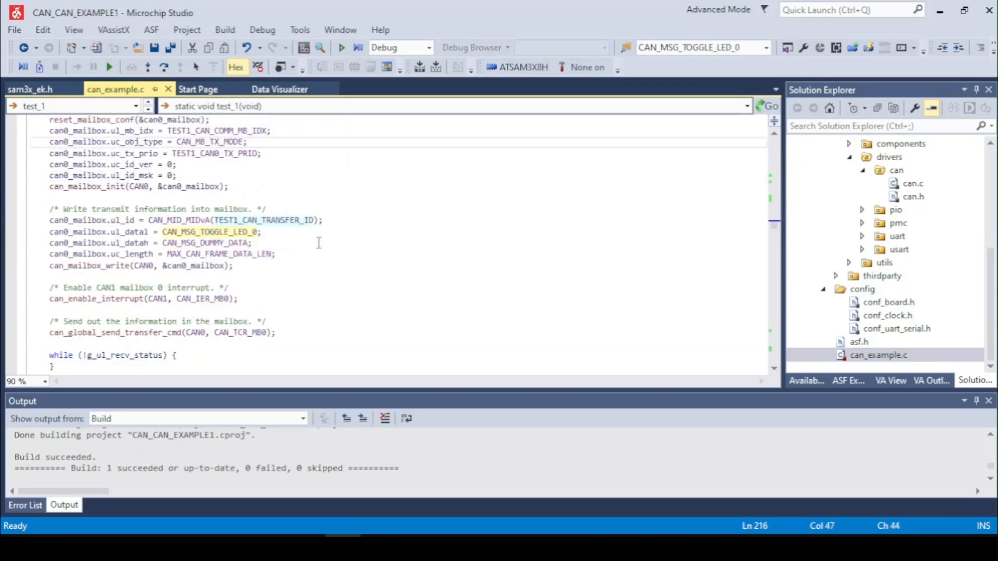
pyautogui.click(261, 232)
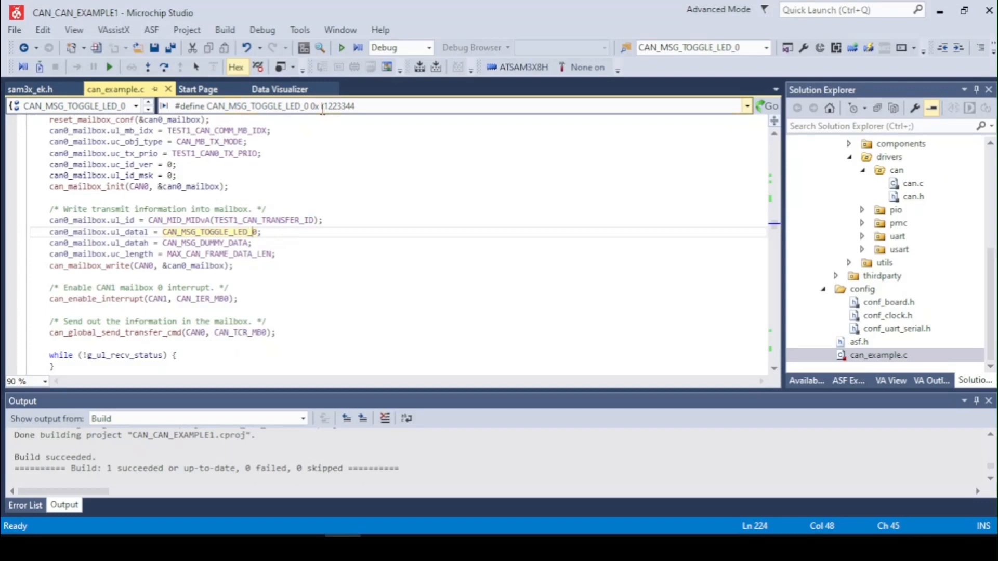
pyautogui.click(188, 242)
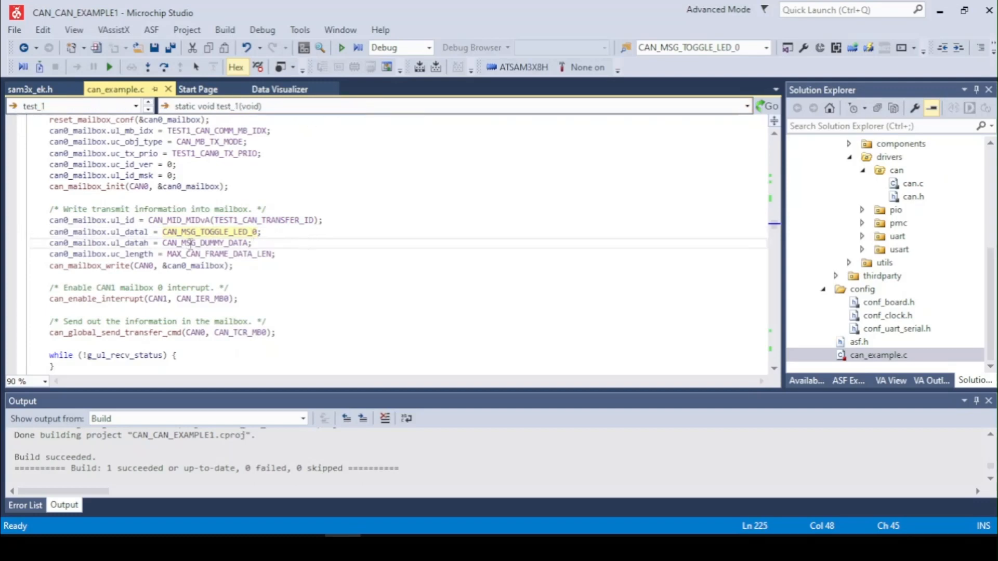
pyautogui.click(206, 243)
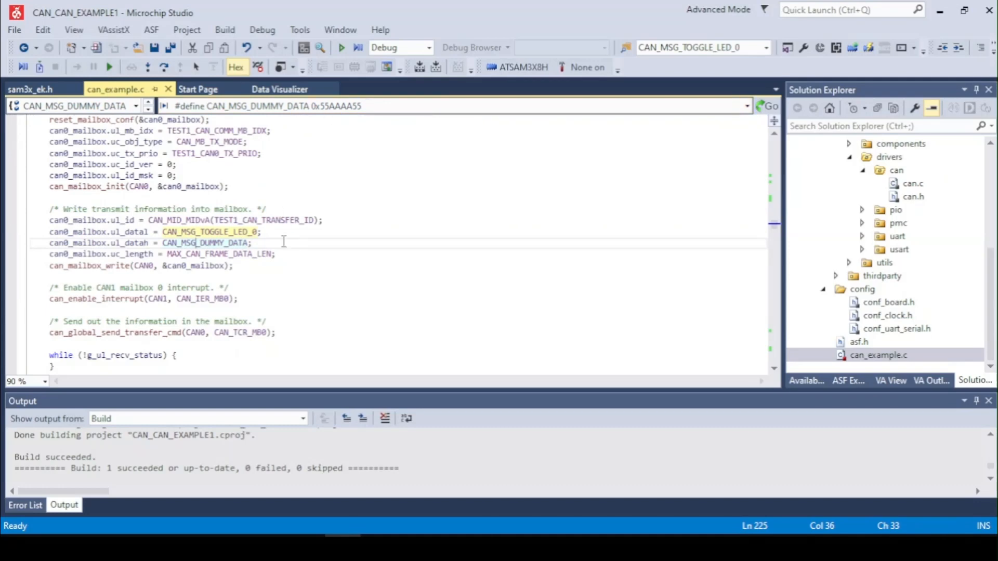
pyautogui.click(274, 254)
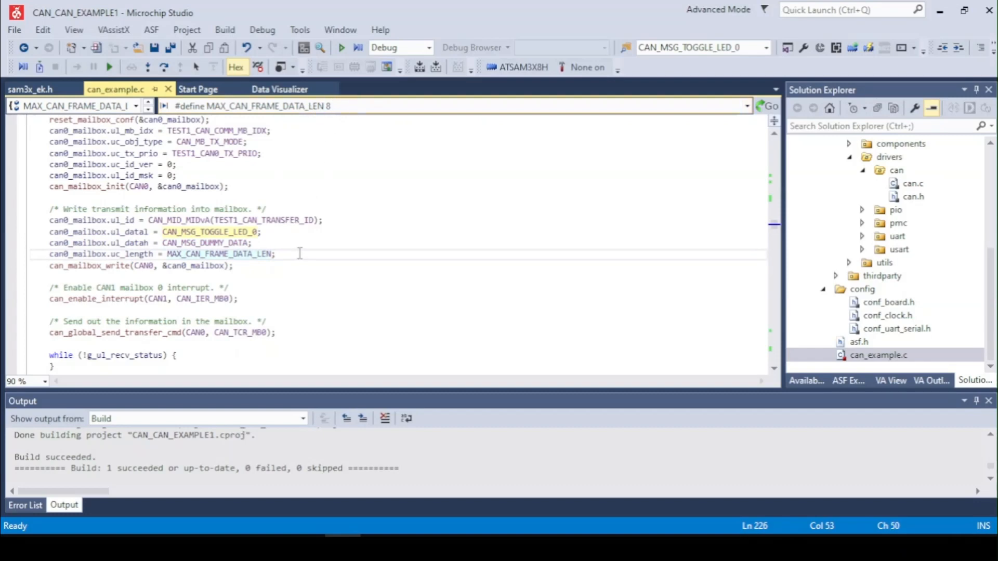
pyautogui.scroll(-3)
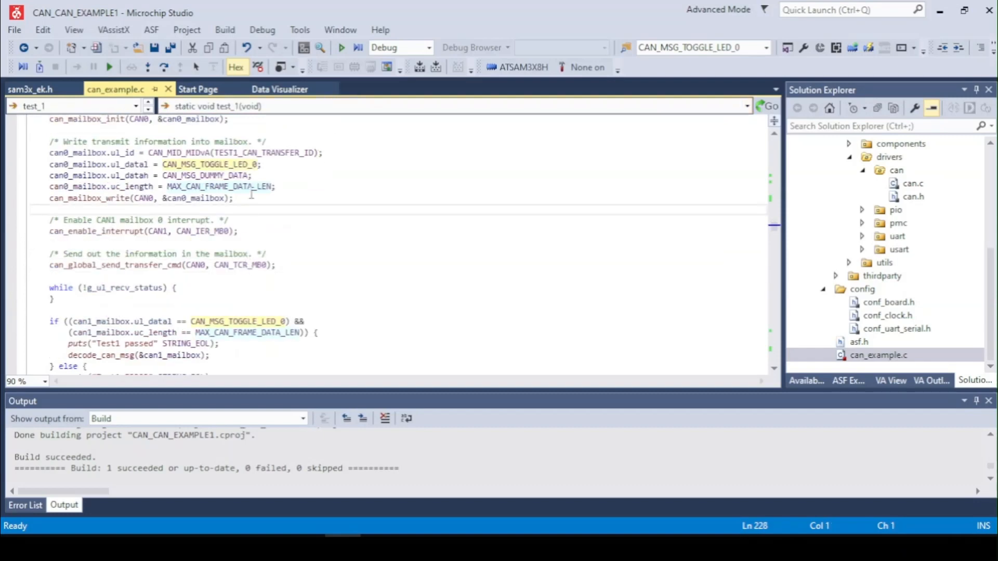
pyautogui.click(233, 198)
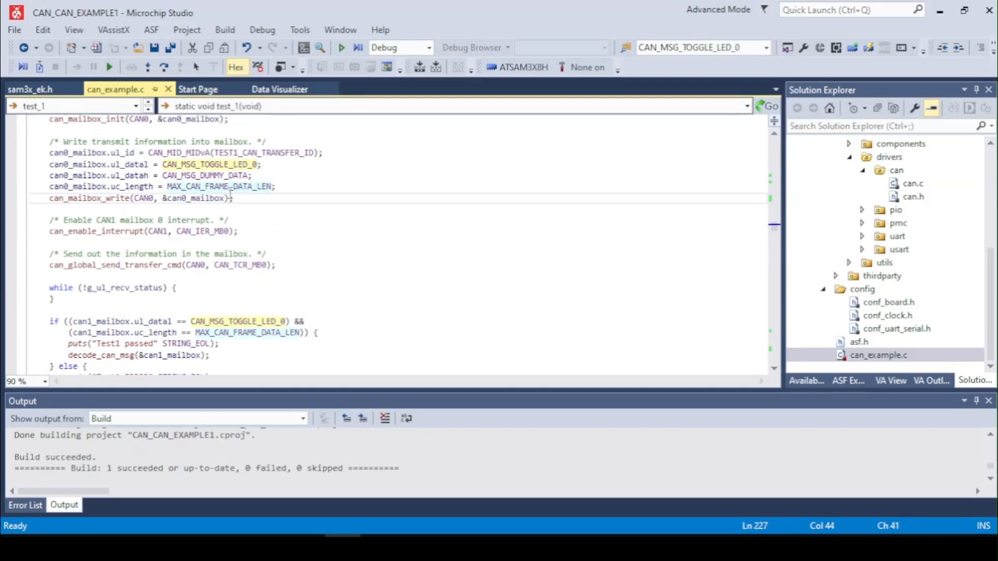
pyautogui.click(271, 231)
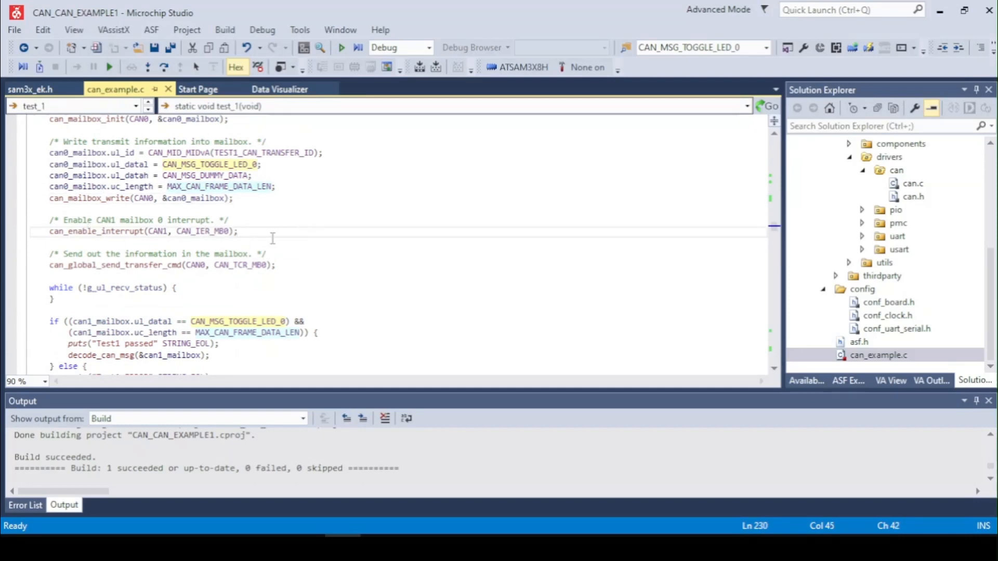
pyautogui.moveTo(280, 229)
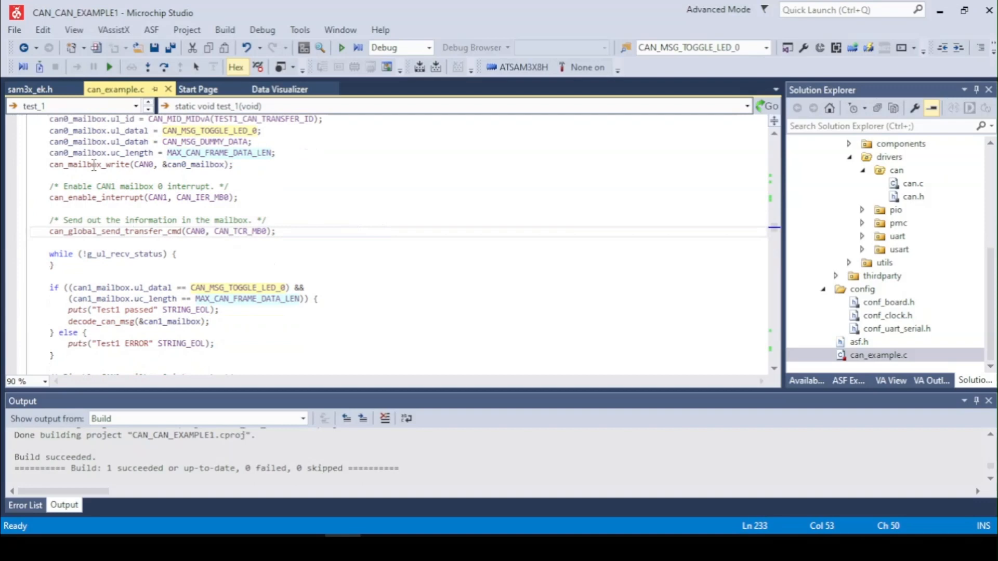
pyautogui.moveTo(222, 220)
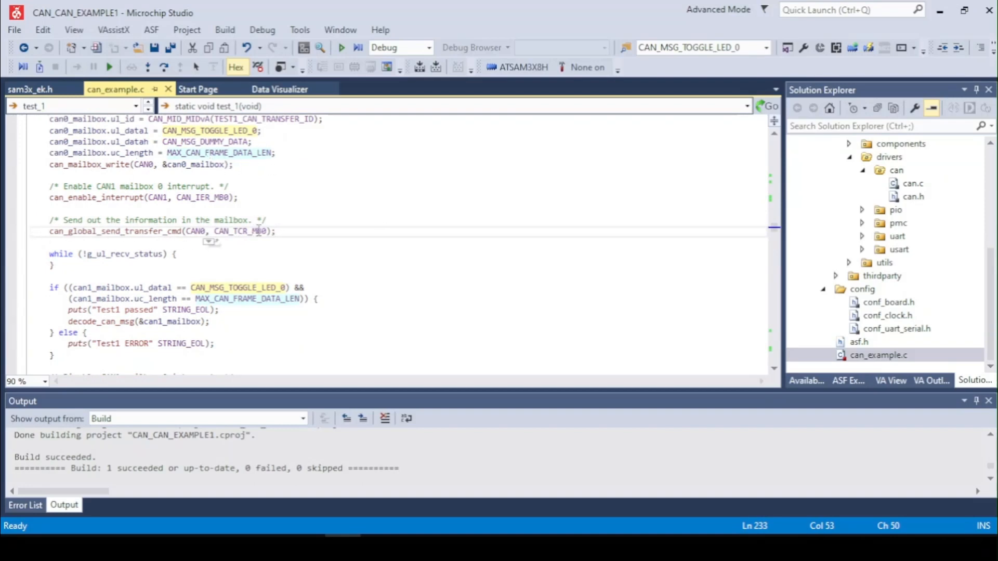
pyautogui.click(253, 231)
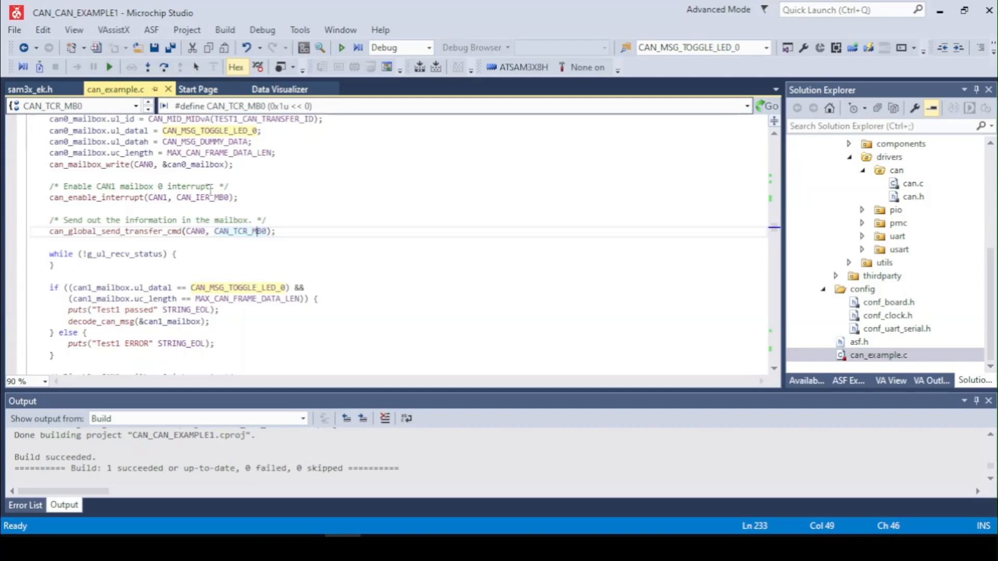
pyautogui.moveTo(337, 315)
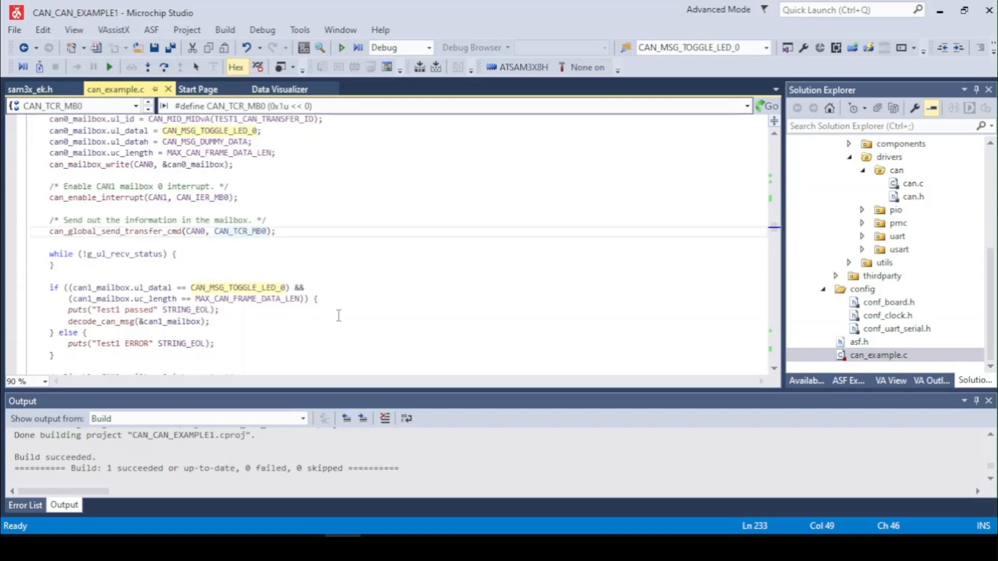
pyautogui.scroll(-3)
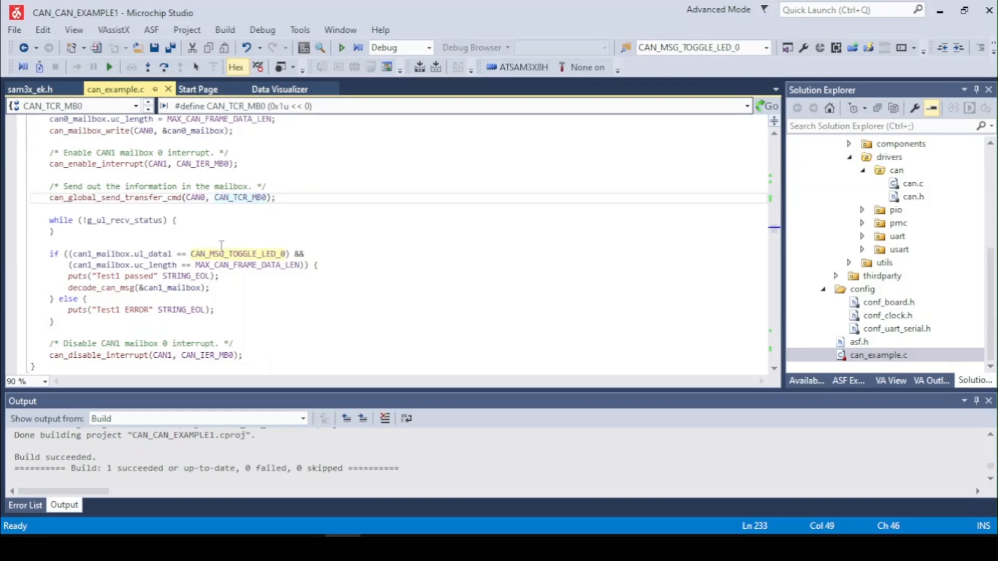
pyautogui.scroll(-3)
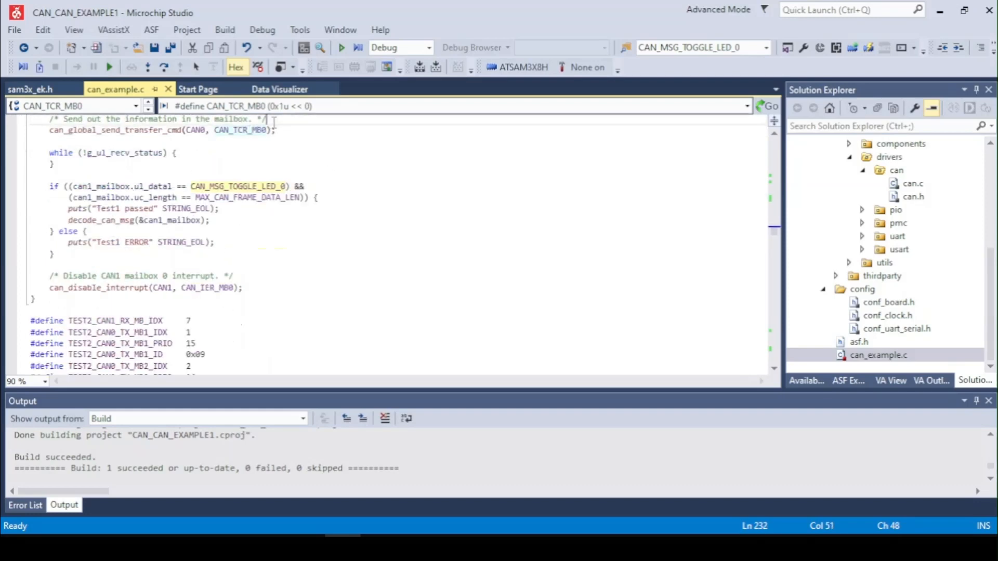
# Inspect test_1's wait loop for the received CAN message
pyautogui.click(76, 153)
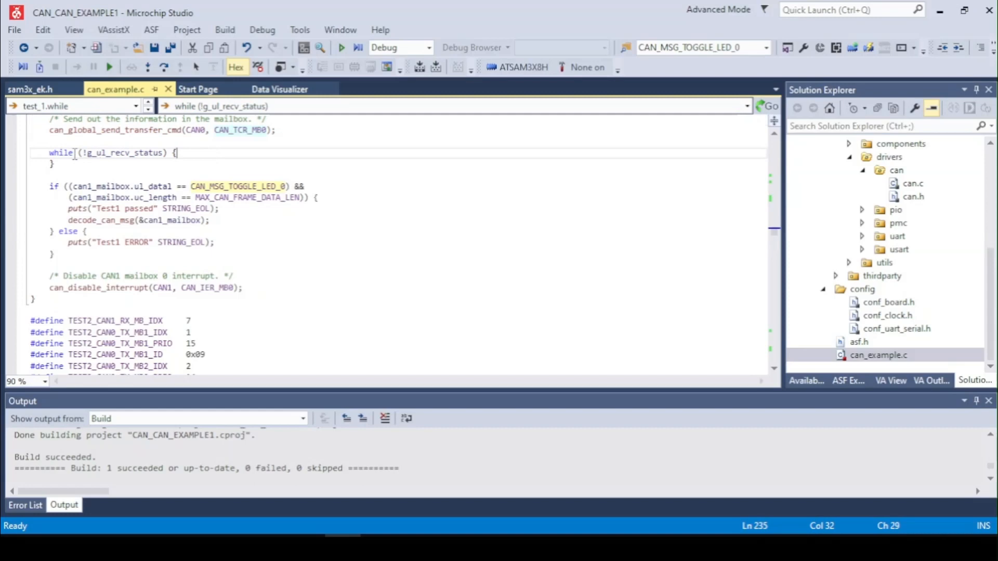
pyautogui.scroll(3)
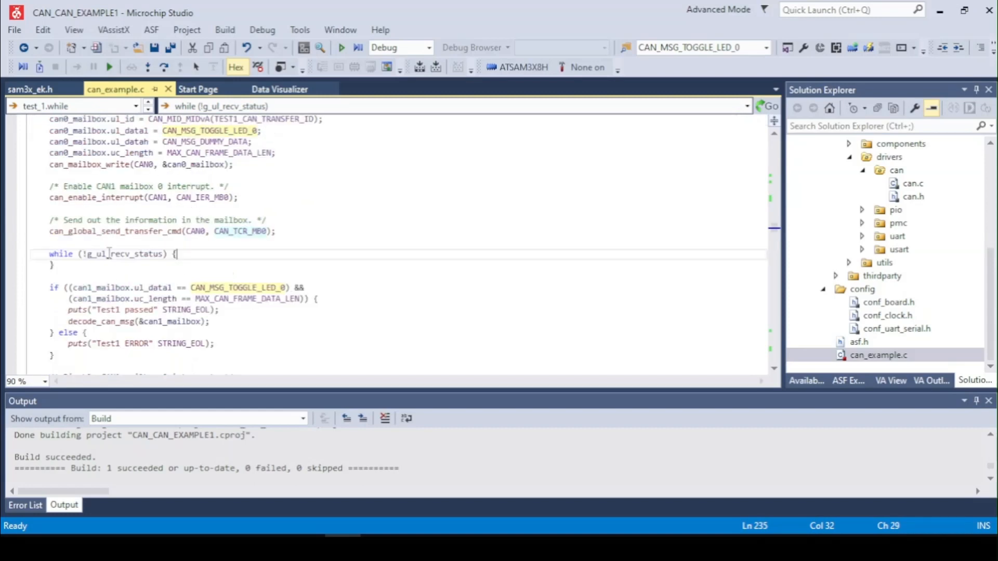
pyautogui.scroll(-3)
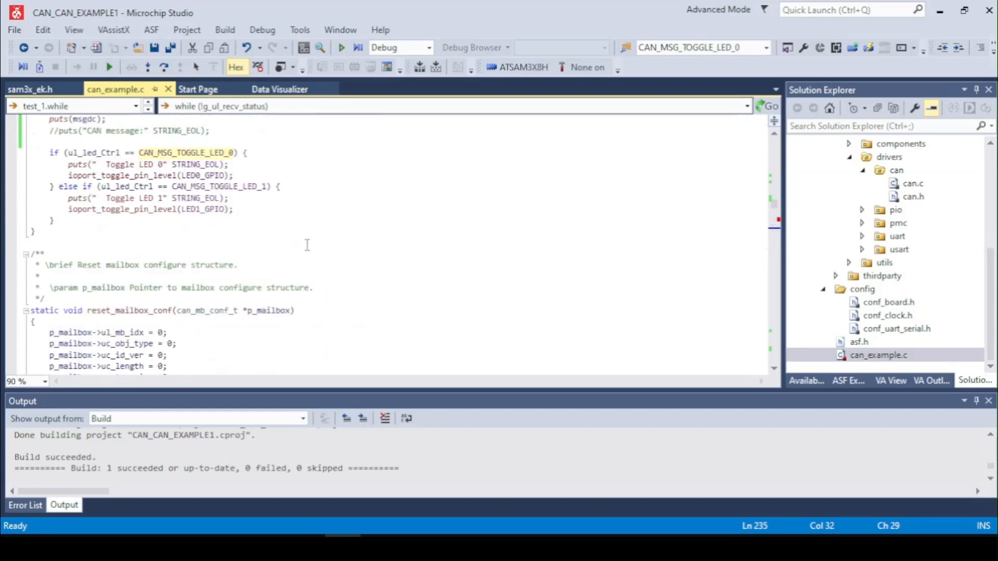
pyautogui.scroll(3)
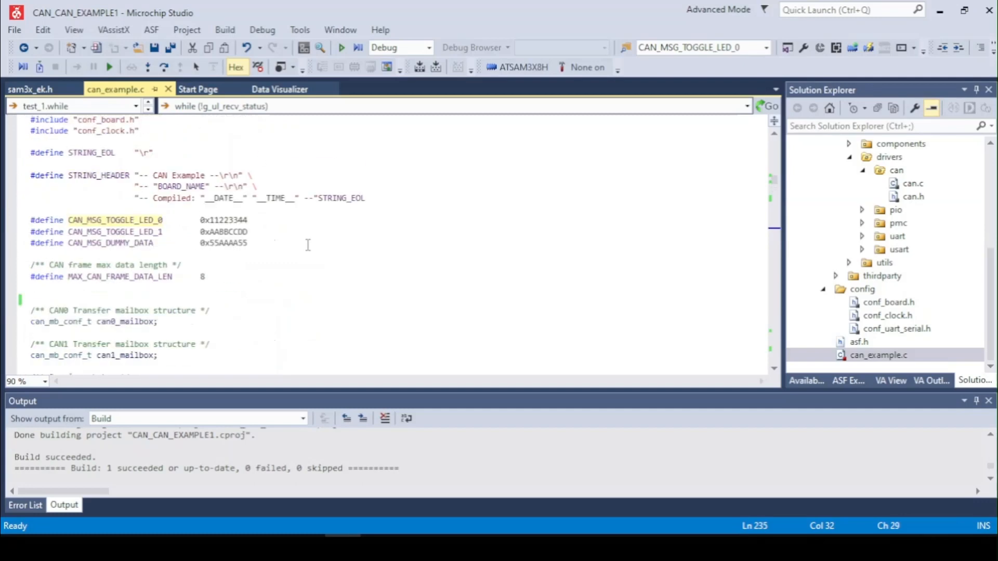
pyautogui.scroll(-3)
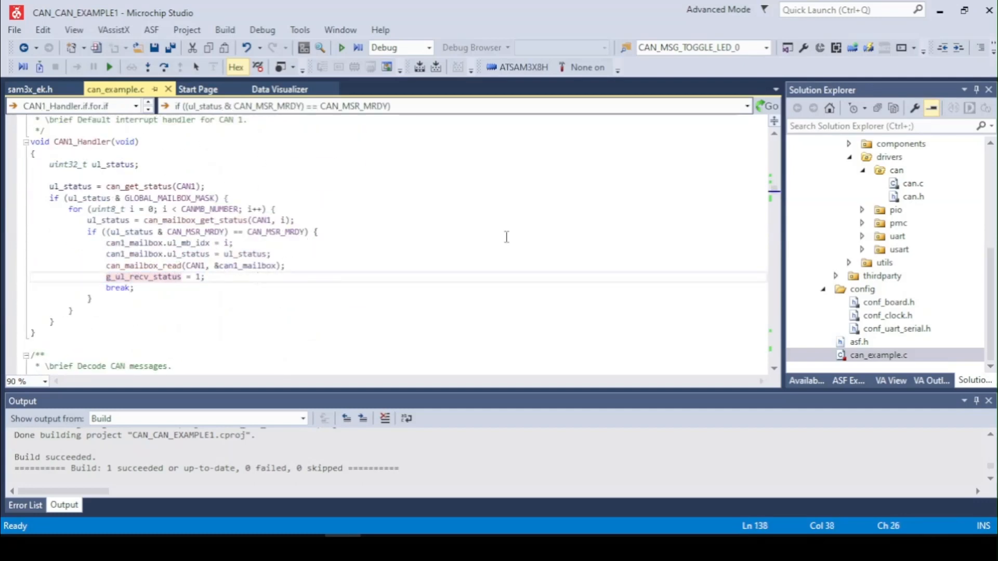
pyautogui.scroll(3)
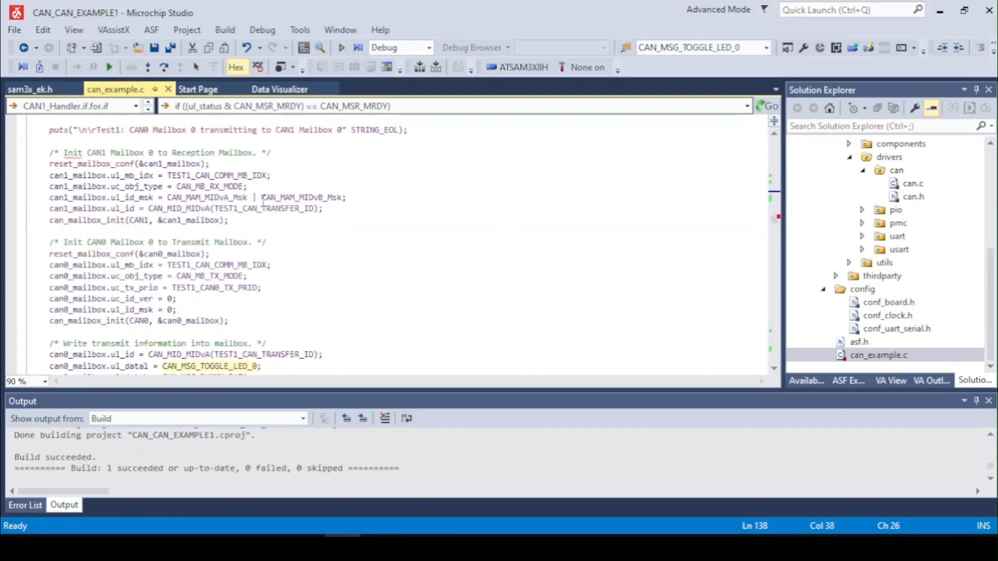
pyautogui.scroll(-3)
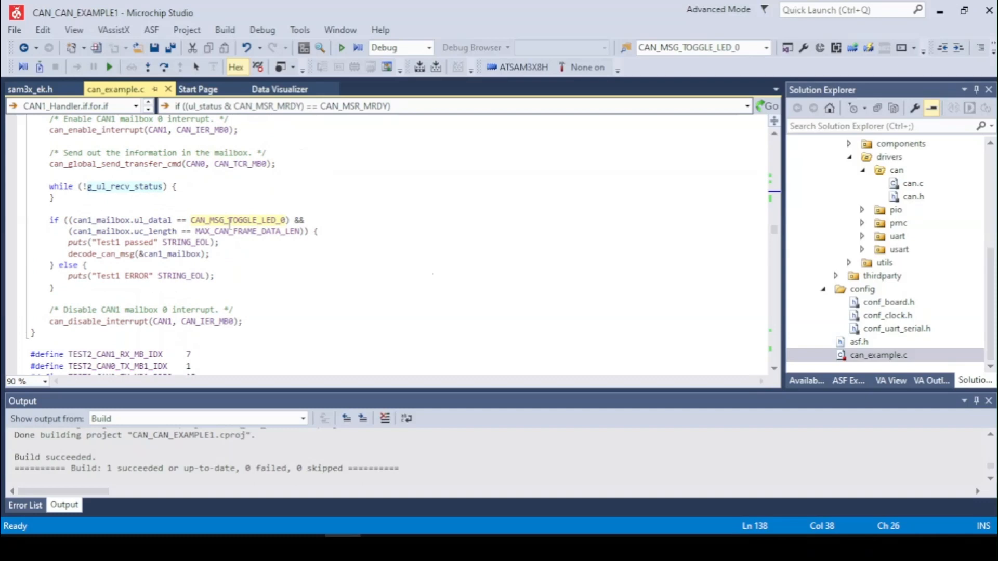
# Point out the ul_datal comparison and decode_can_msg call, then reach the TEST2 defines
pyautogui.click(156, 220)
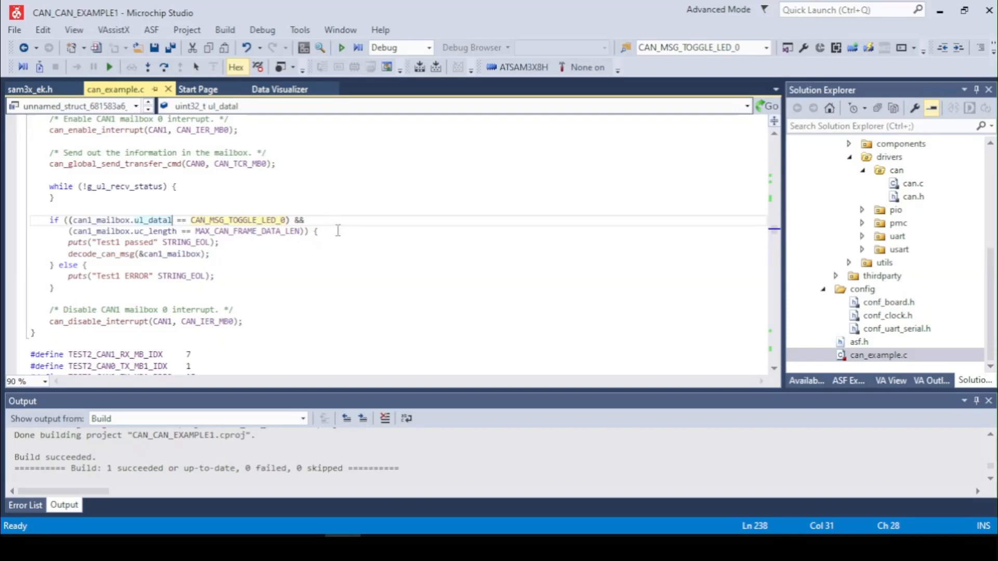
pyautogui.click(57, 253)
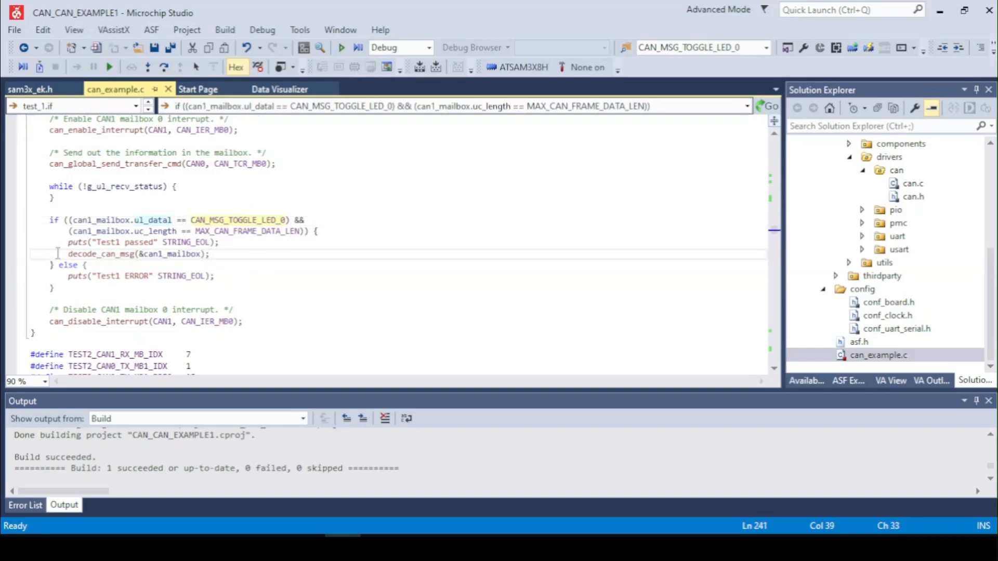
pyautogui.scroll(-3)
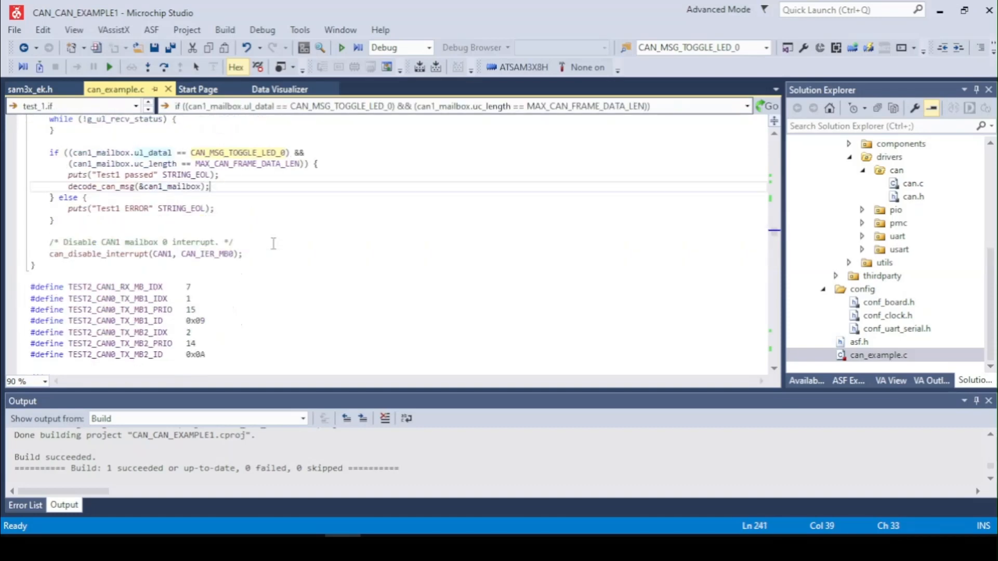
pyautogui.scroll(-3)
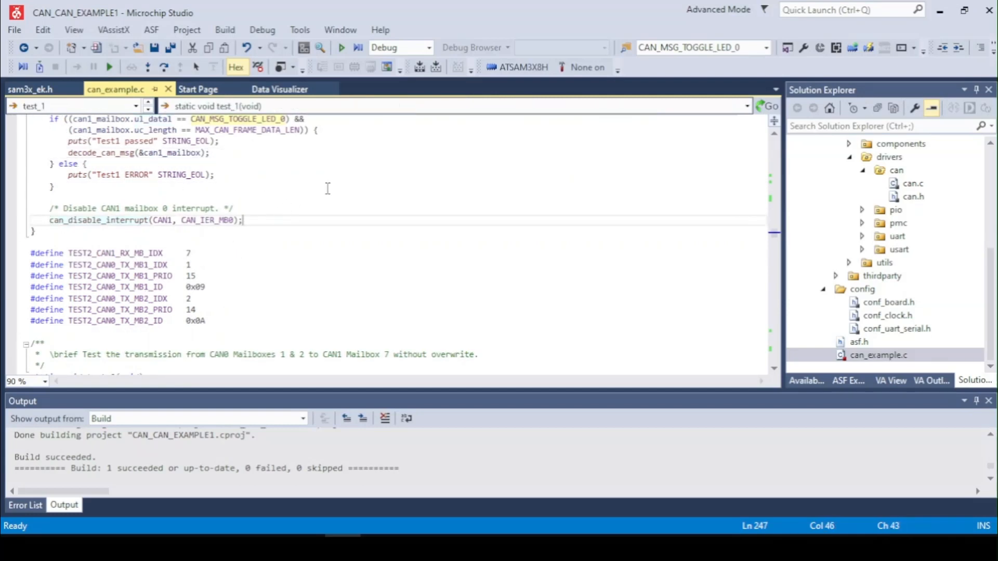
# Scroll into test_2 and point out the CAN1 mailbox 7 reception index assignment
pyautogui.scroll(-3)
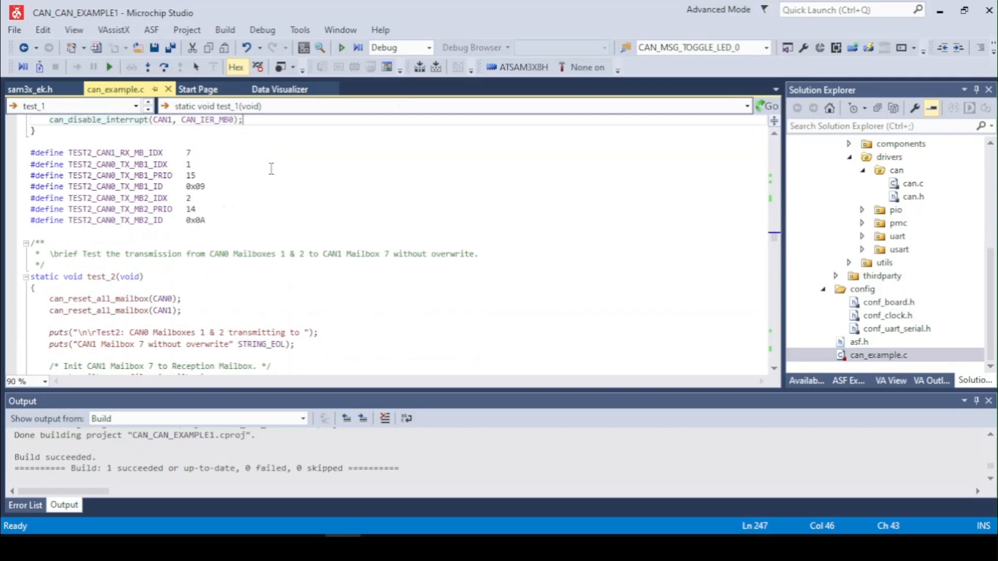
pyautogui.scroll(-3)
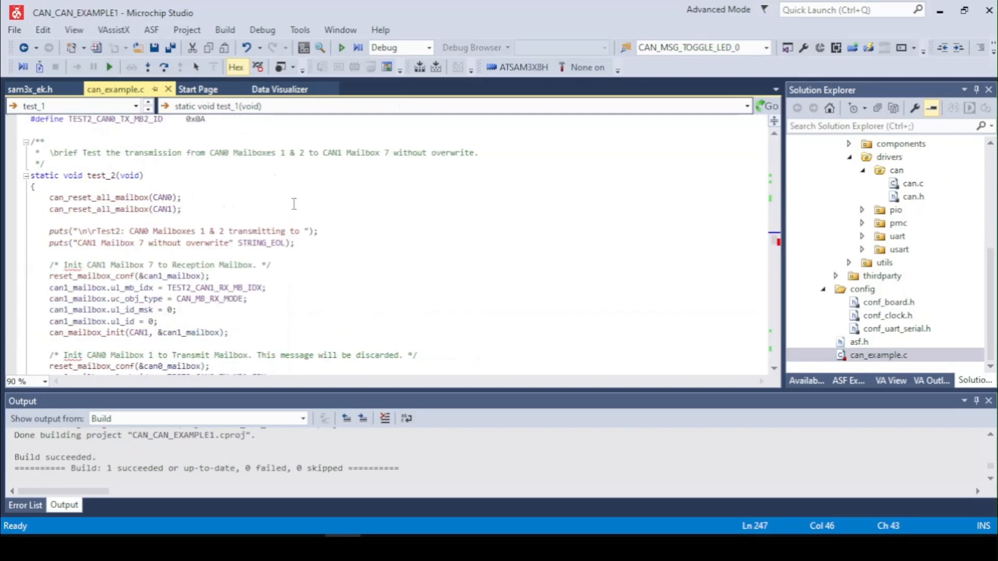
pyautogui.scroll(-3)
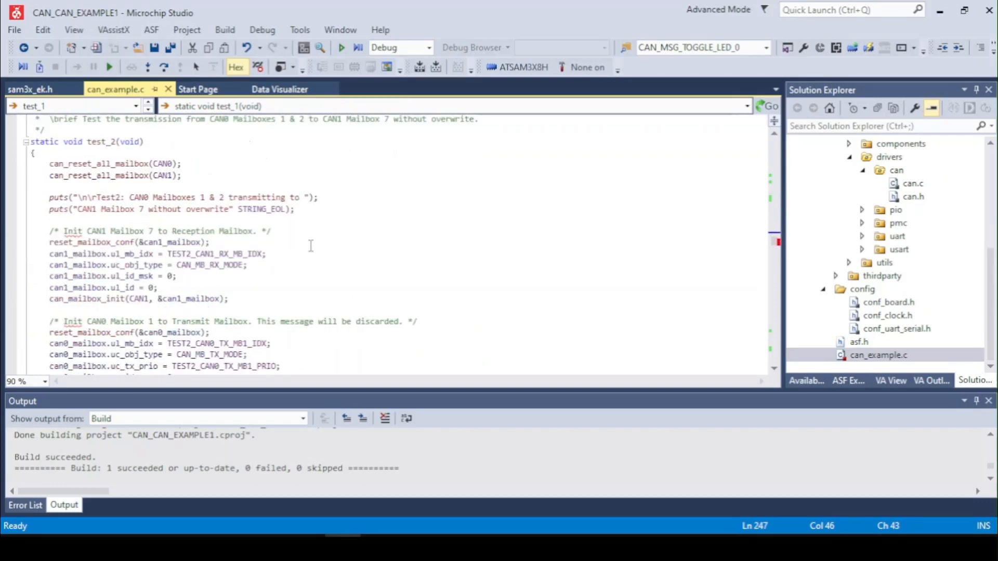
pyautogui.scroll(-3)
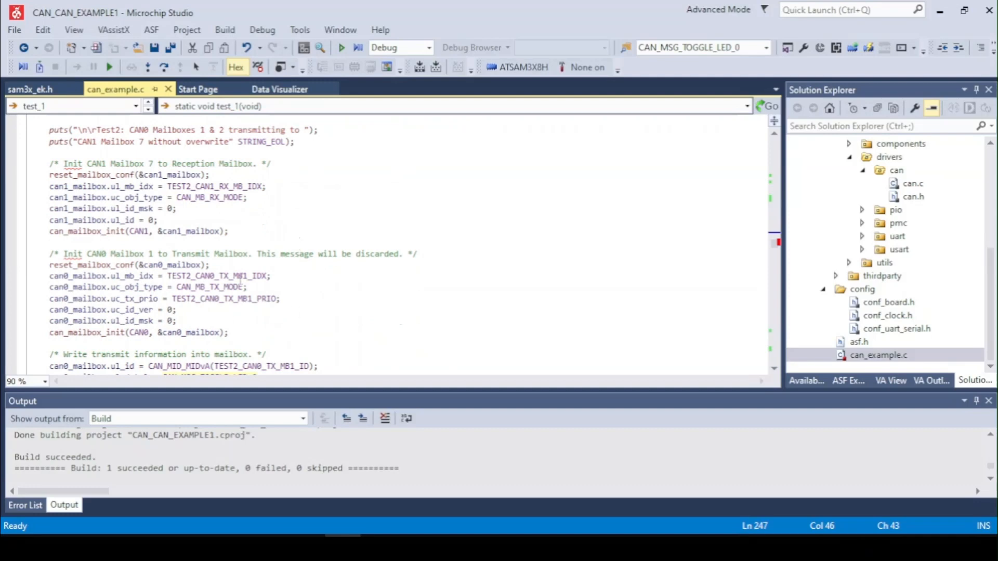
pyautogui.moveTo(303, 190)
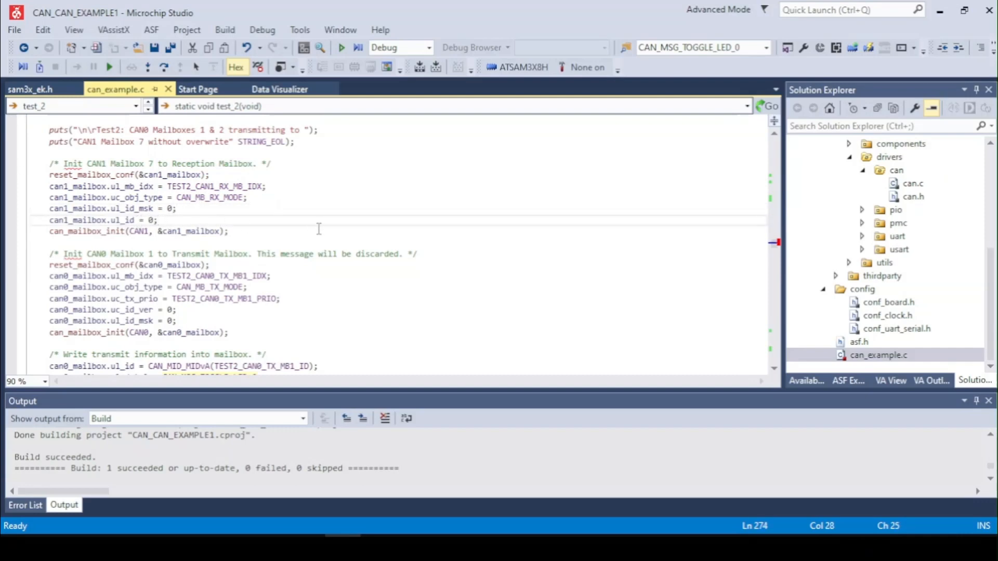
pyautogui.moveTo(163, 205)
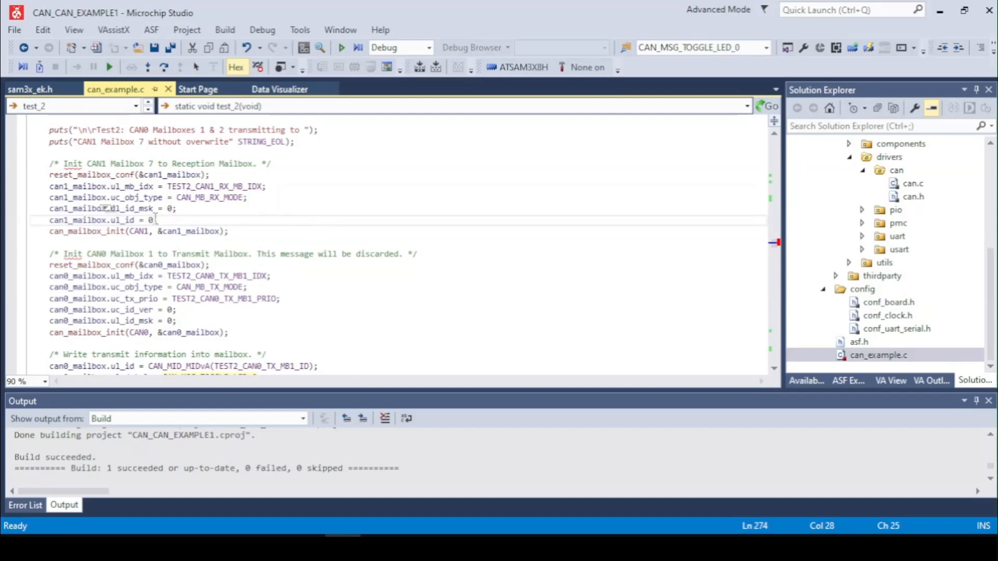
pyautogui.scroll(3)
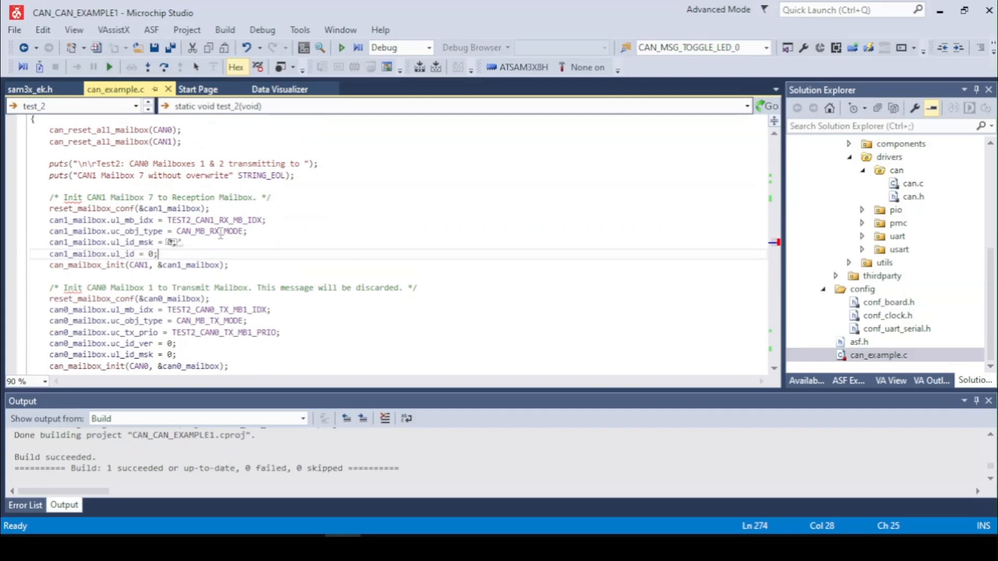
pyautogui.click(210, 231)
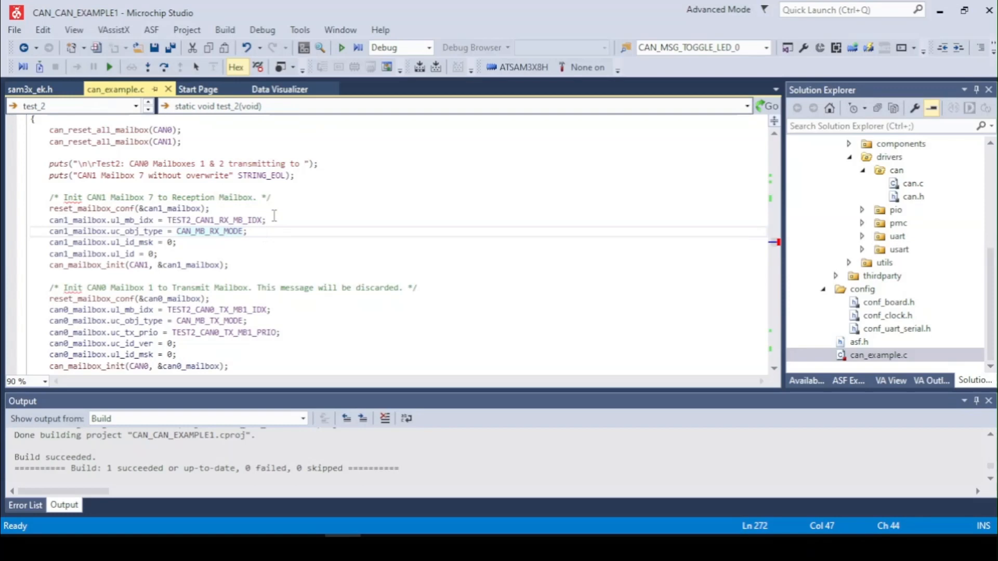
# Point out CAN0 mailbox 1's CAN_MSG_TOGGLE_LED_0 transmit data and scroll to mailbox 2 setup
pyautogui.scroll(-3)
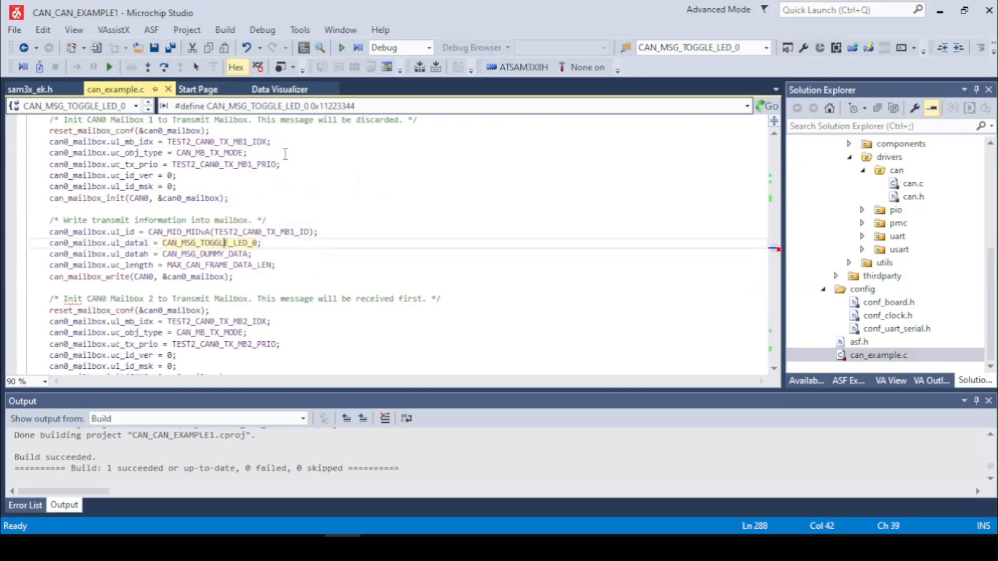
pyautogui.click(290, 277)
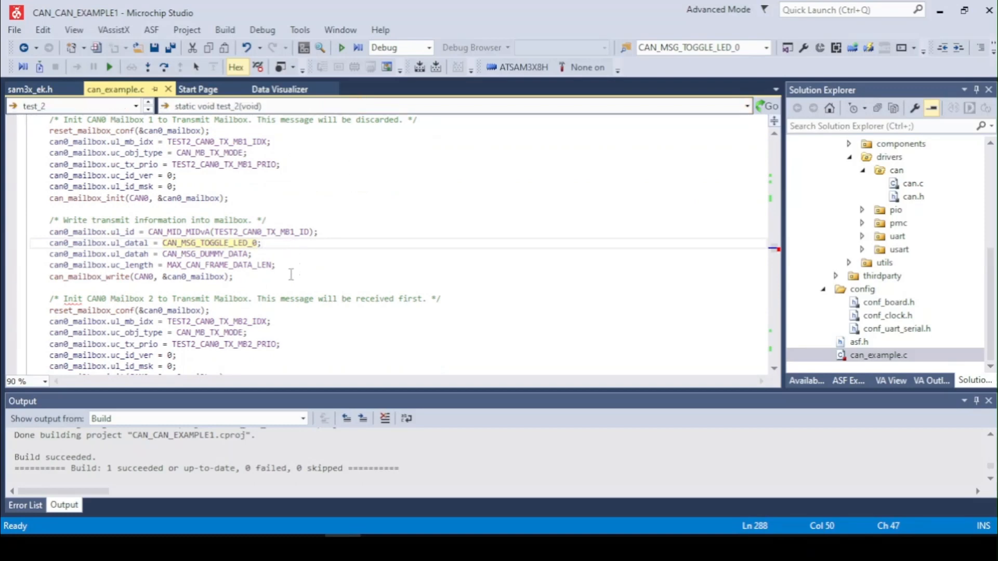
pyautogui.scroll(-3)
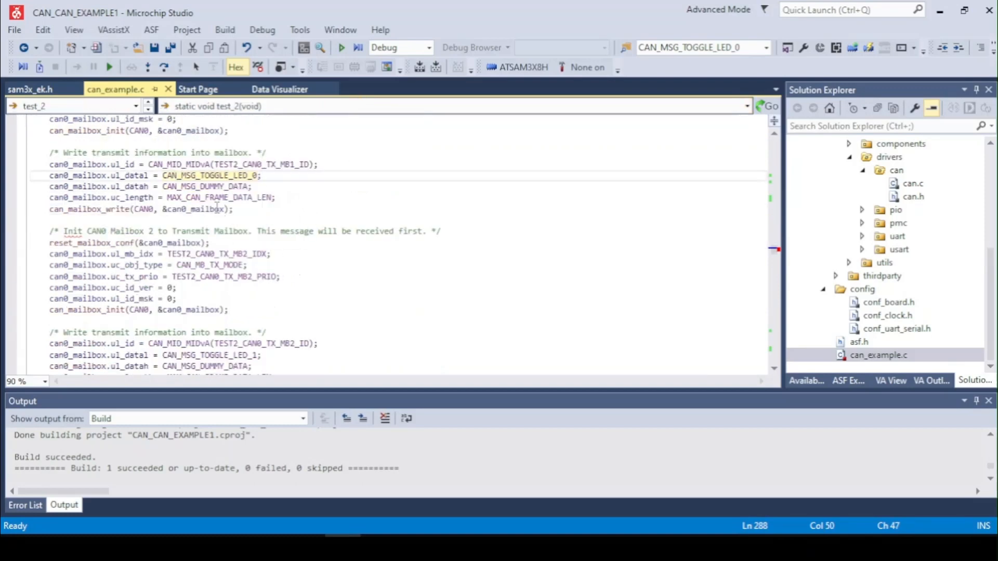
pyautogui.scroll(-3)
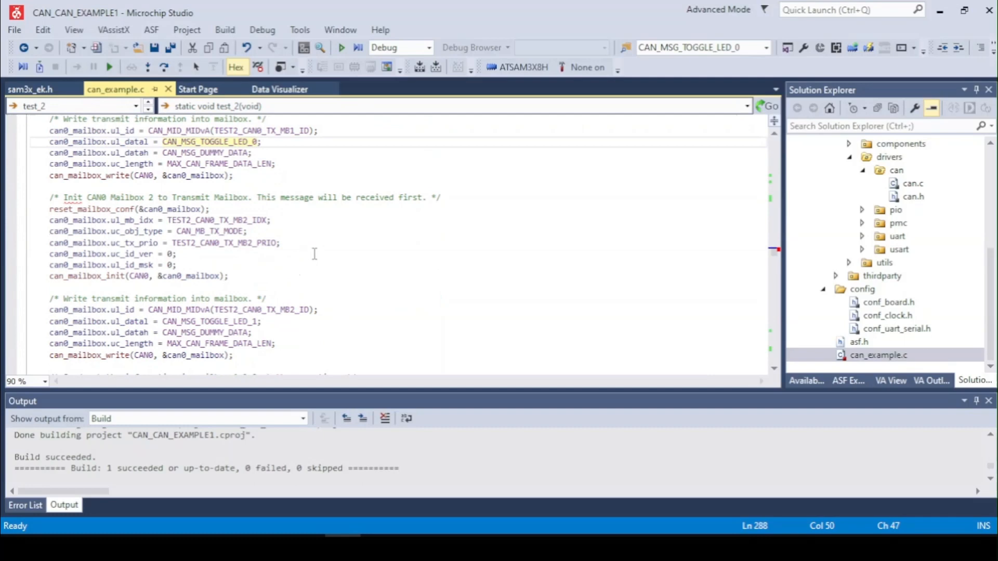
pyautogui.scroll(-3)
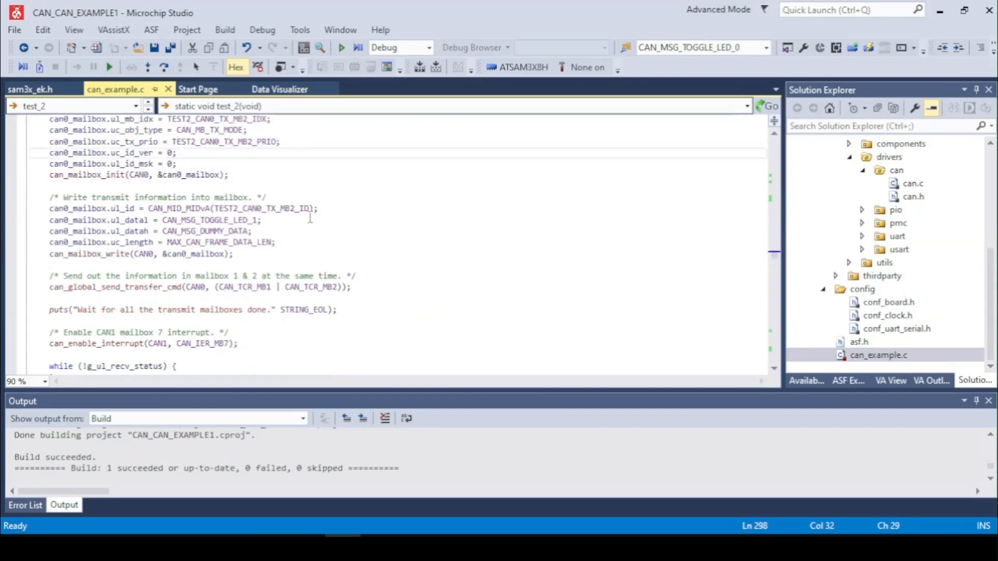
# Re-read the mailbox 1 and 2 init and the can_global_send_transfer_cmd simultaneous send
pyautogui.scroll(3)
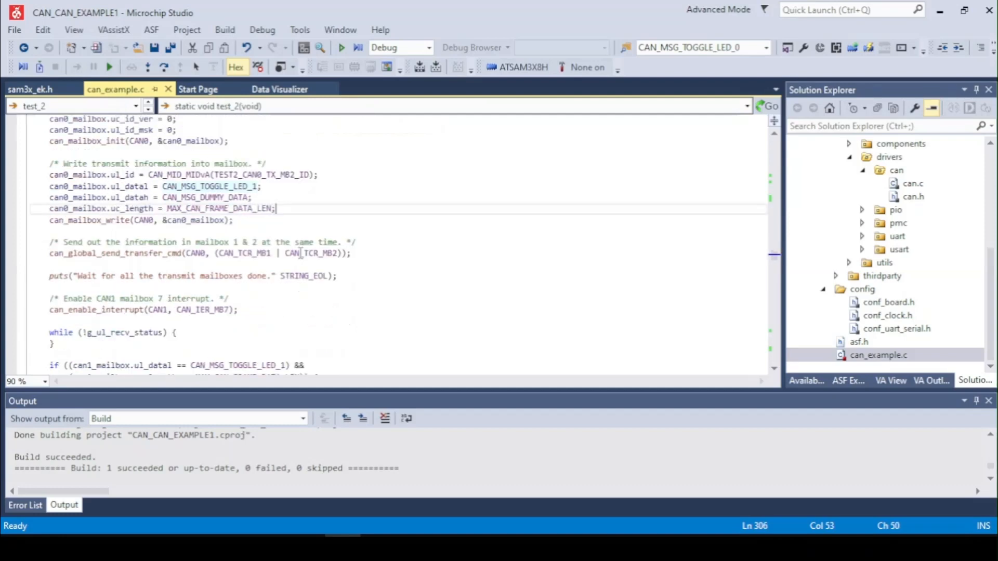
pyautogui.moveTo(181, 219)
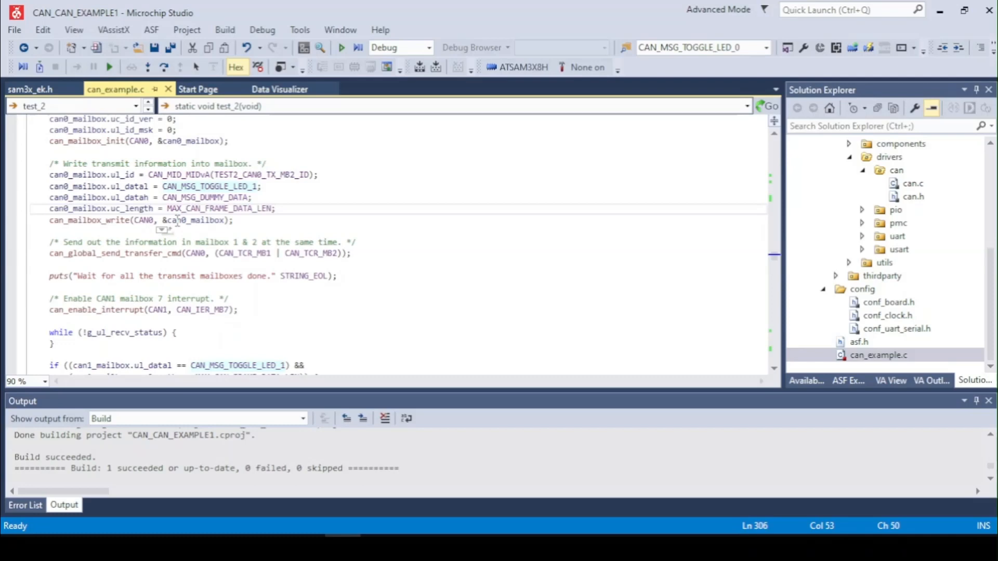
pyautogui.scroll(3)
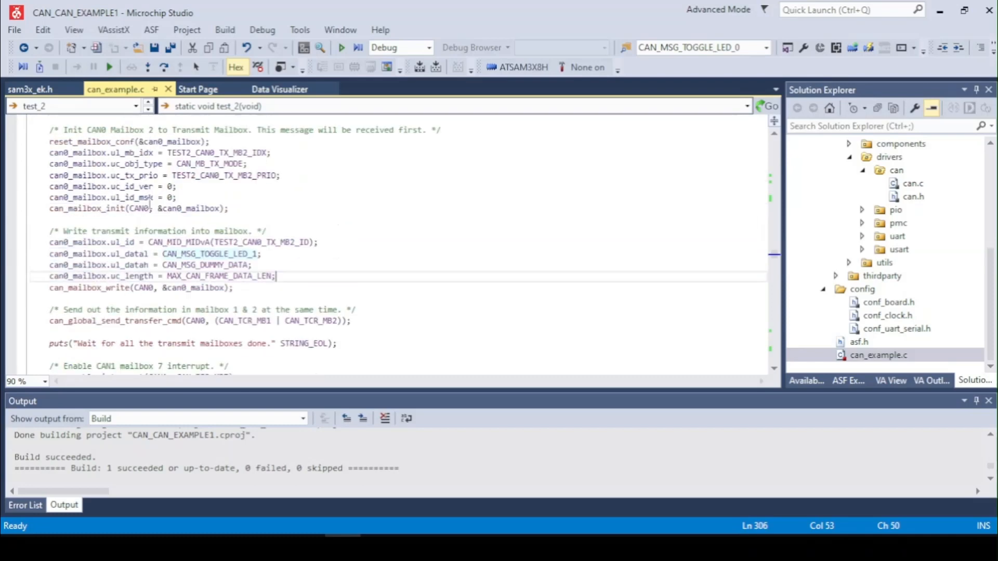
pyautogui.scroll(3)
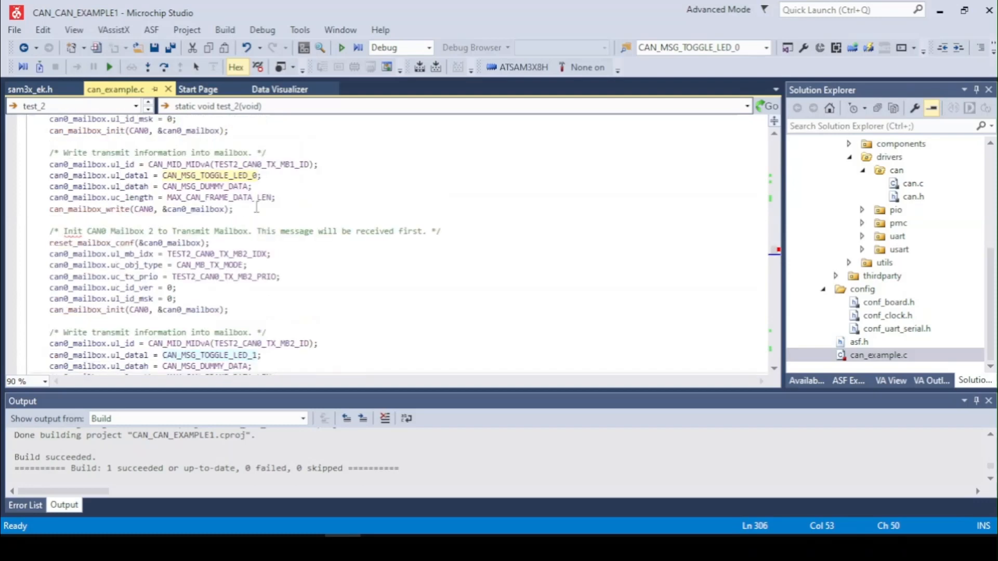
pyautogui.scroll(-3)
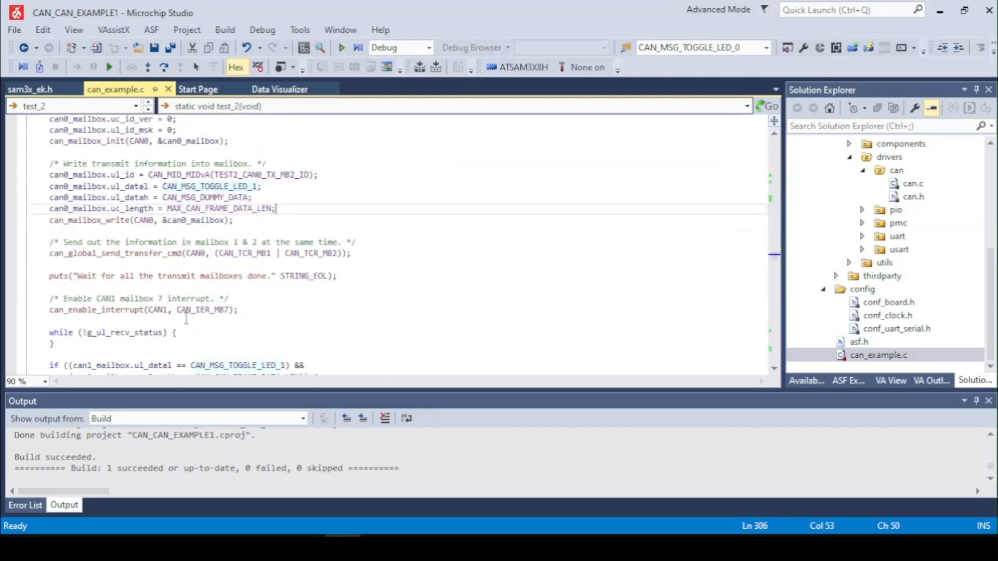
pyautogui.scroll(-3)
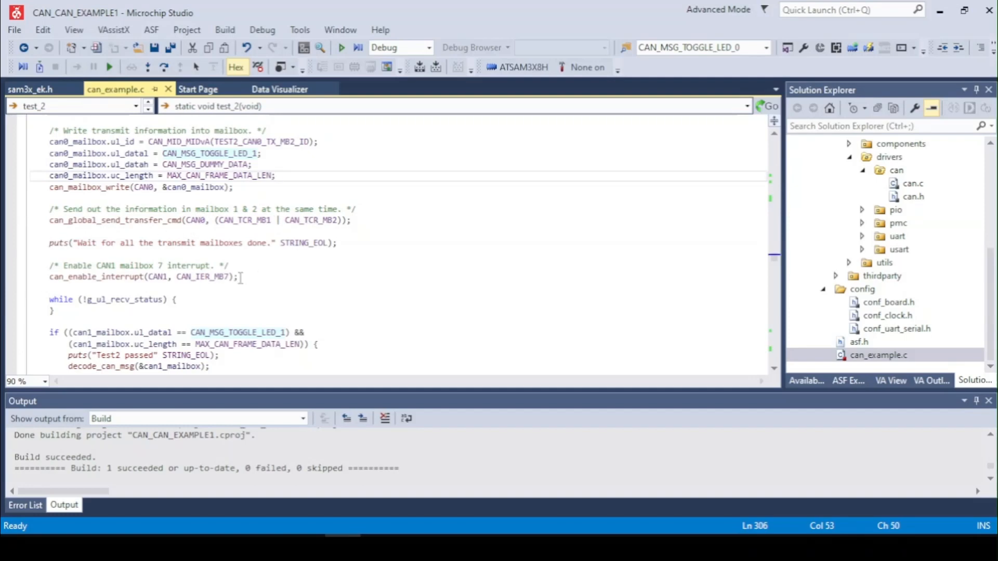
# Scroll past the Test2 passed/ERROR check to the TEST3 defines and test_3 start
pyautogui.scroll(-3)
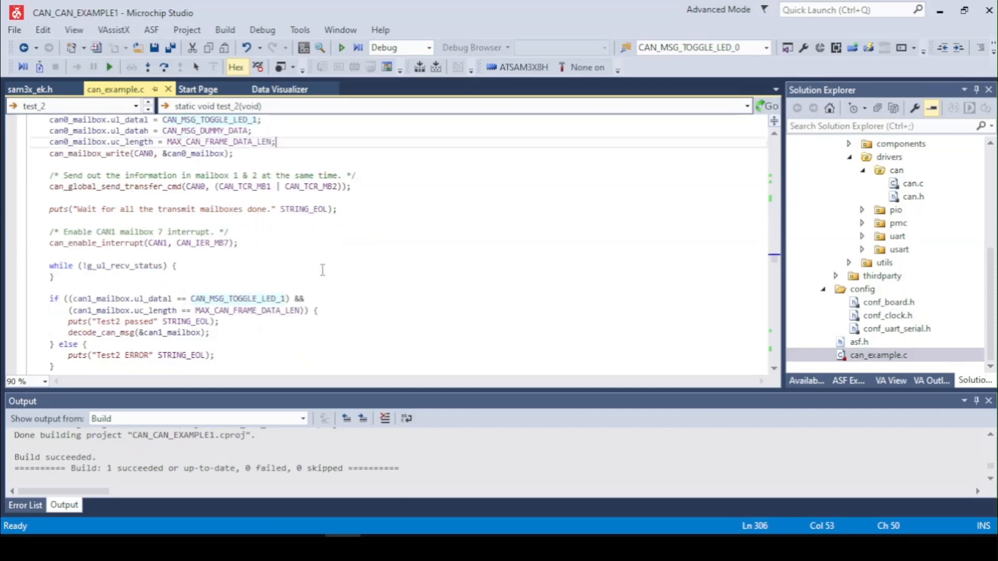
pyautogui.scroll(-3)
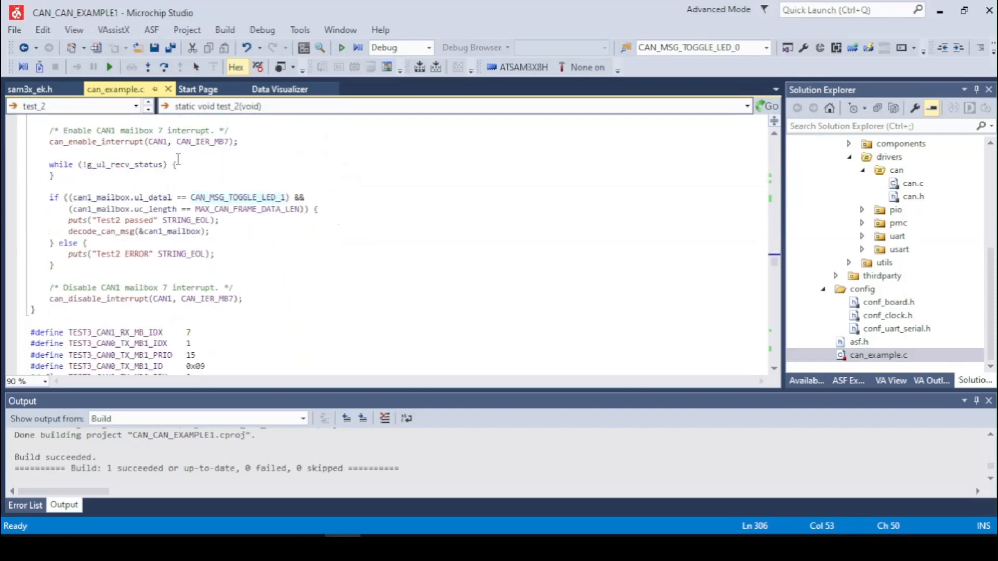
pyautogui.moveTo(299, 209)
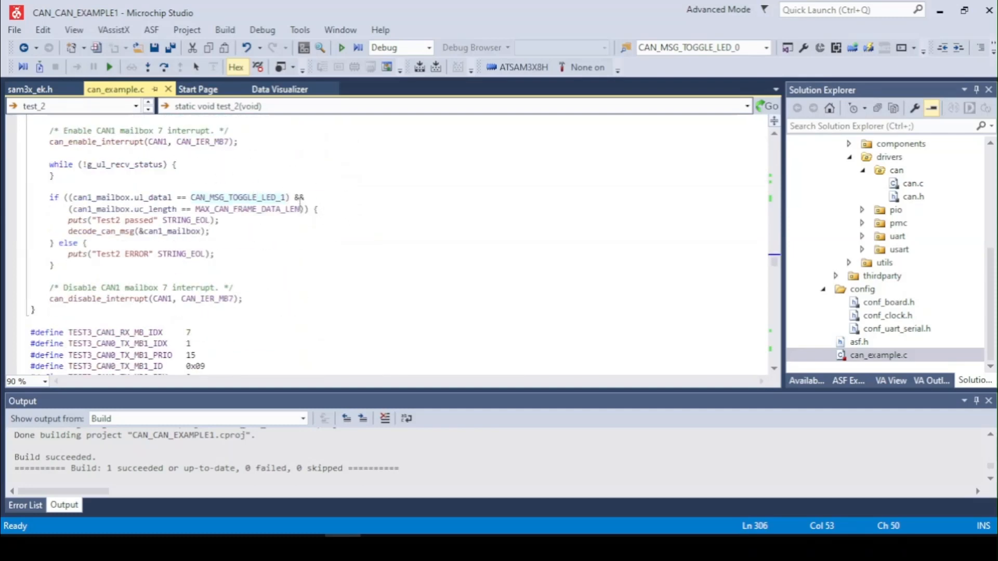
pyautogui.scroll(3)
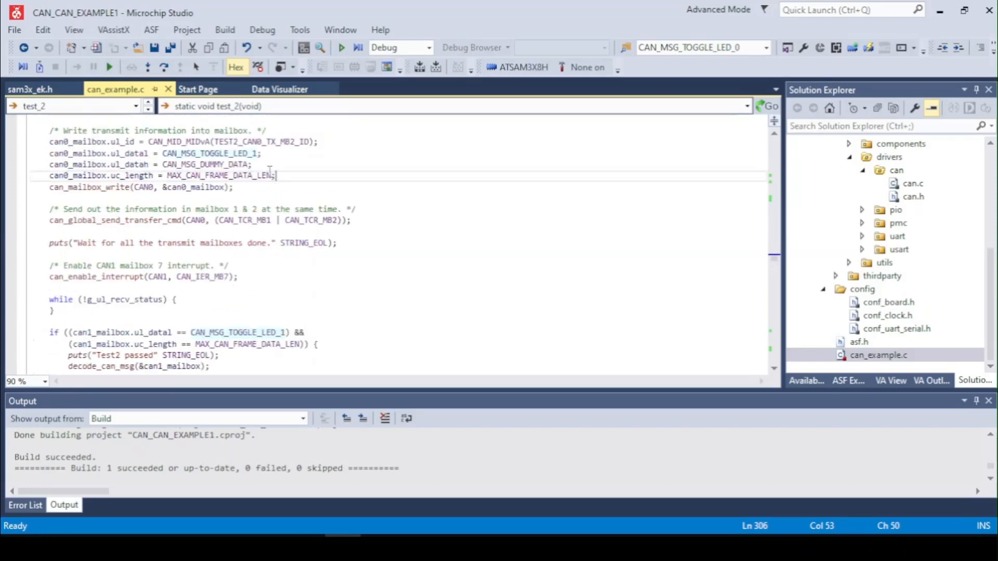
pyautogui.scroll(-3)
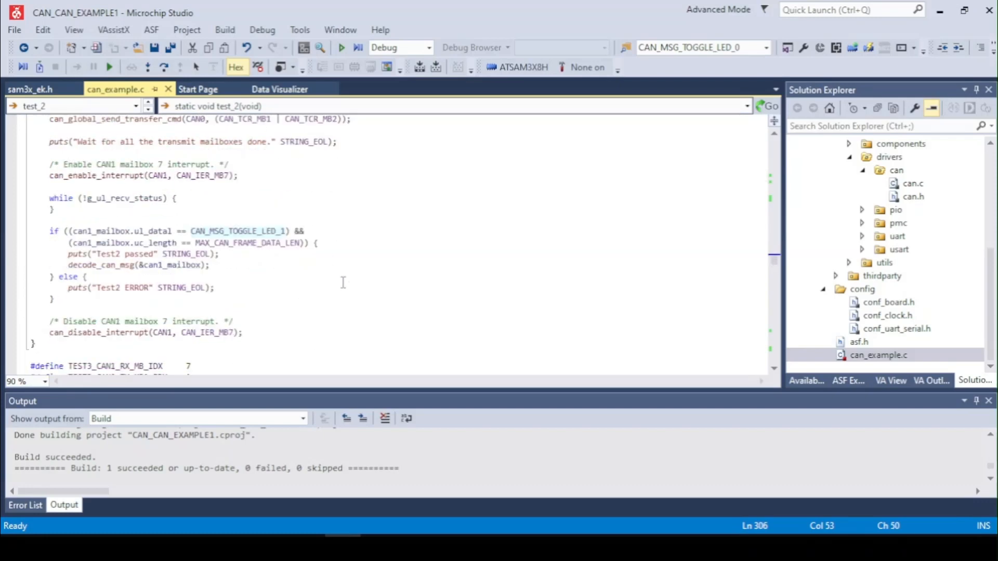
pyautogui.scroll(-3)
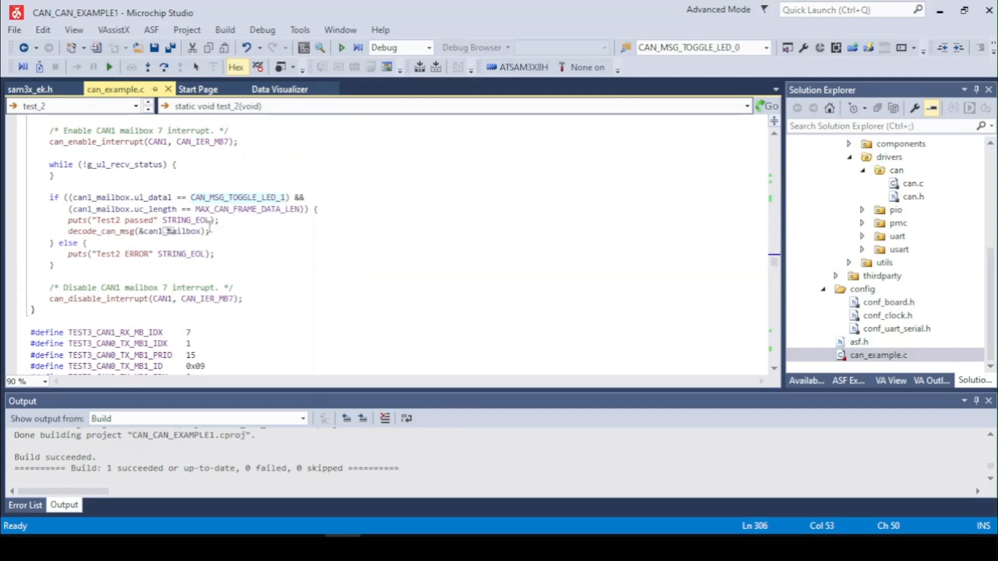
pyautogui.scroll(-3)
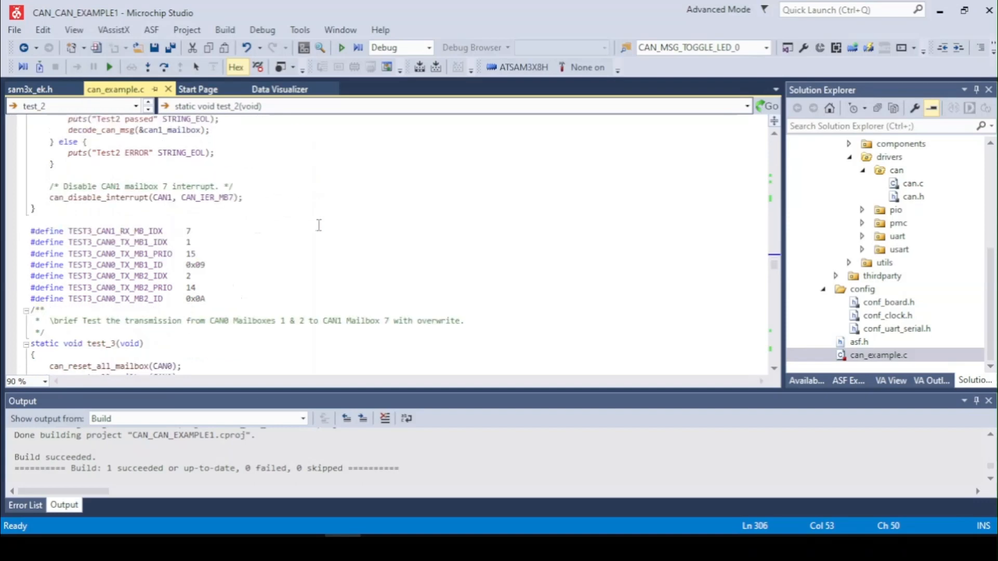
# Scroll through test_3's mailbox setup and transfer code
pyautogui.scroll(-3)
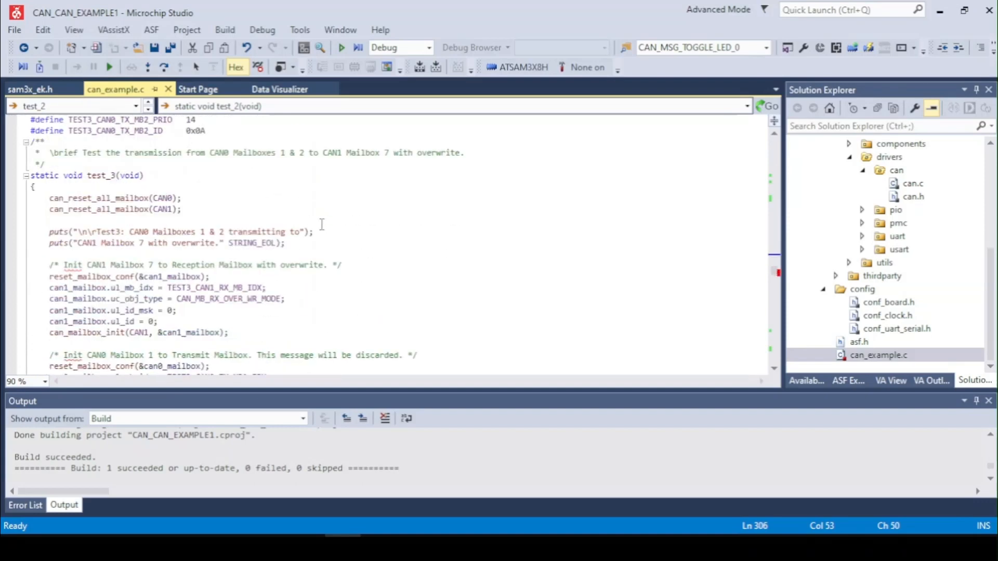
pyautogui.scroll(-3)
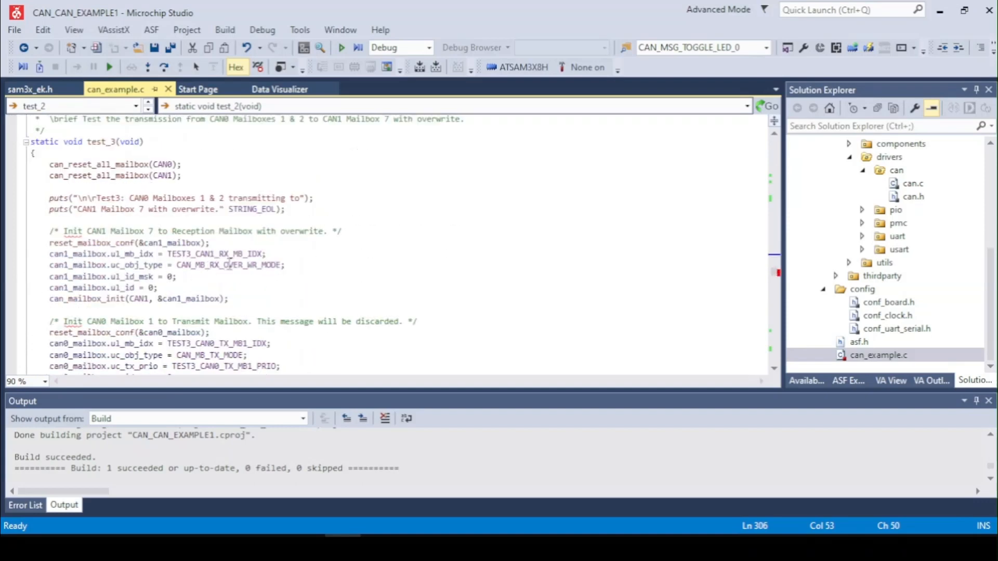
pyautogui.scroll(-3)
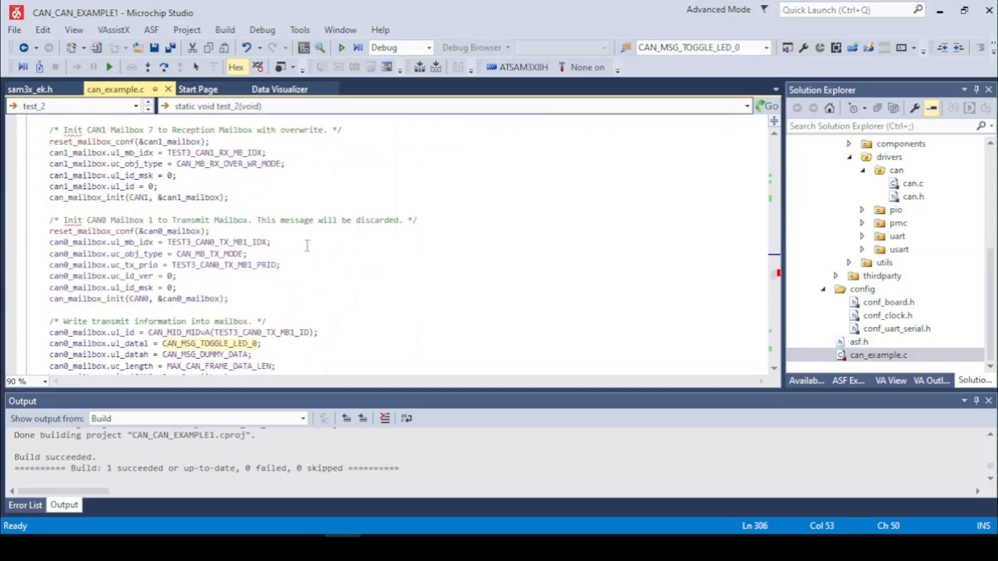
pyautogui.moveTo(197, 163)
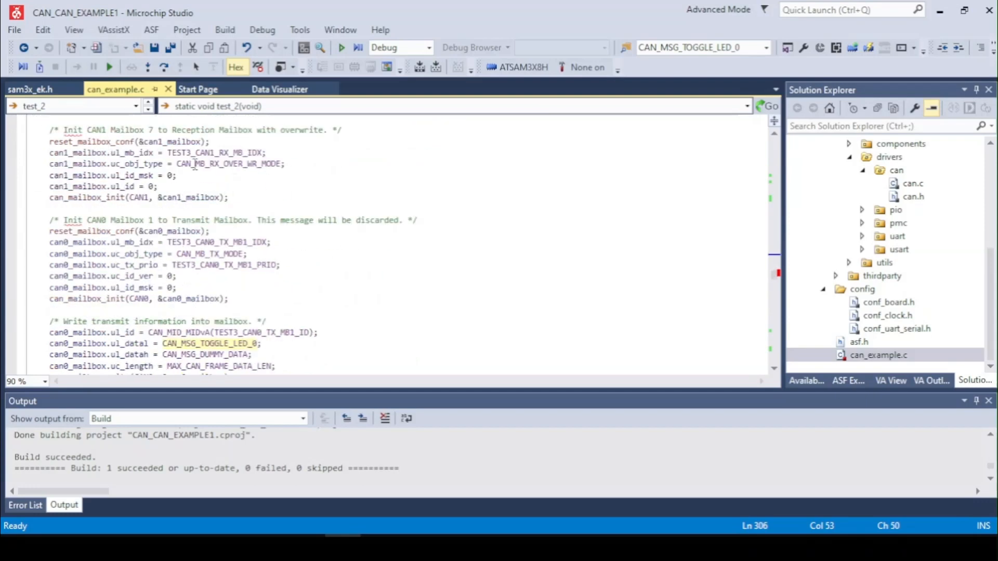
pyautogui.scroll(-3)
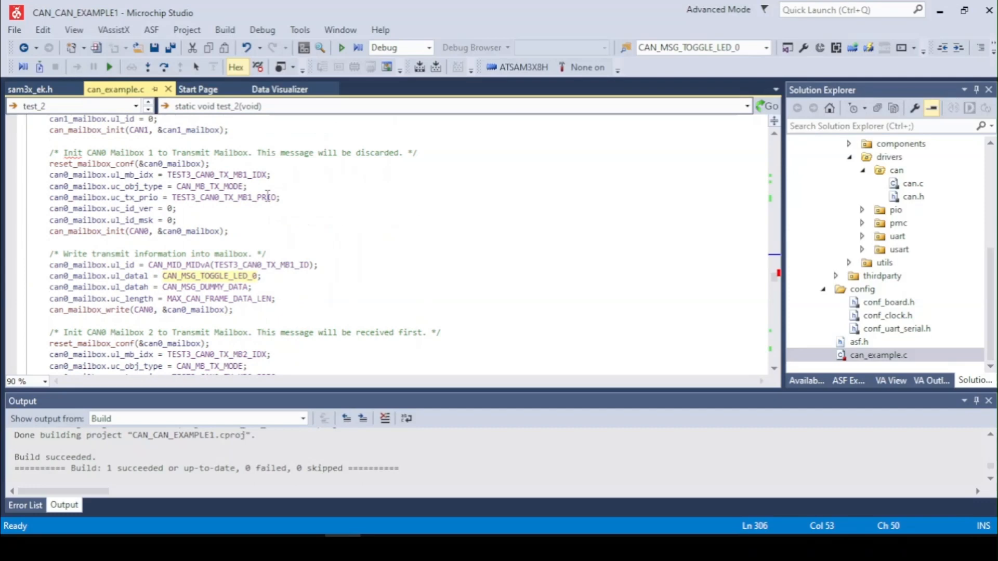
pyautogui.moveTo(316, 236)
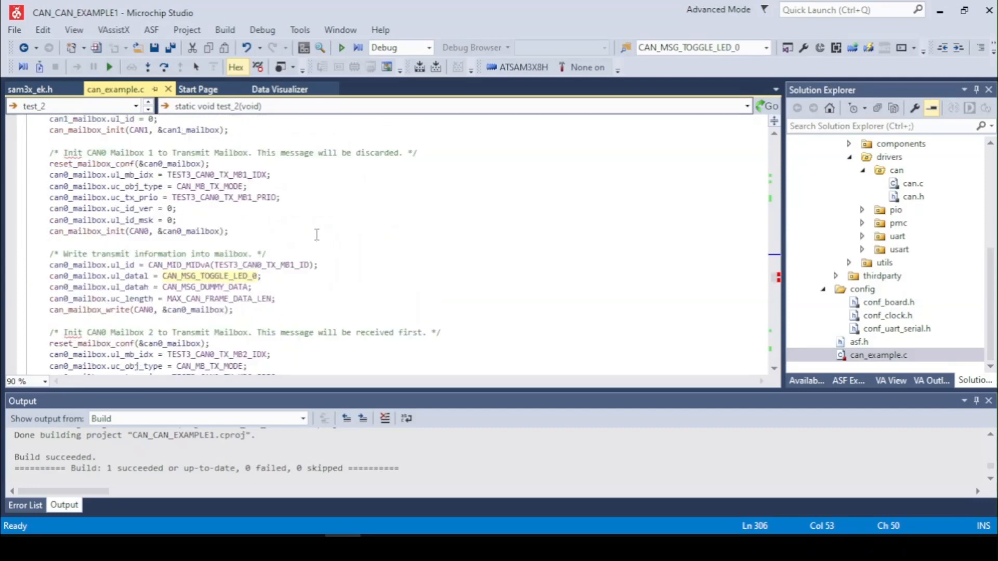
pyautogui.scroll(-3)
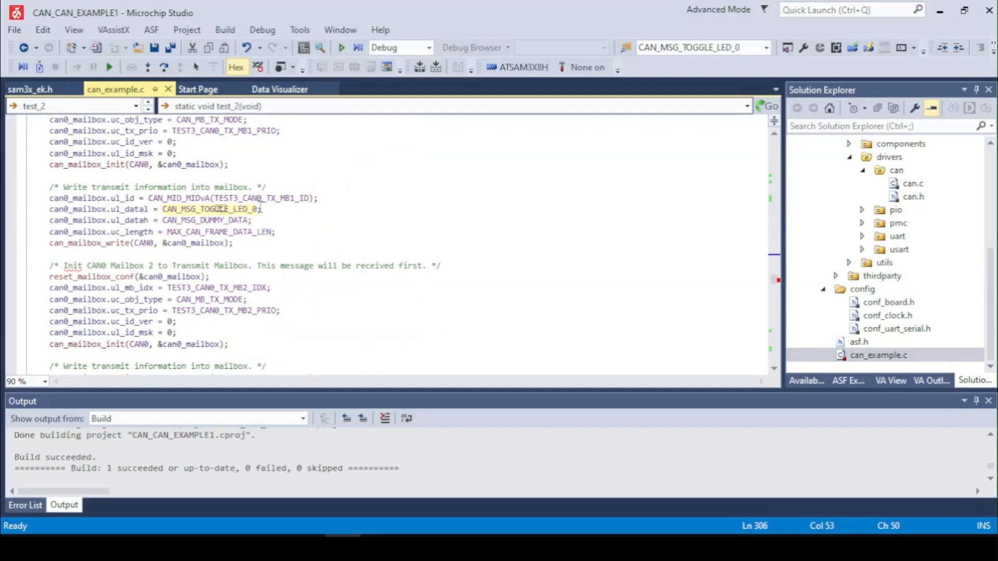
pyautogui.scroll(-3)
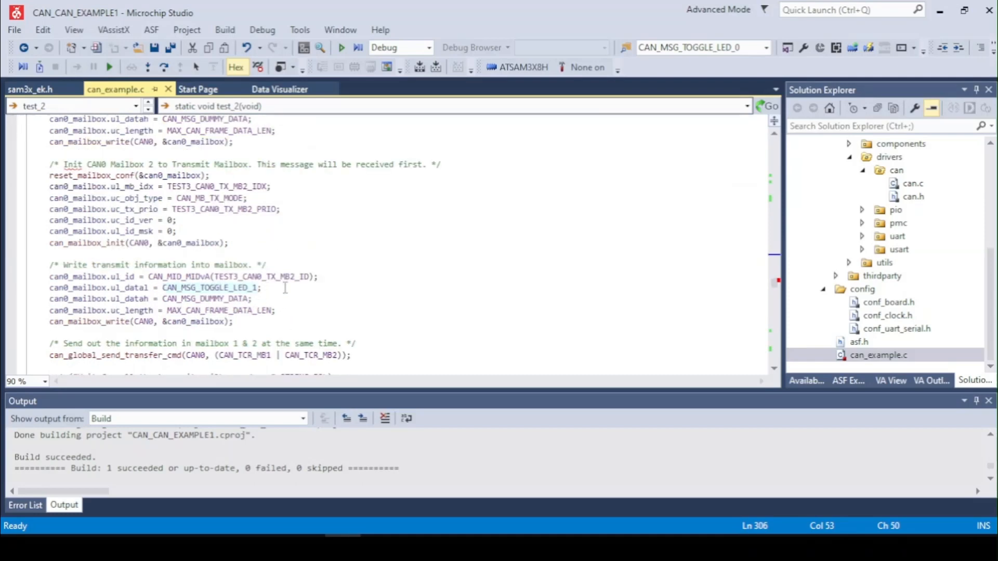
pyautogui.scroll(-3)
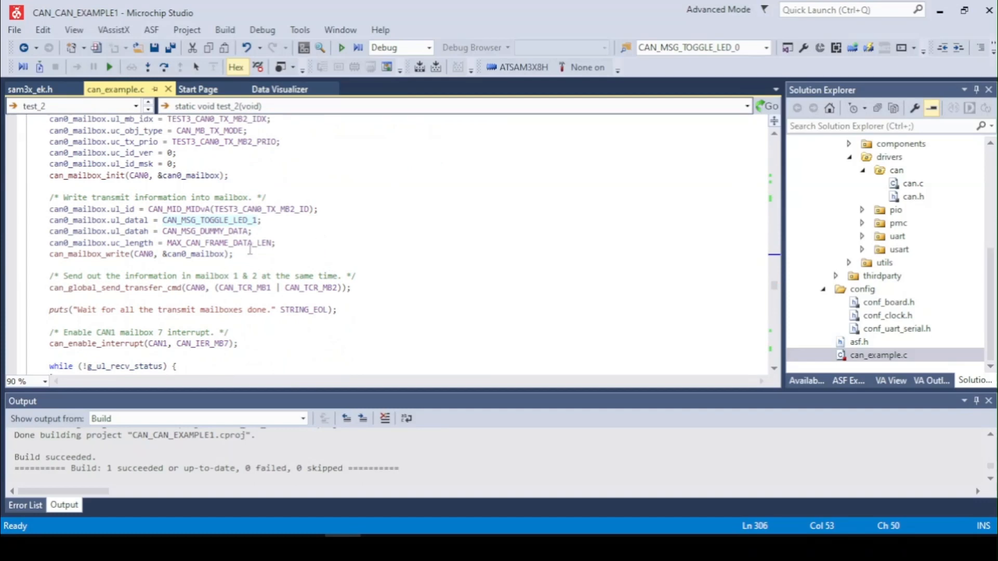
pyautogui.moveTo(267, 288)
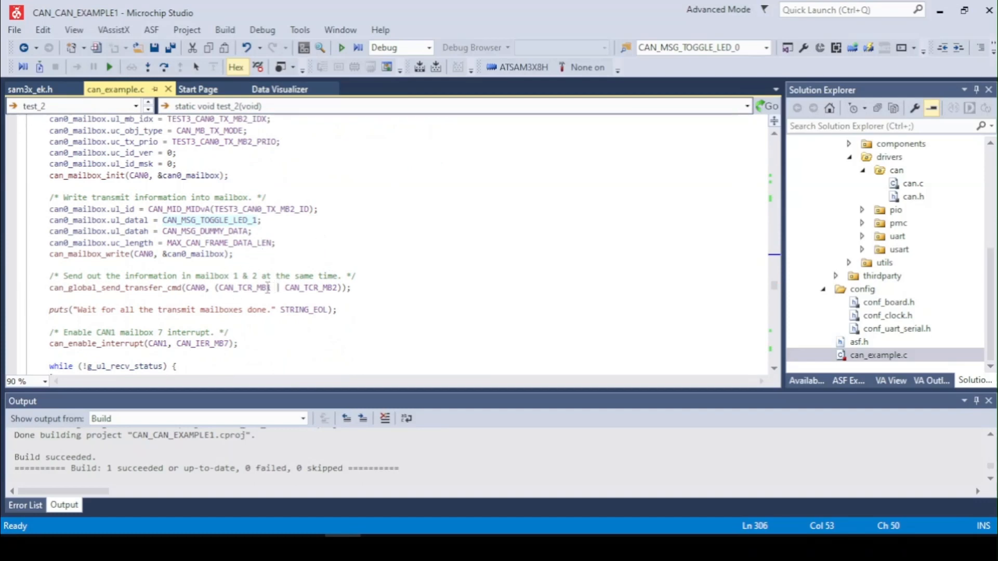
# Re-read test_3's receive handling down to the Test3 passed/ERROR check
pyautogui.scroll(3)
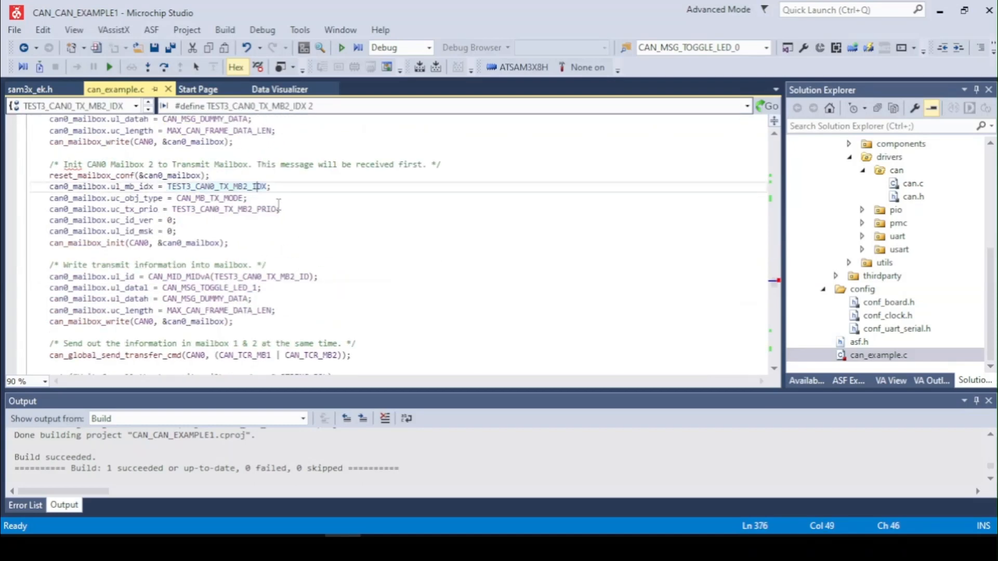
pyautogui.scroll(-3)
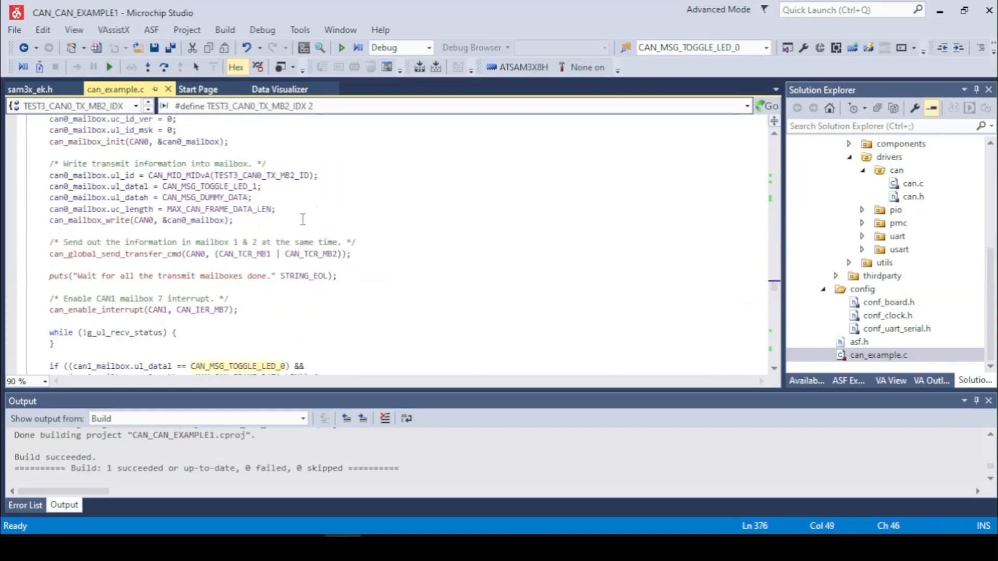
pyautogui.scroll(3)
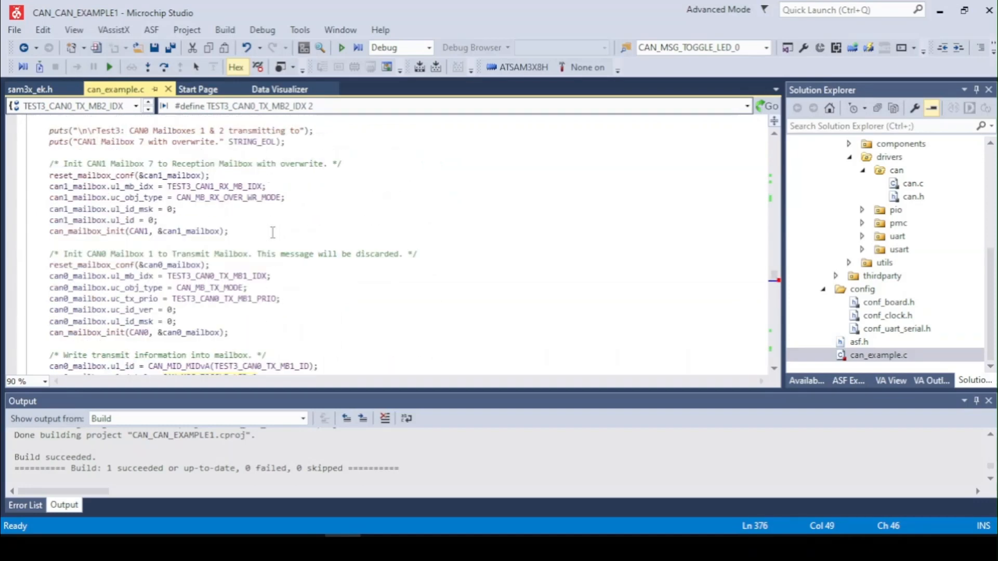
pyautogui.scroll(3)
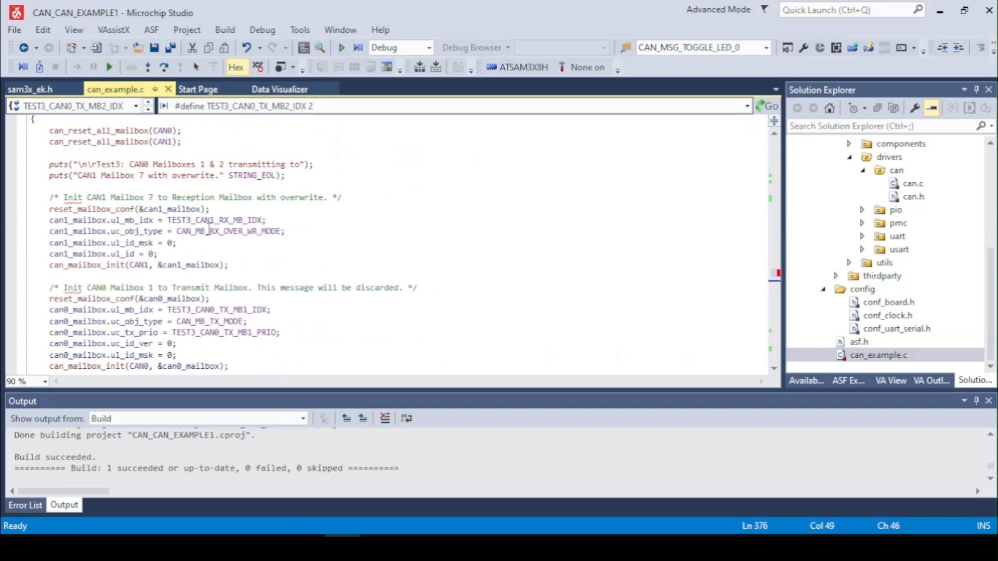
pyautogui.moveTo(402, 270)
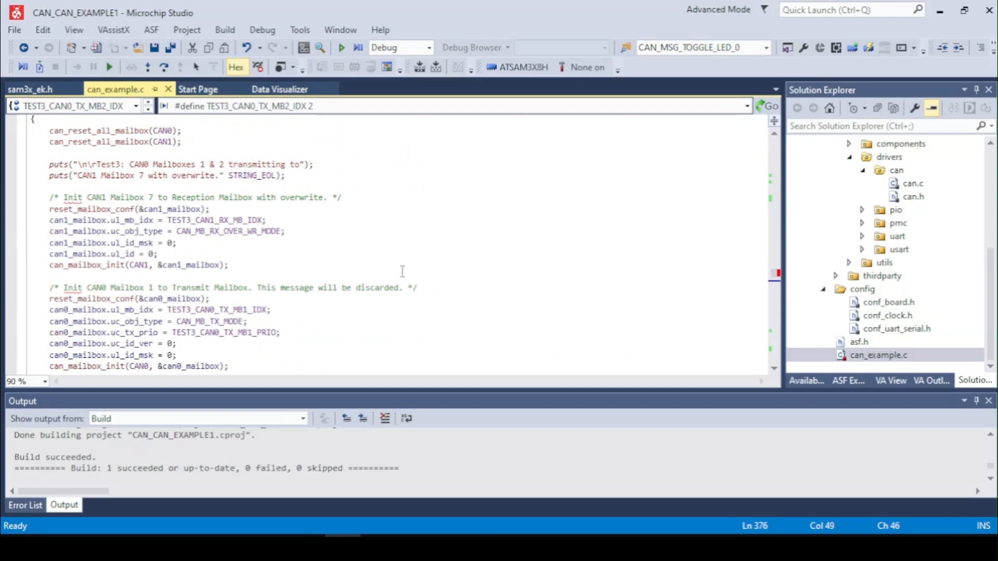
pyautogui.scroll(-3)
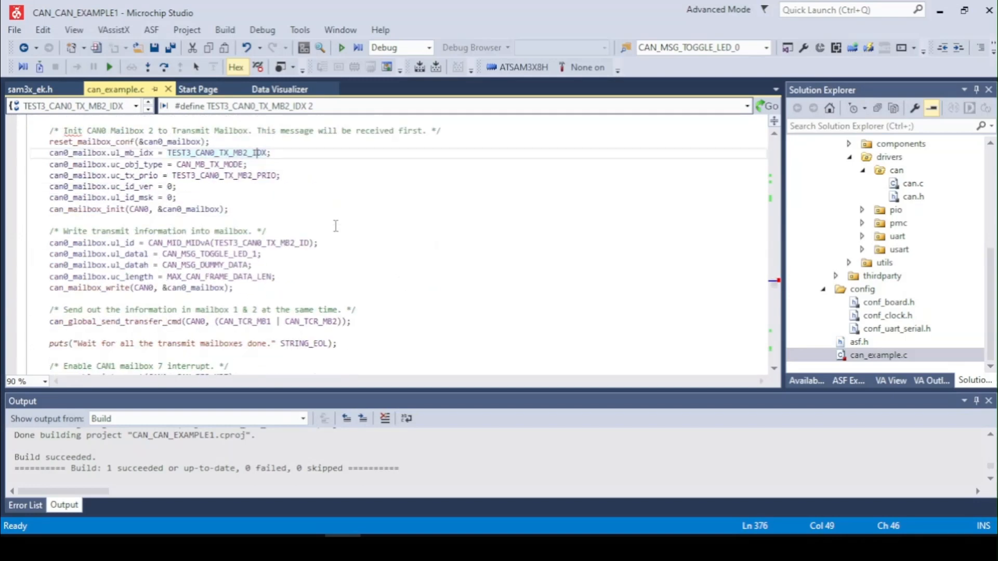
pyautogui.scroll(-3)
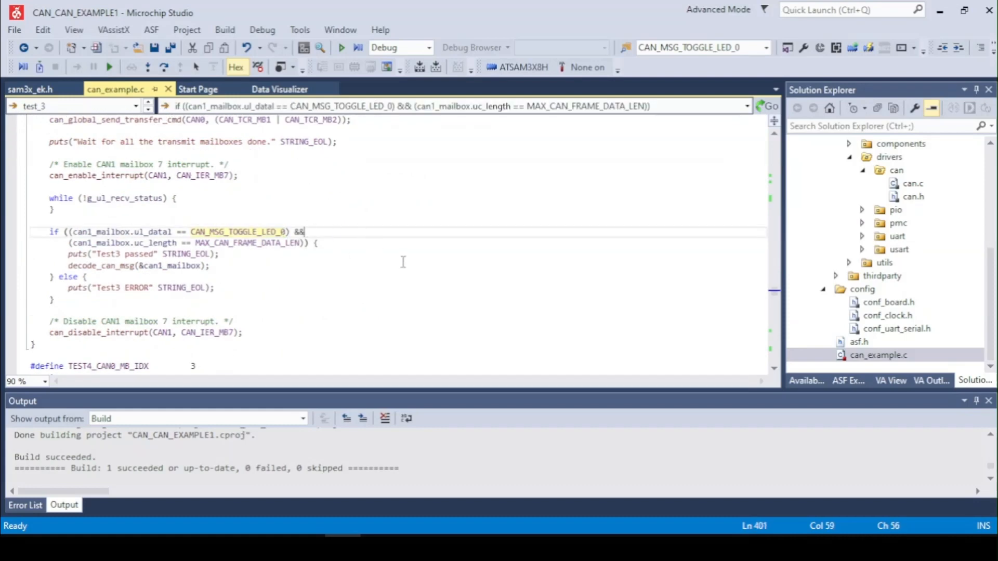
# Scroll to the TEST4 defines and the start of test_4
pyautogui.scroll(-3)
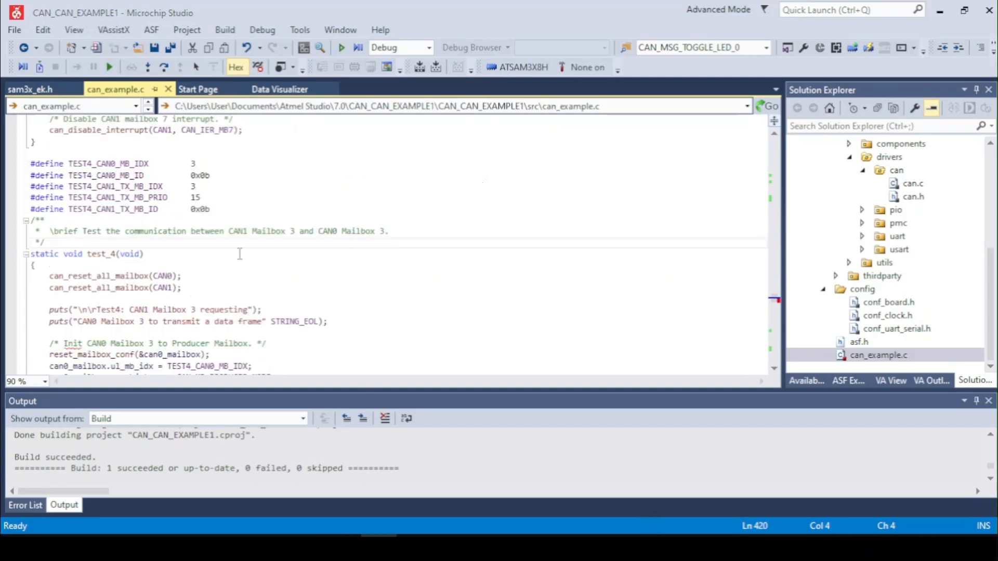
pyautogui.scroll(-3)
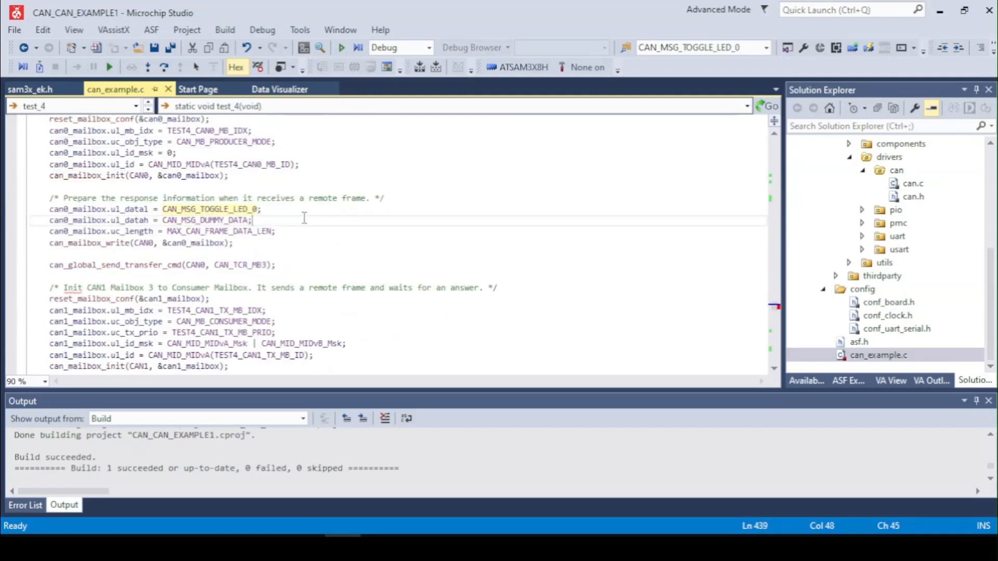
pyautogui.click(203, 209)
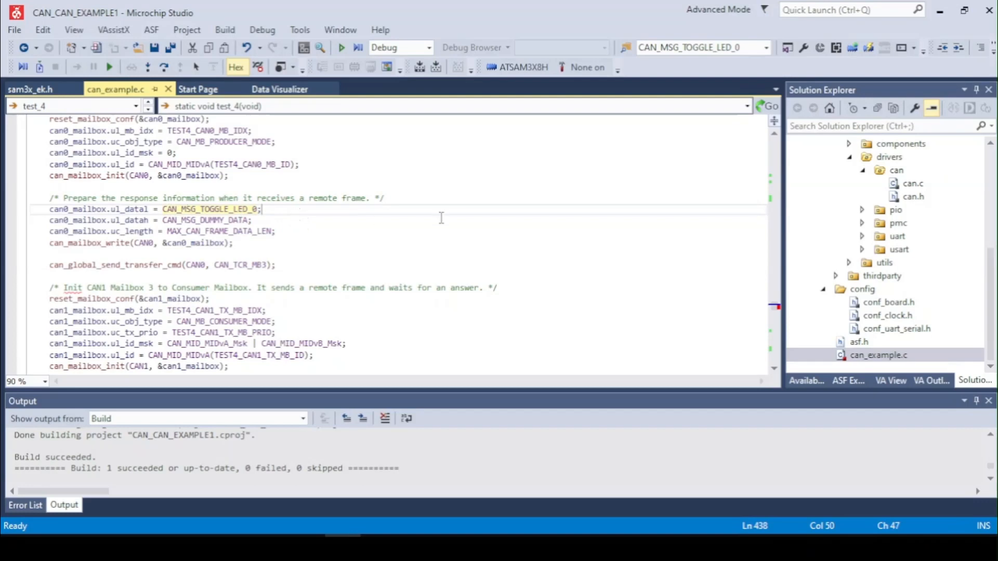
pyautogui.scroll(-3)
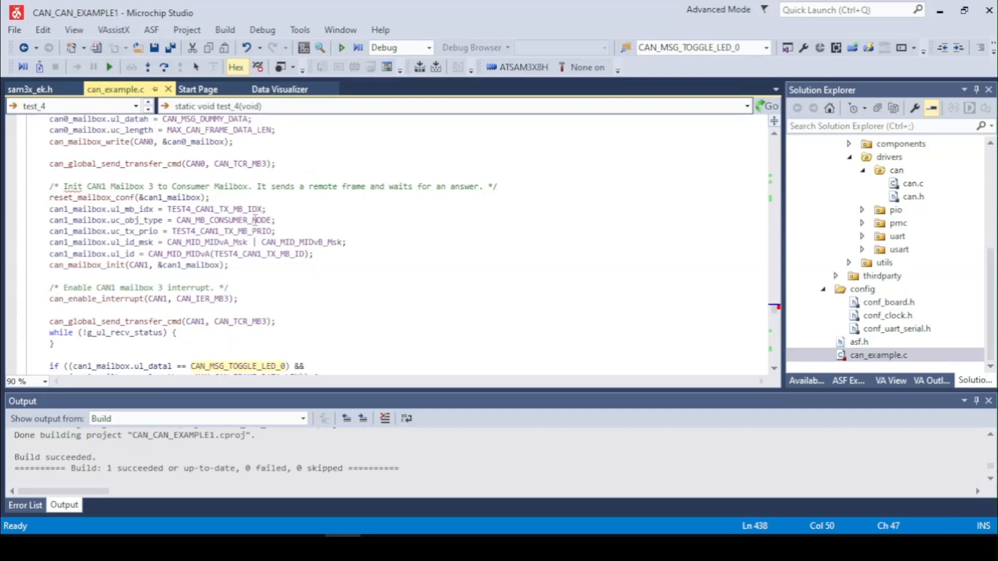
pyautogui.click(277, 221)
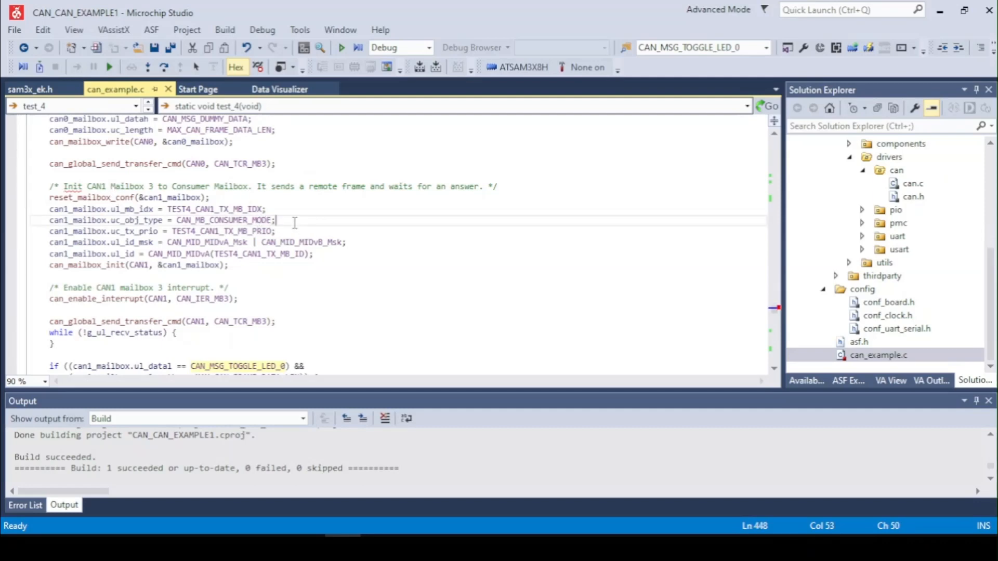
pyautogui.moveTo(320, 222)
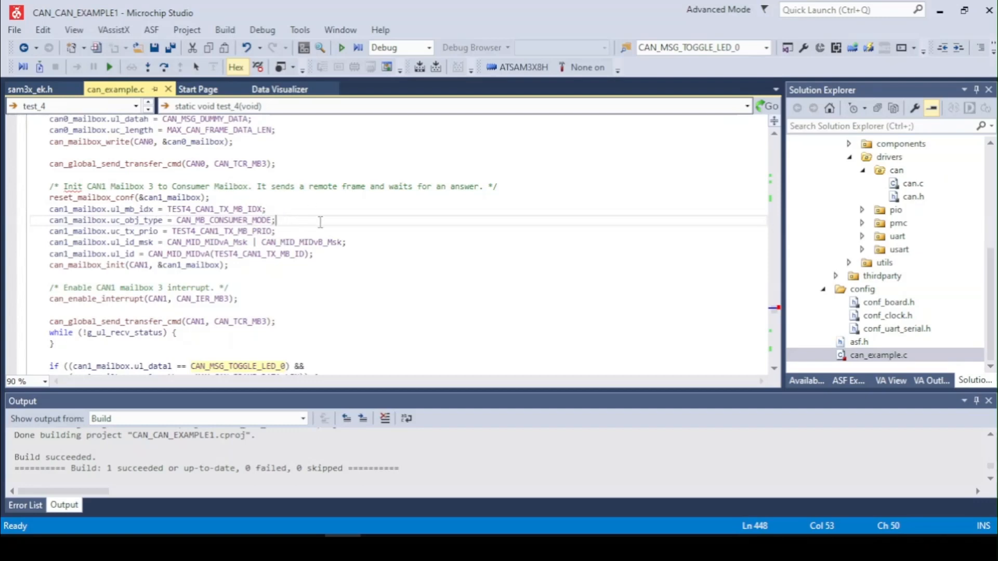
pyautogui.moveTo(331, 217)
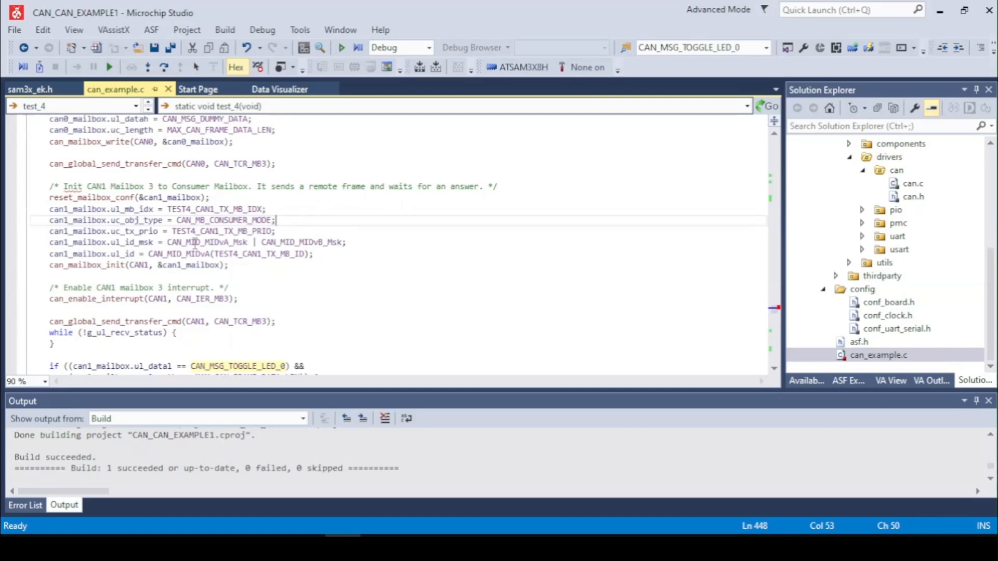
pyautogui.scroll(-3)
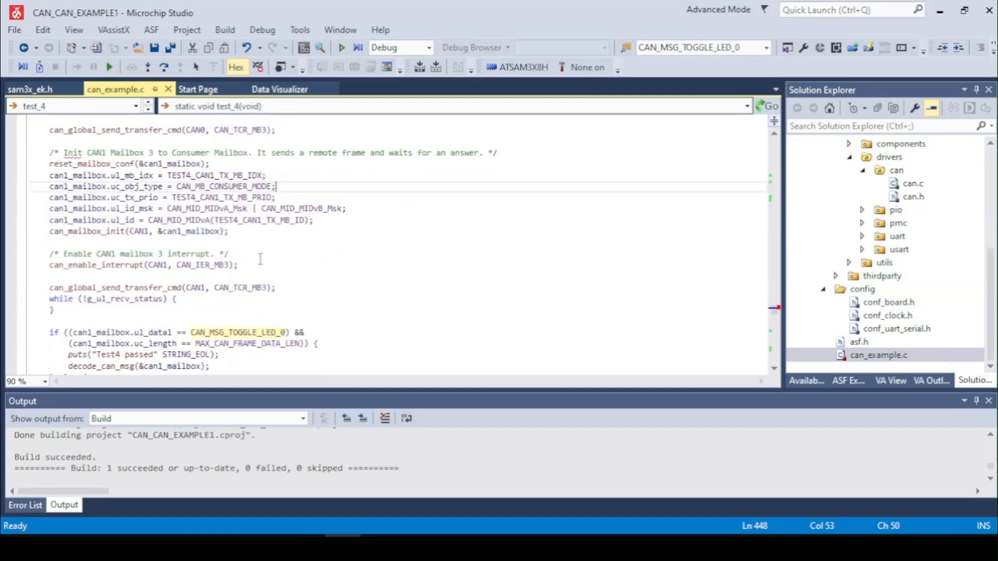
pyautogui.click(292, 221)
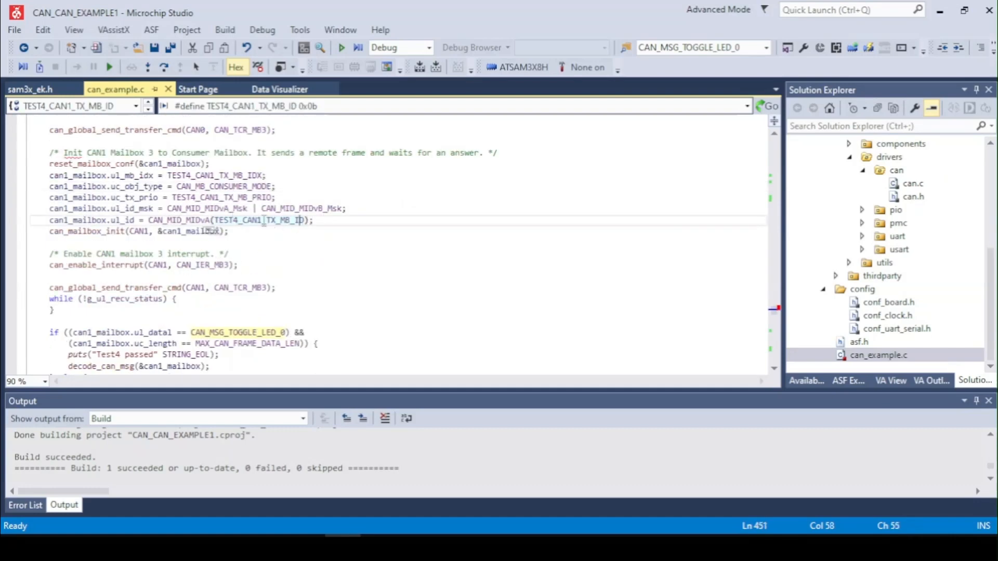
pyautogui.scroll(-3)
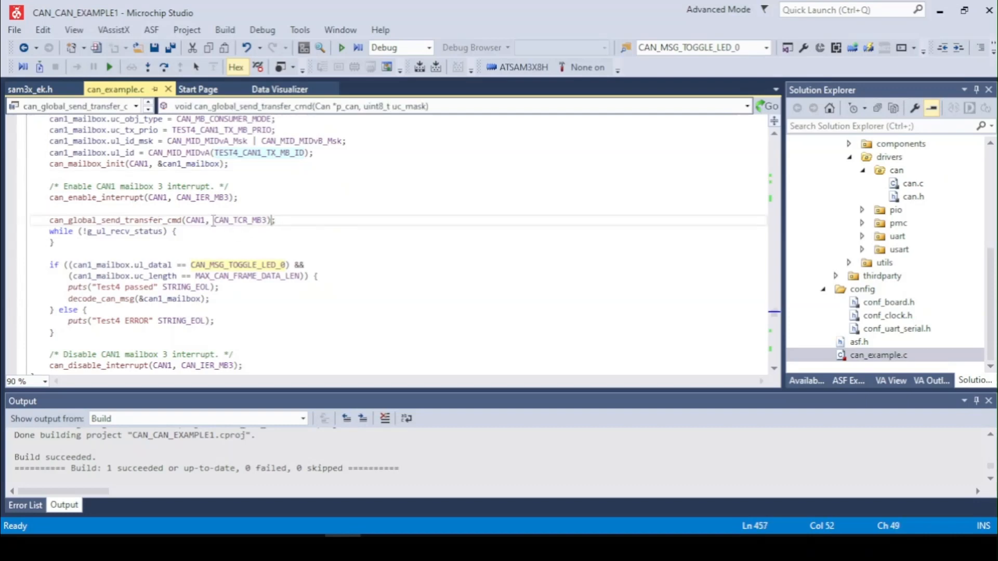
pyautogui.moveTo(290, 219)
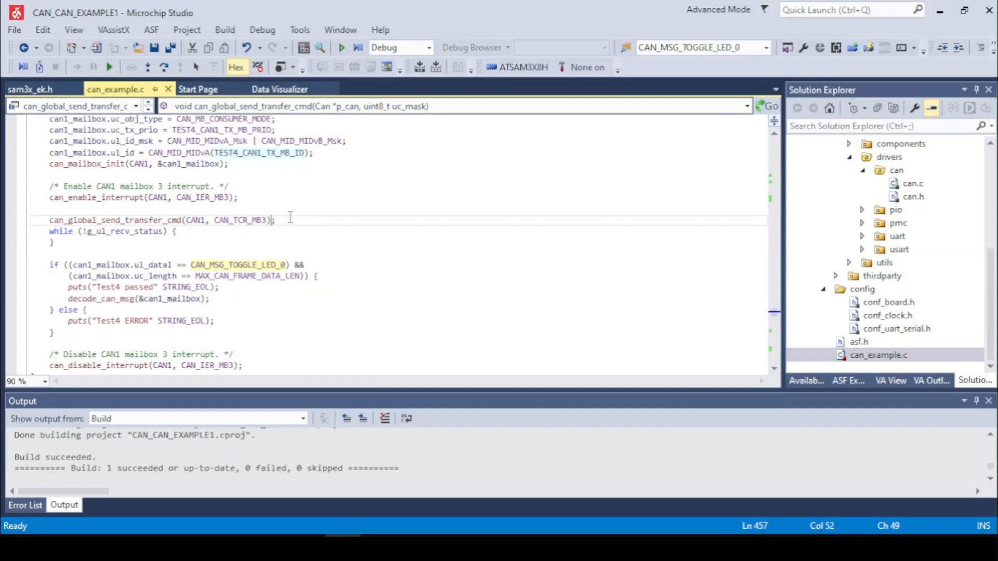
pyautogui.scroll(-3)
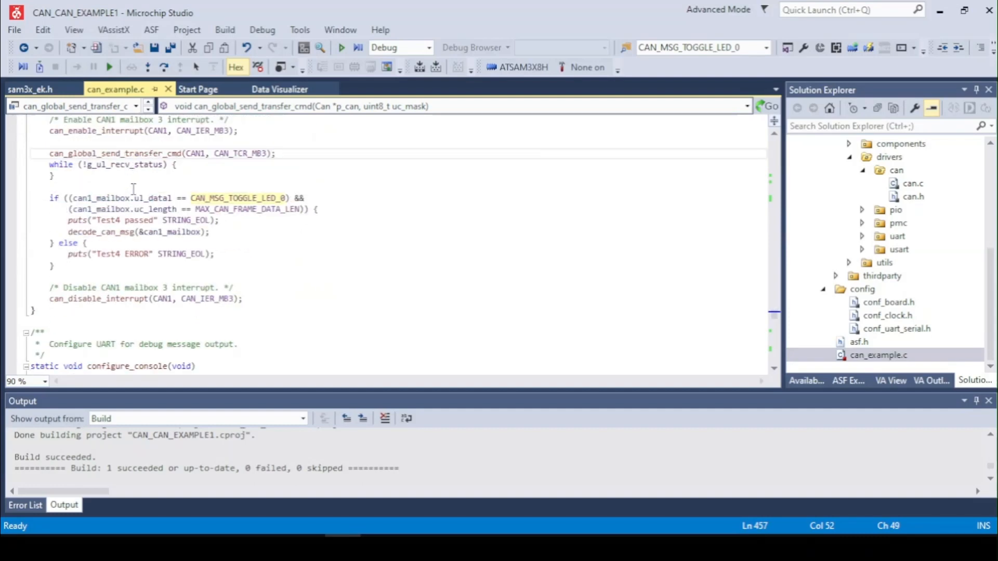
pyautogui.scroll(3)
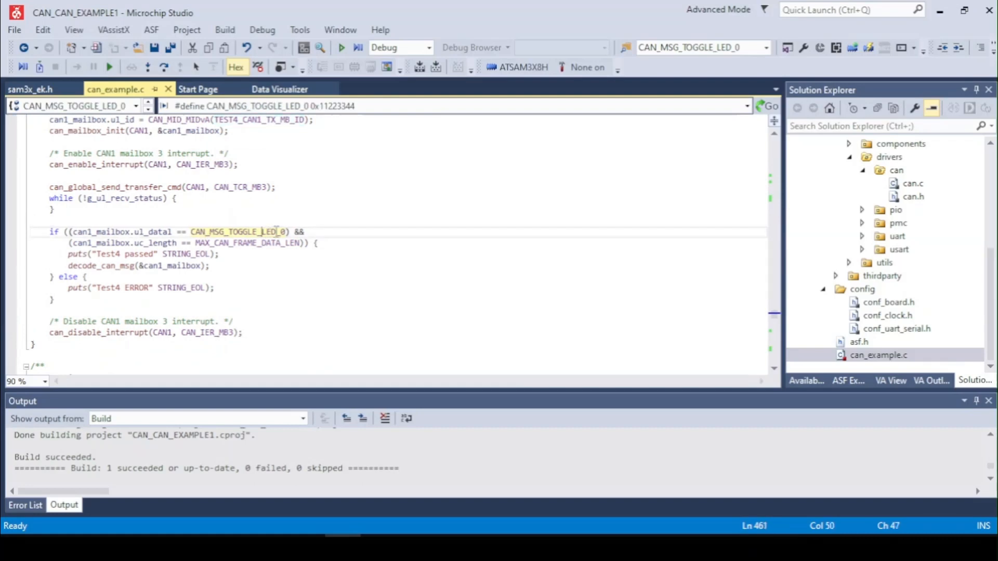
pyautogui.scroll(3)
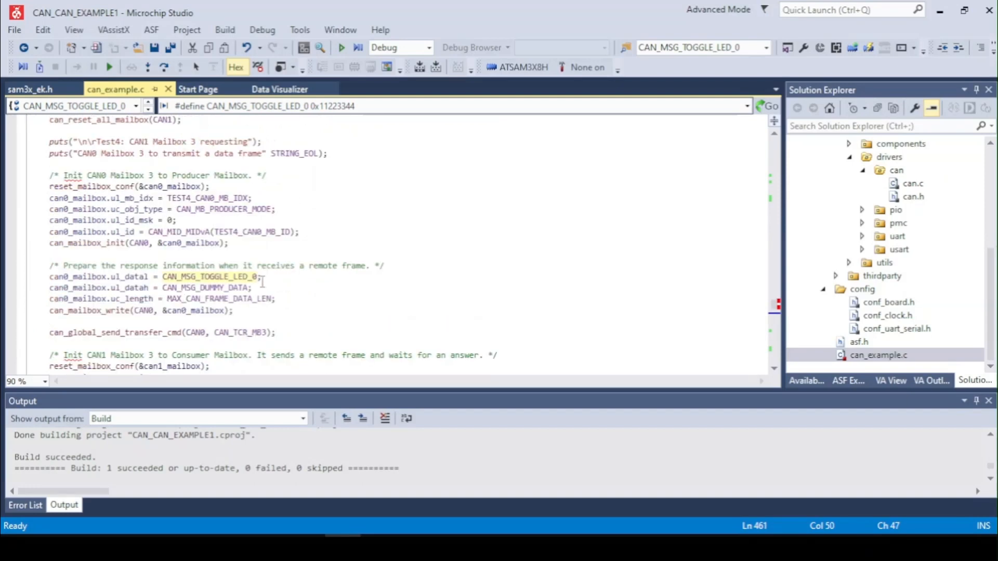
pyautogui.scroll(-3)
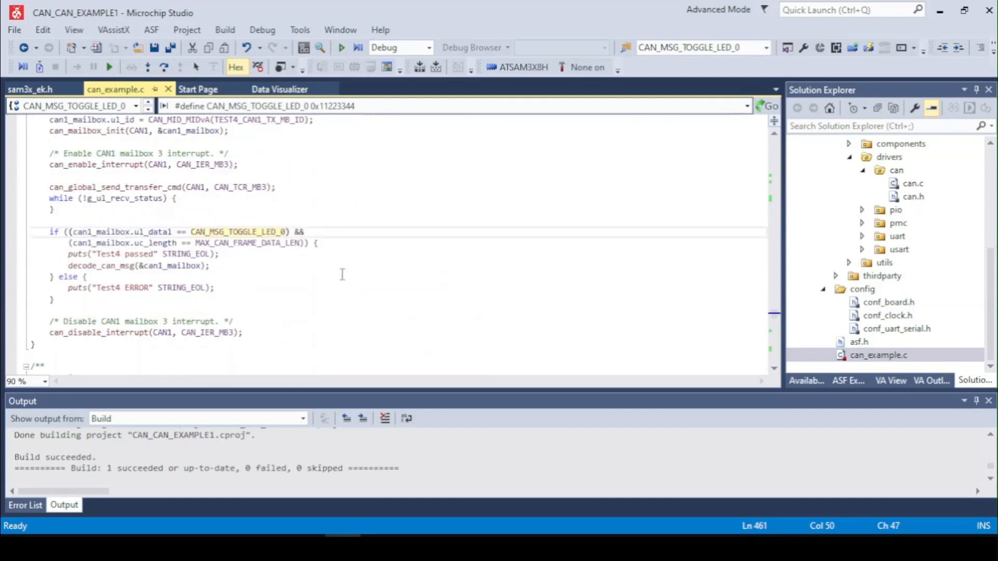
pyautogui.scroll(-3)
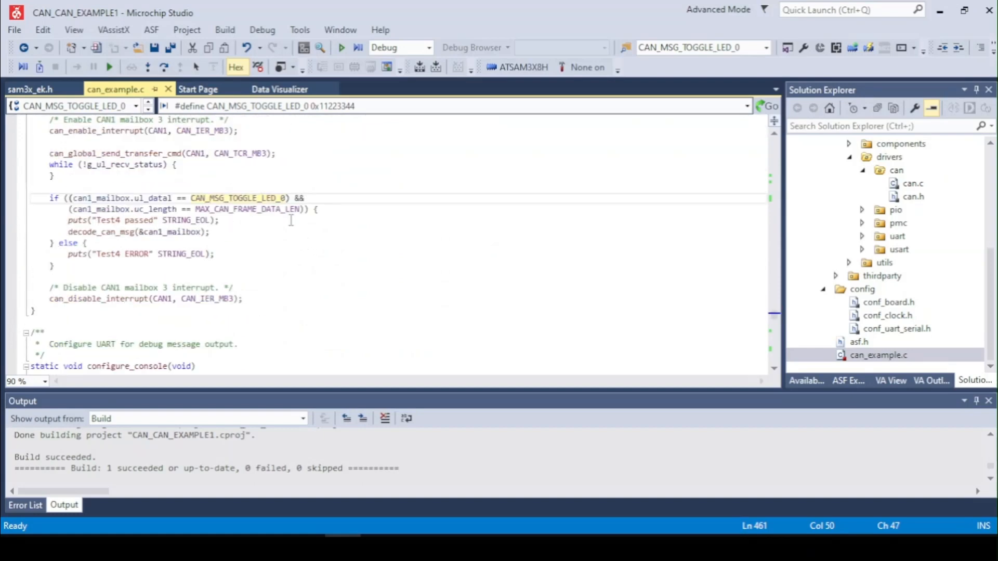
pyautogui.moveTo(388, 240)
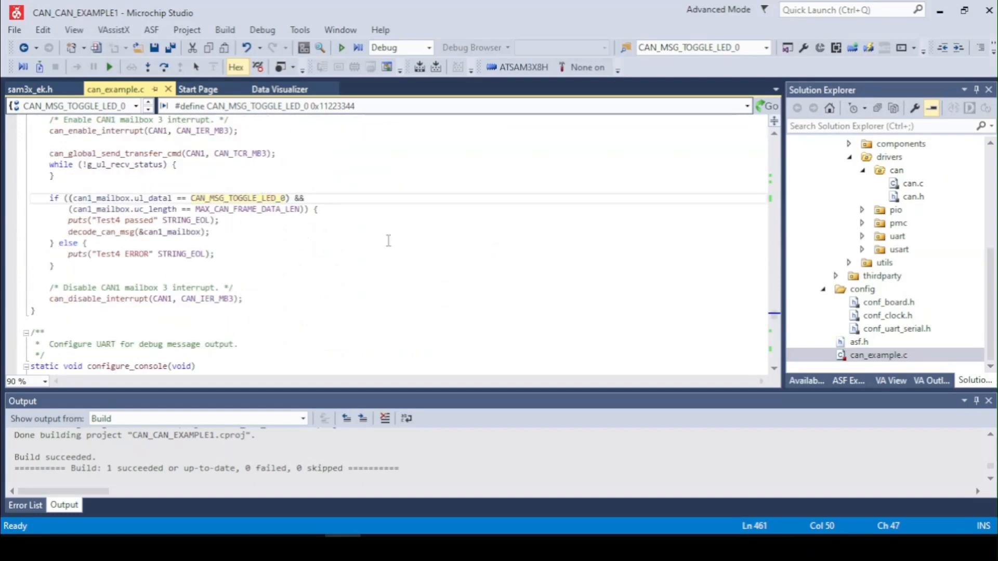
pyautogui.scroll(-3)
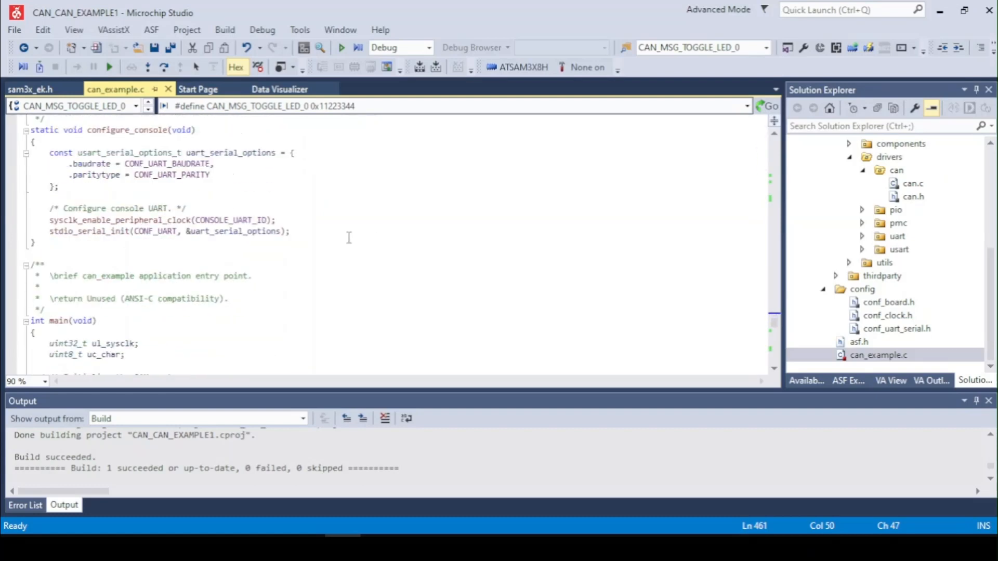
pyautogui.scroll(3)
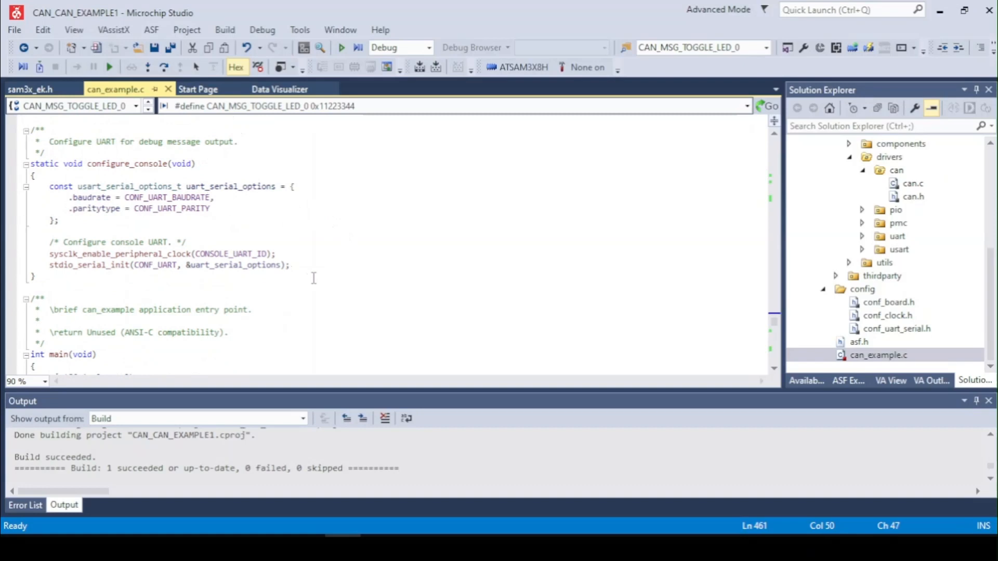
pyautogui.moveTo(331, 279)
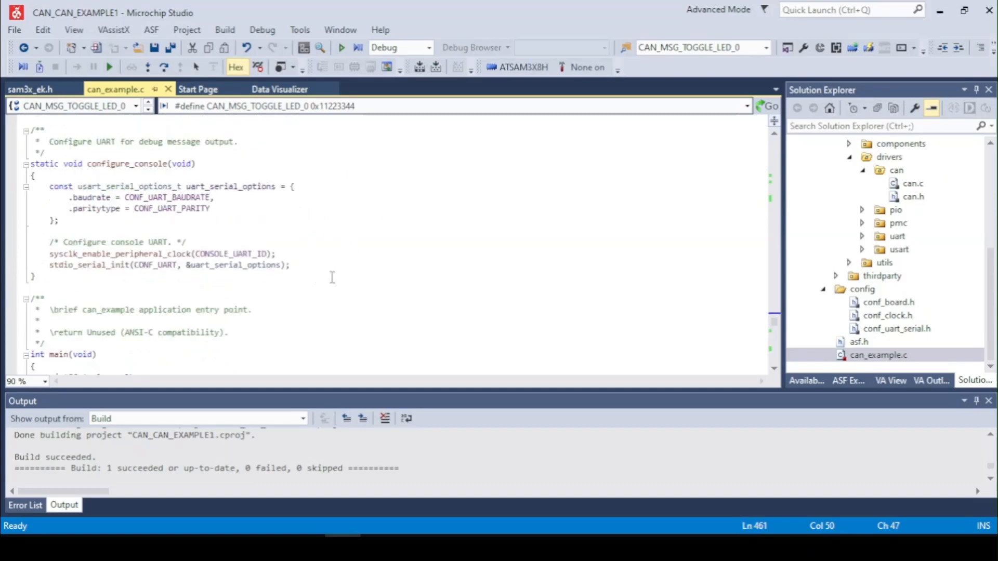
pyautogui.moveTo(368, 228)
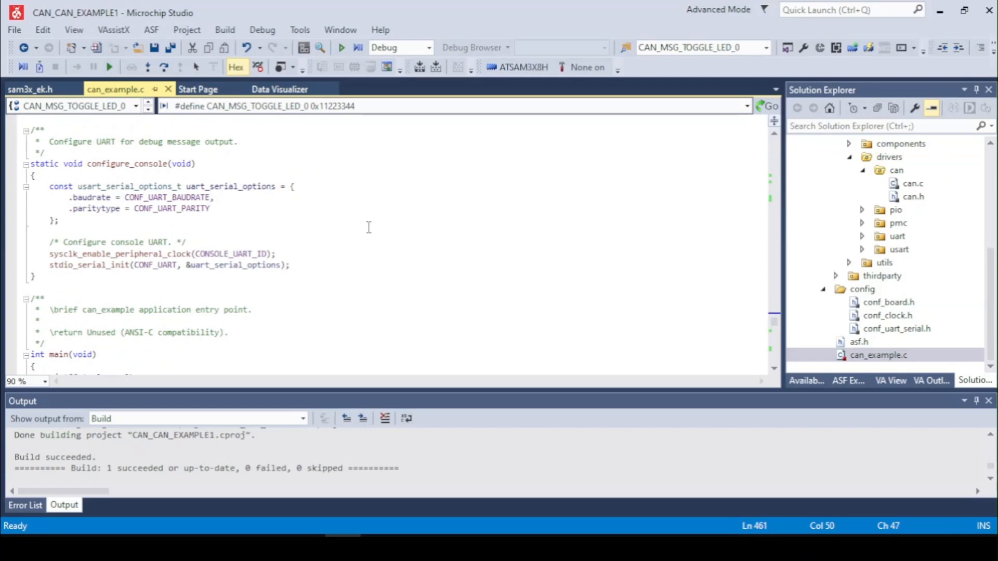
pyautogui.scroll(-3)
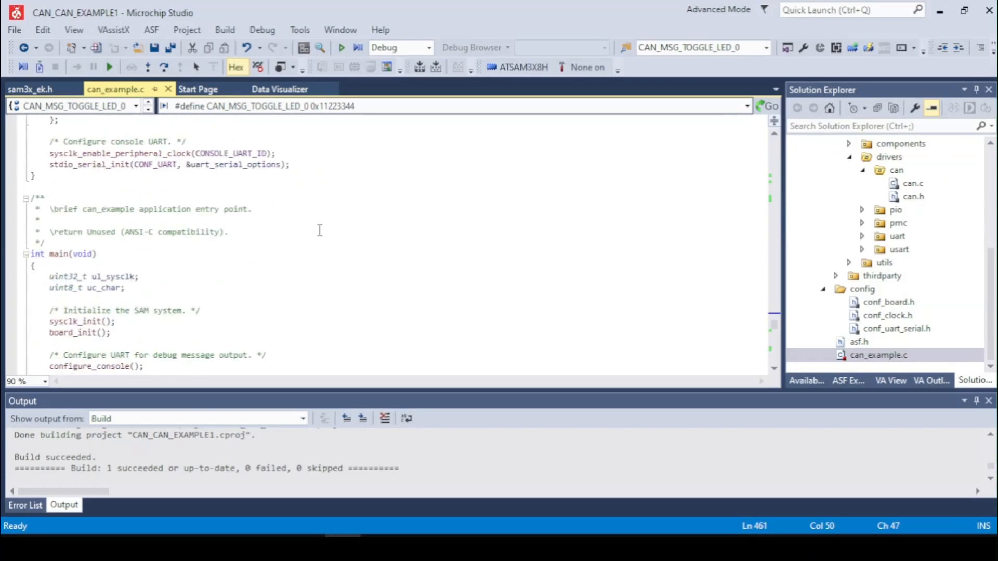
pyautogui.moveTo(327, 230)
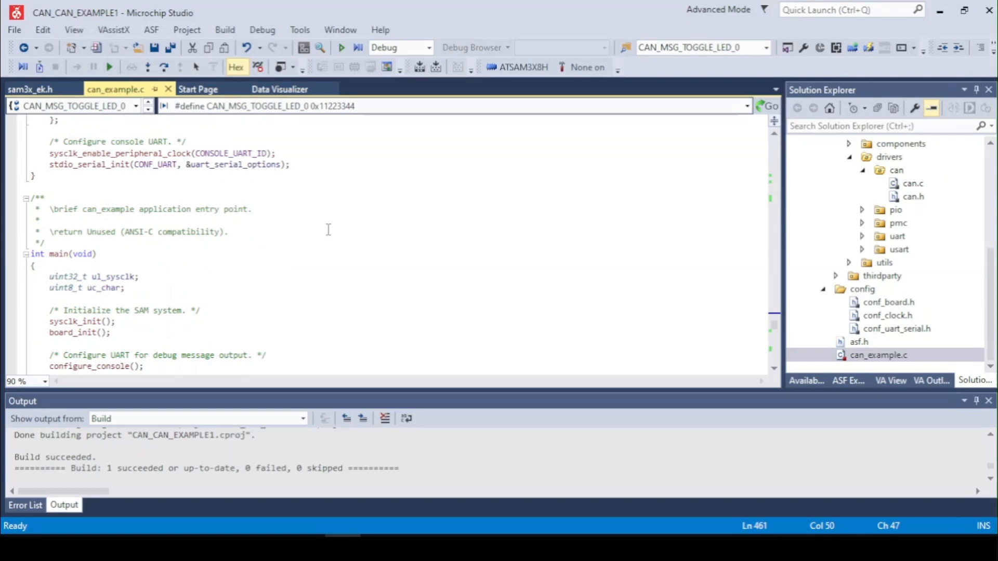
pyautogui.scroll(-3)
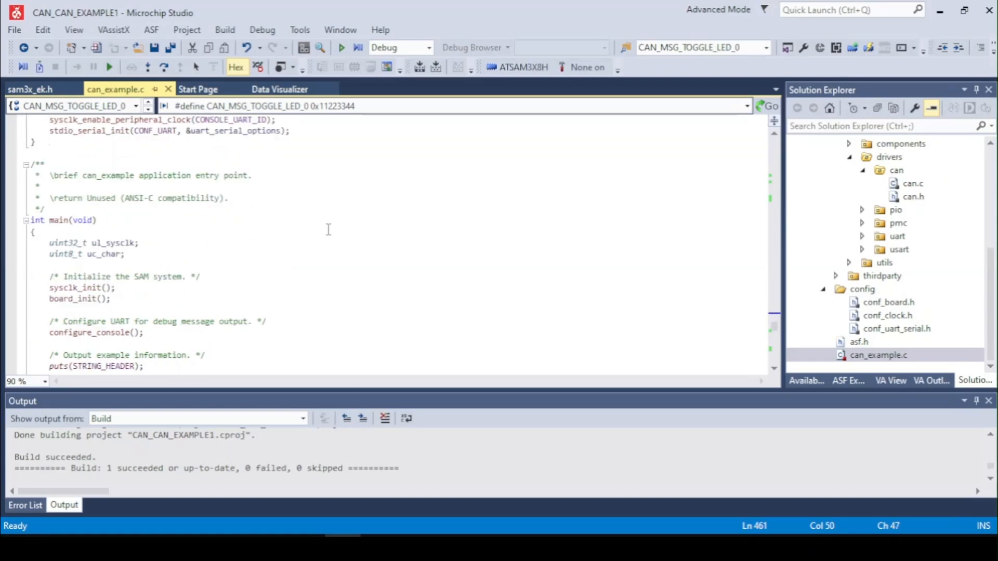
pyautogui.scroll(-3)
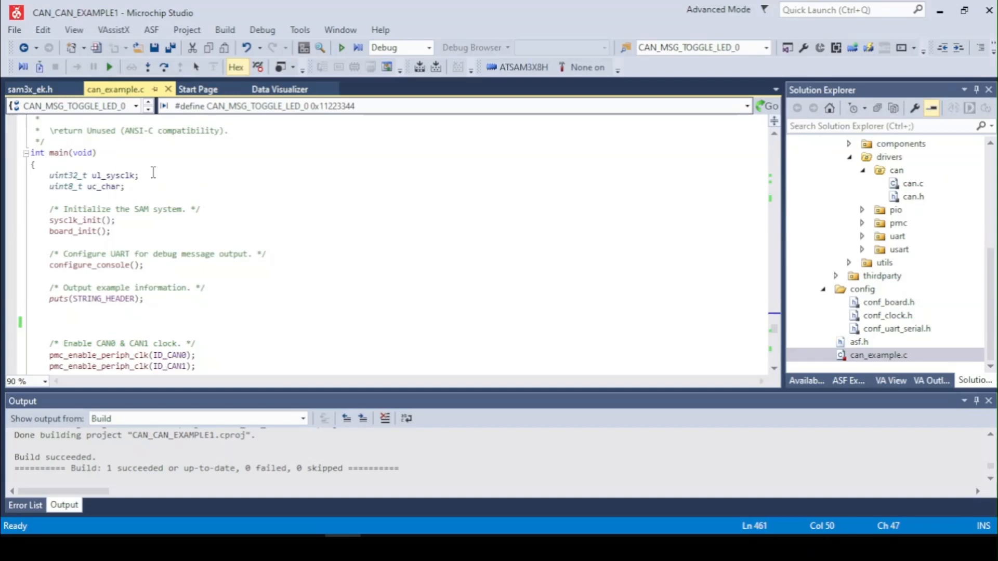
pyautogui.moveTo(132, 218)
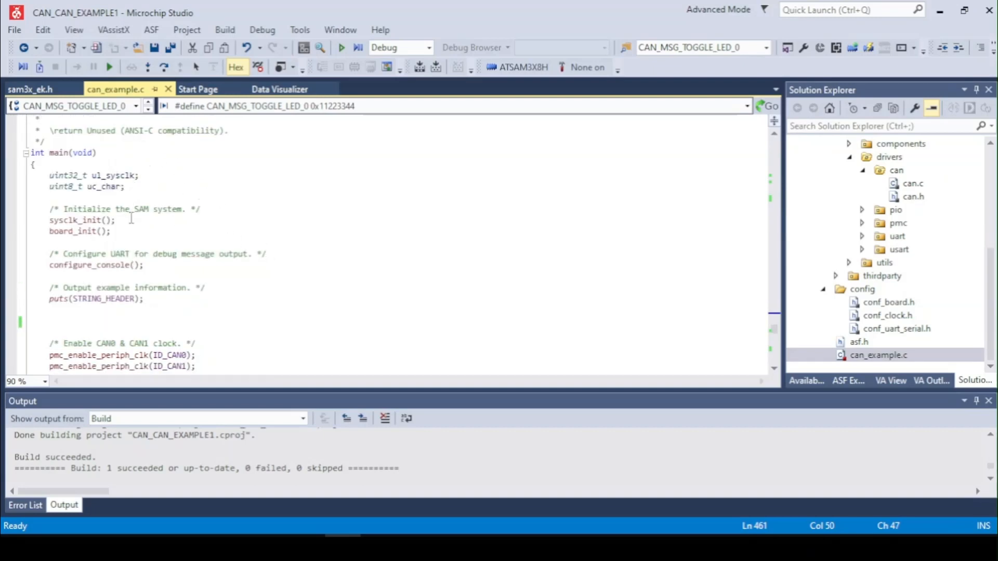
pyautogui.scroll(-3)
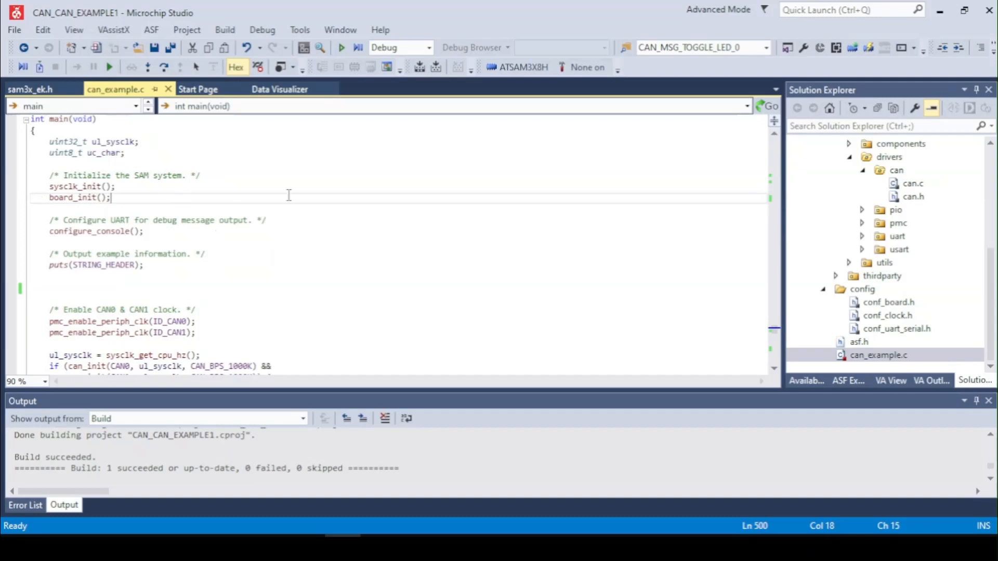
pyautogui.scroll(-3)
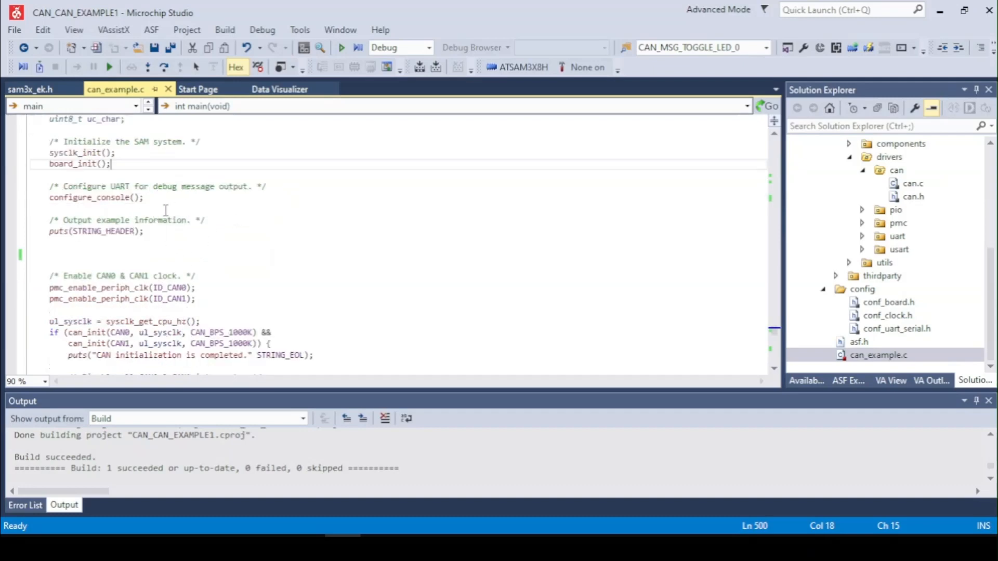
pyautogui.scroll(-3)
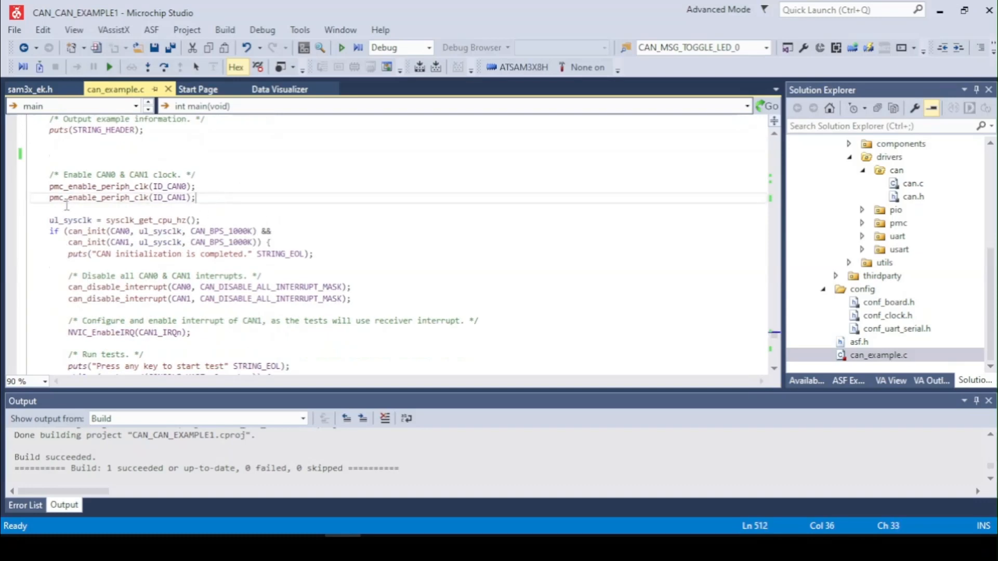
pyautogui.moveTo(270, 204)
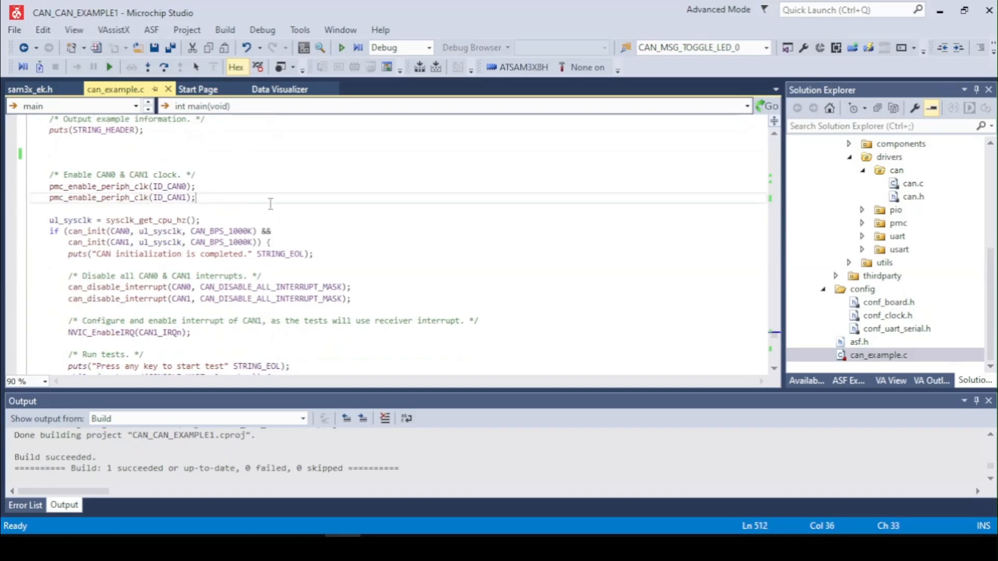
pyautogui.scroll(-3)
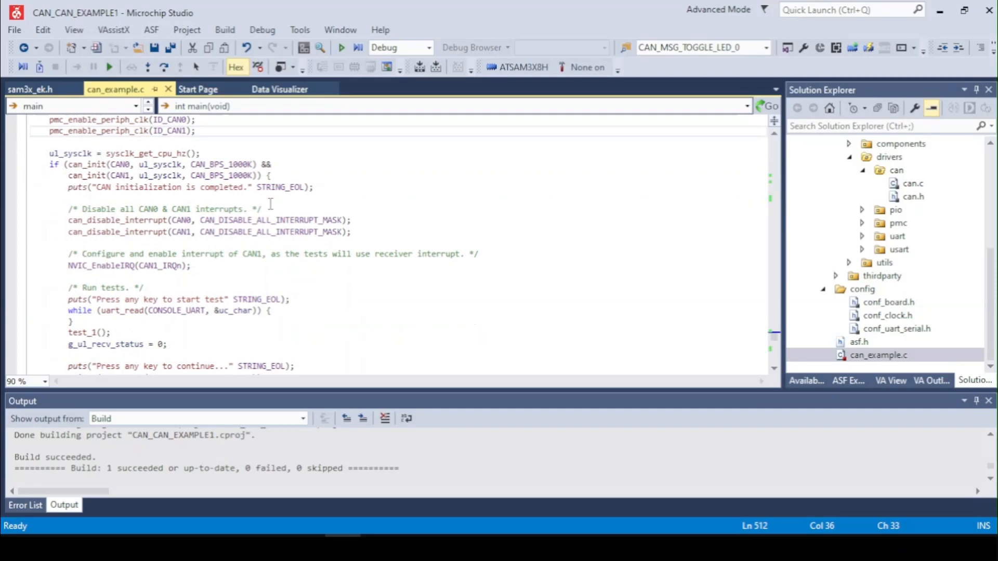
pyautogui.moveTo(318, 156)
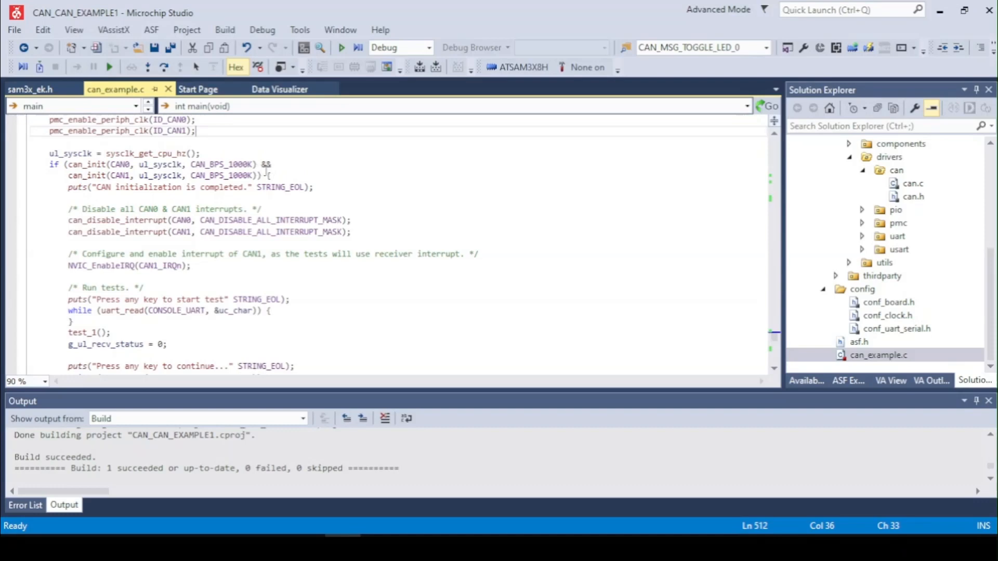
pyautogui.scroll(-3)
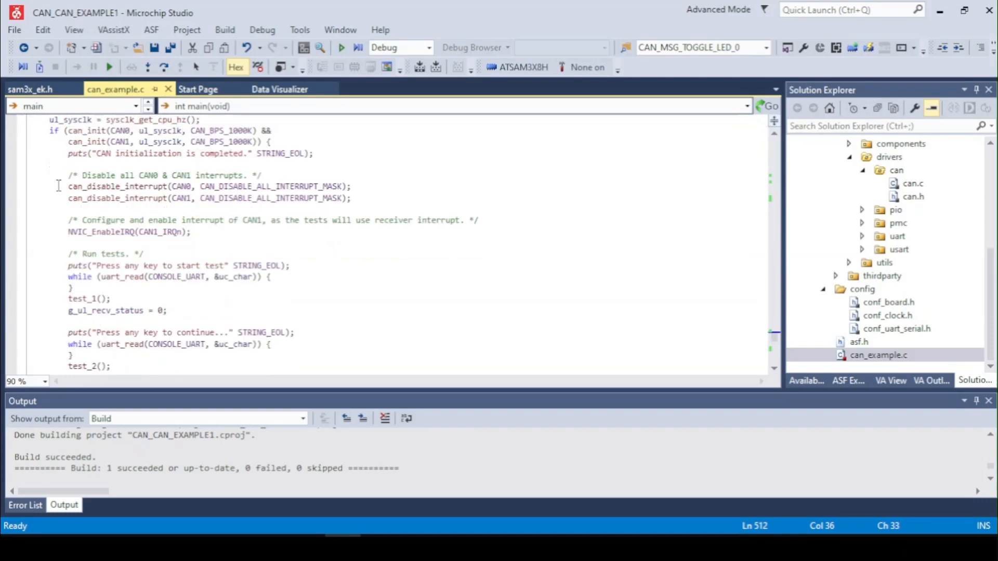
pyautogui.scroll(-3)
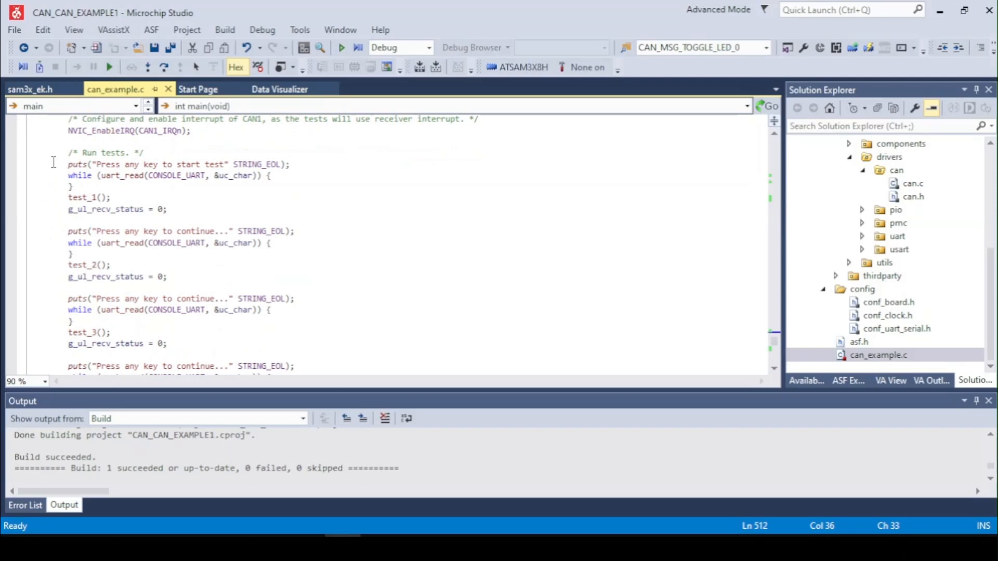
pyautogui.moveTo(180, 196)
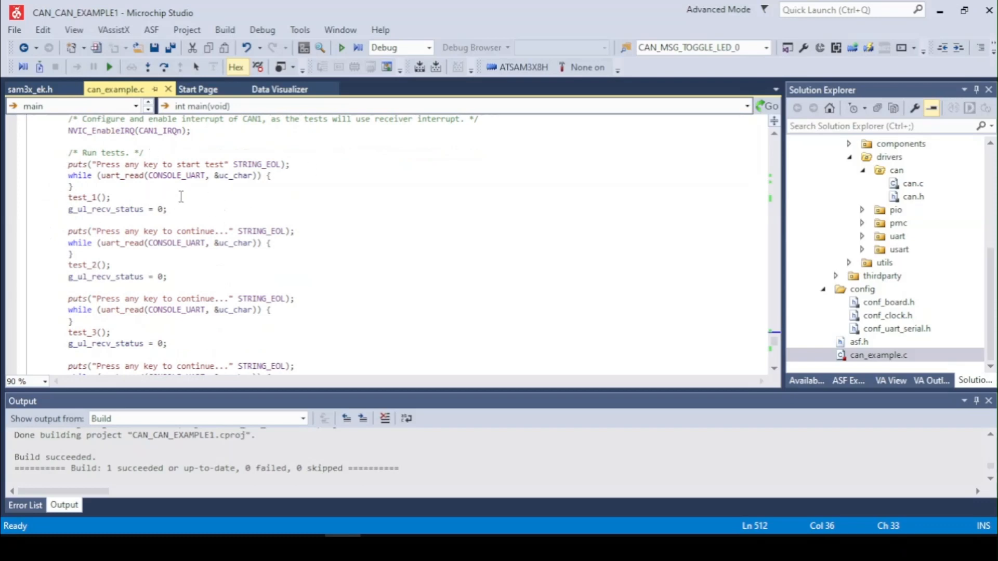
pyautogui.scroll(-3)
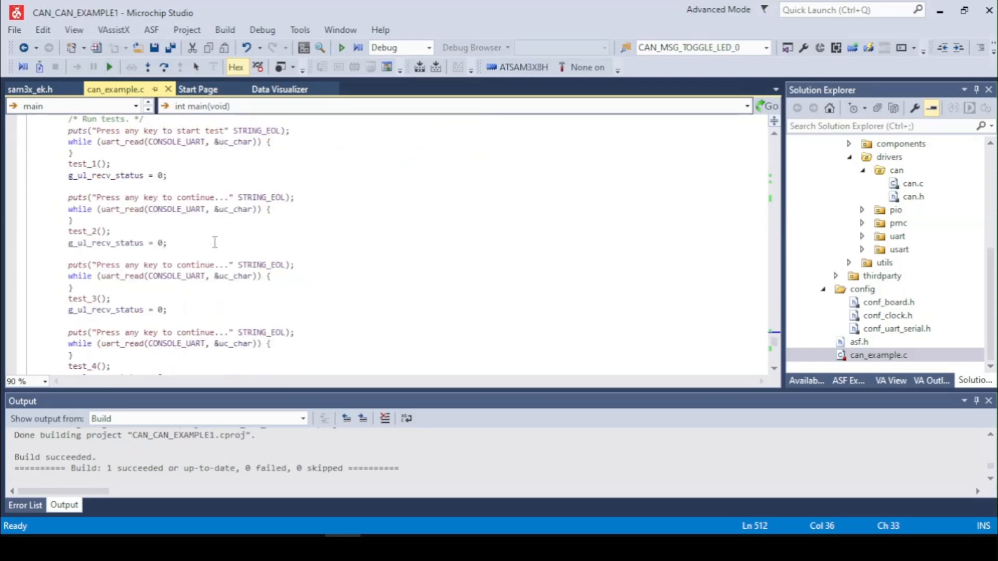
pyautogui.scroll(-3)
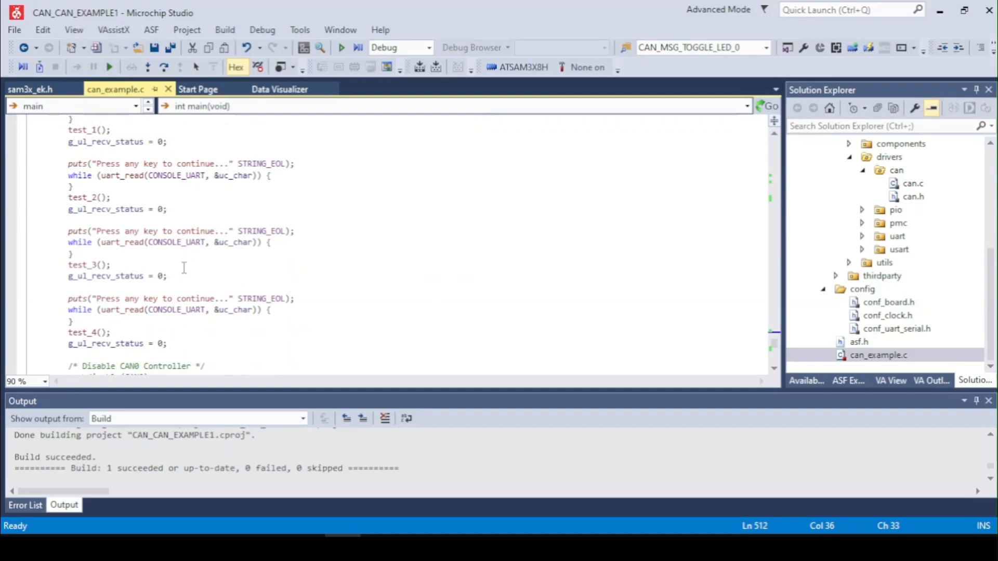
pyautogui.scroll(-3)
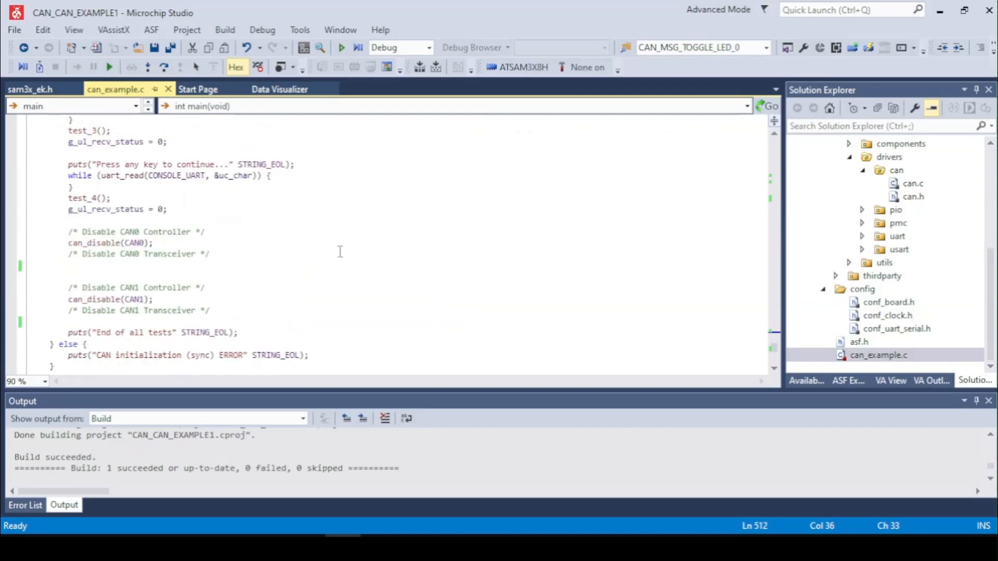
pyautogui.moveTo(201, 244)
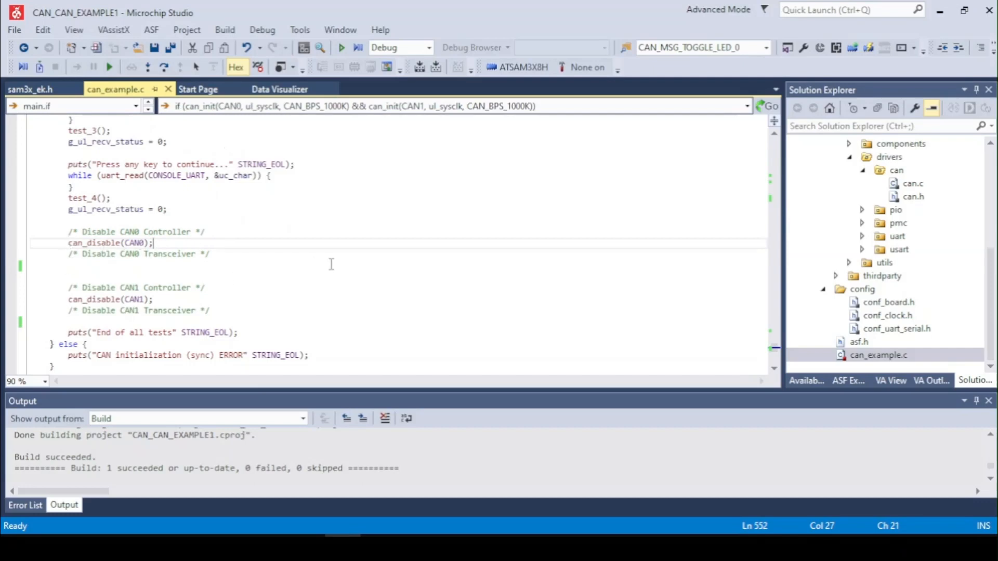
pyautogui.scroll(-3)
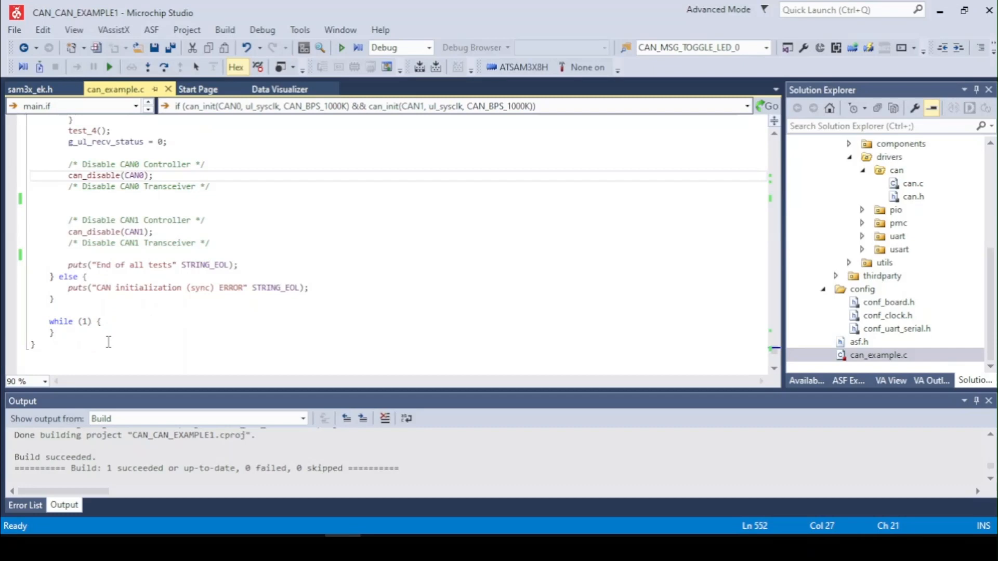
pyautogui.moveTo(497, 287)
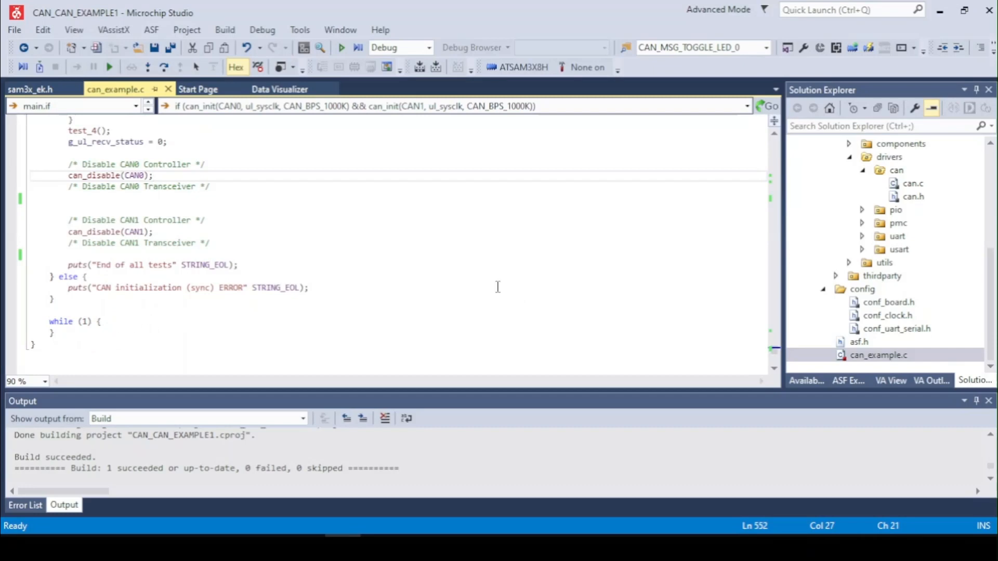
pyautogui.click(279, 89)
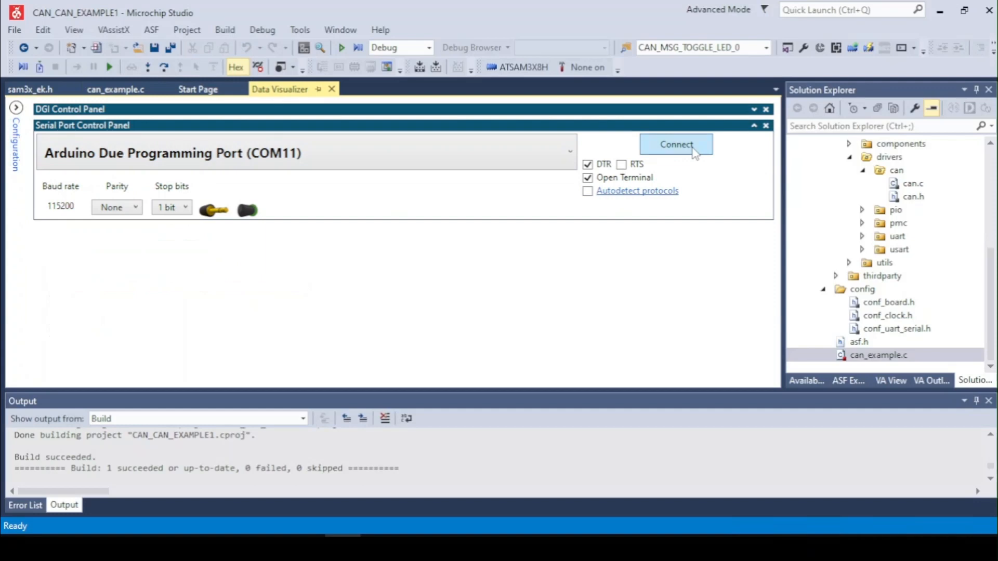
# Connect the Data Visualizer serial terminal and send 's' so the CAN tests report Test1 passed
pyautogui.click(676, 143)
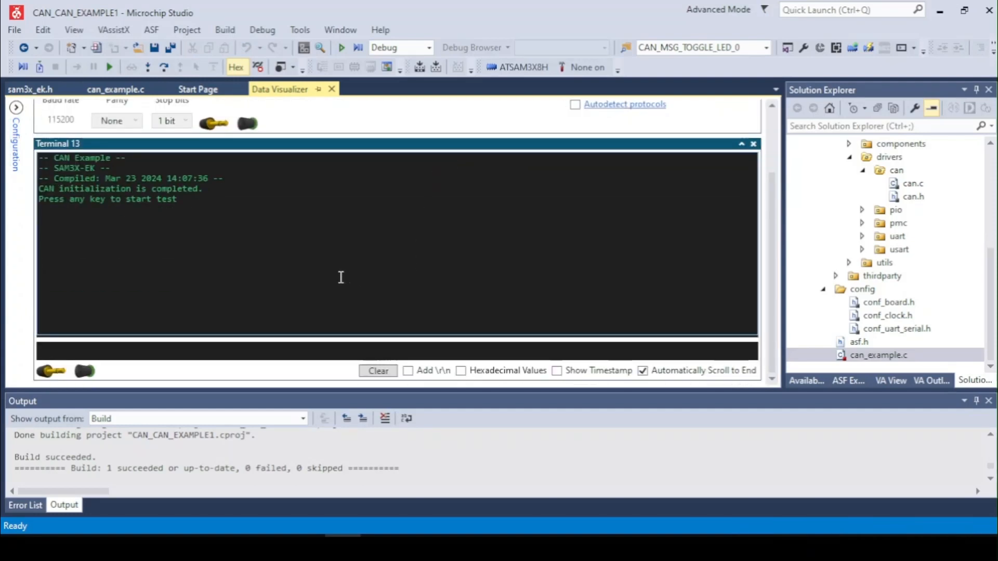
pyautogui.write('s')
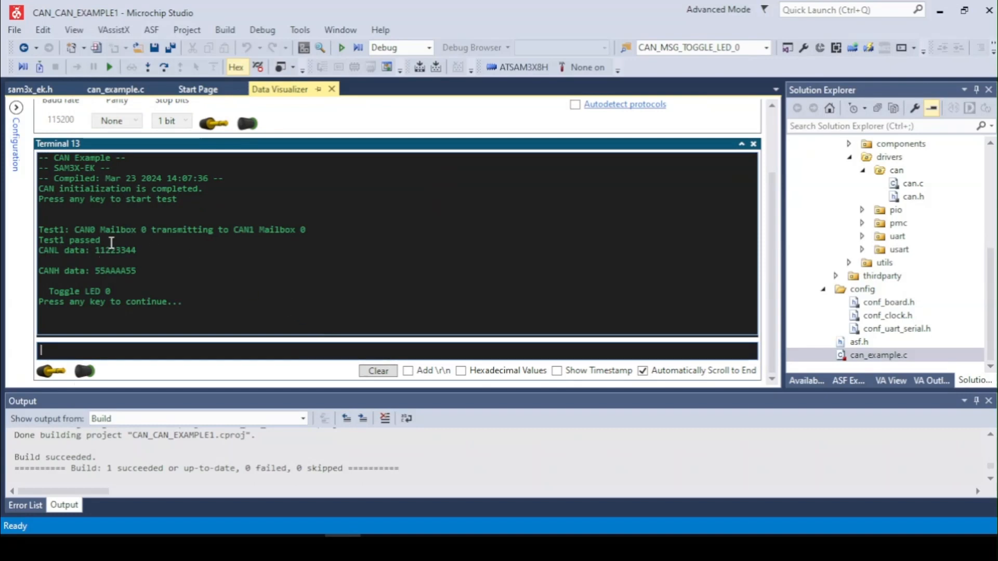
pyautogui.moveTo(155, 272)
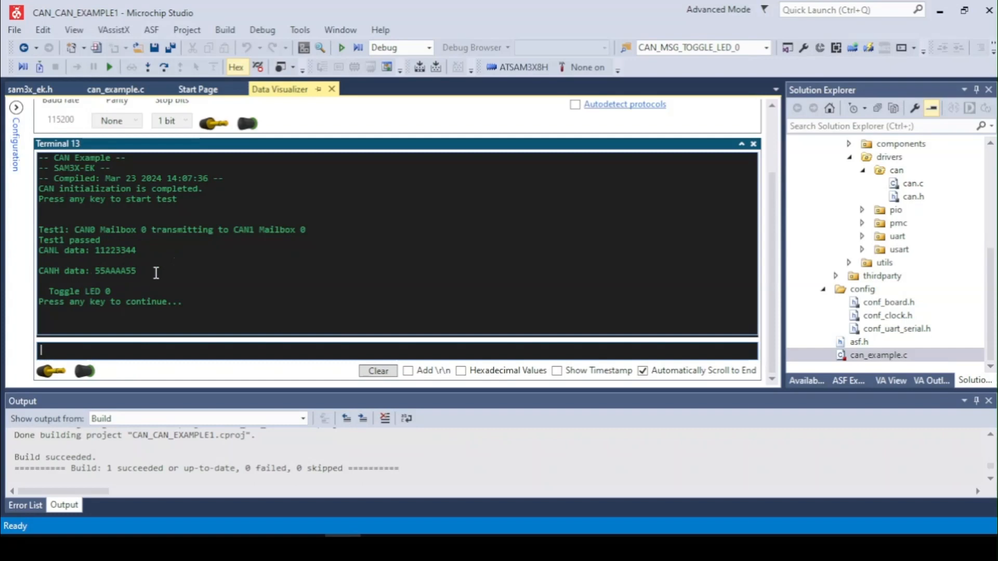